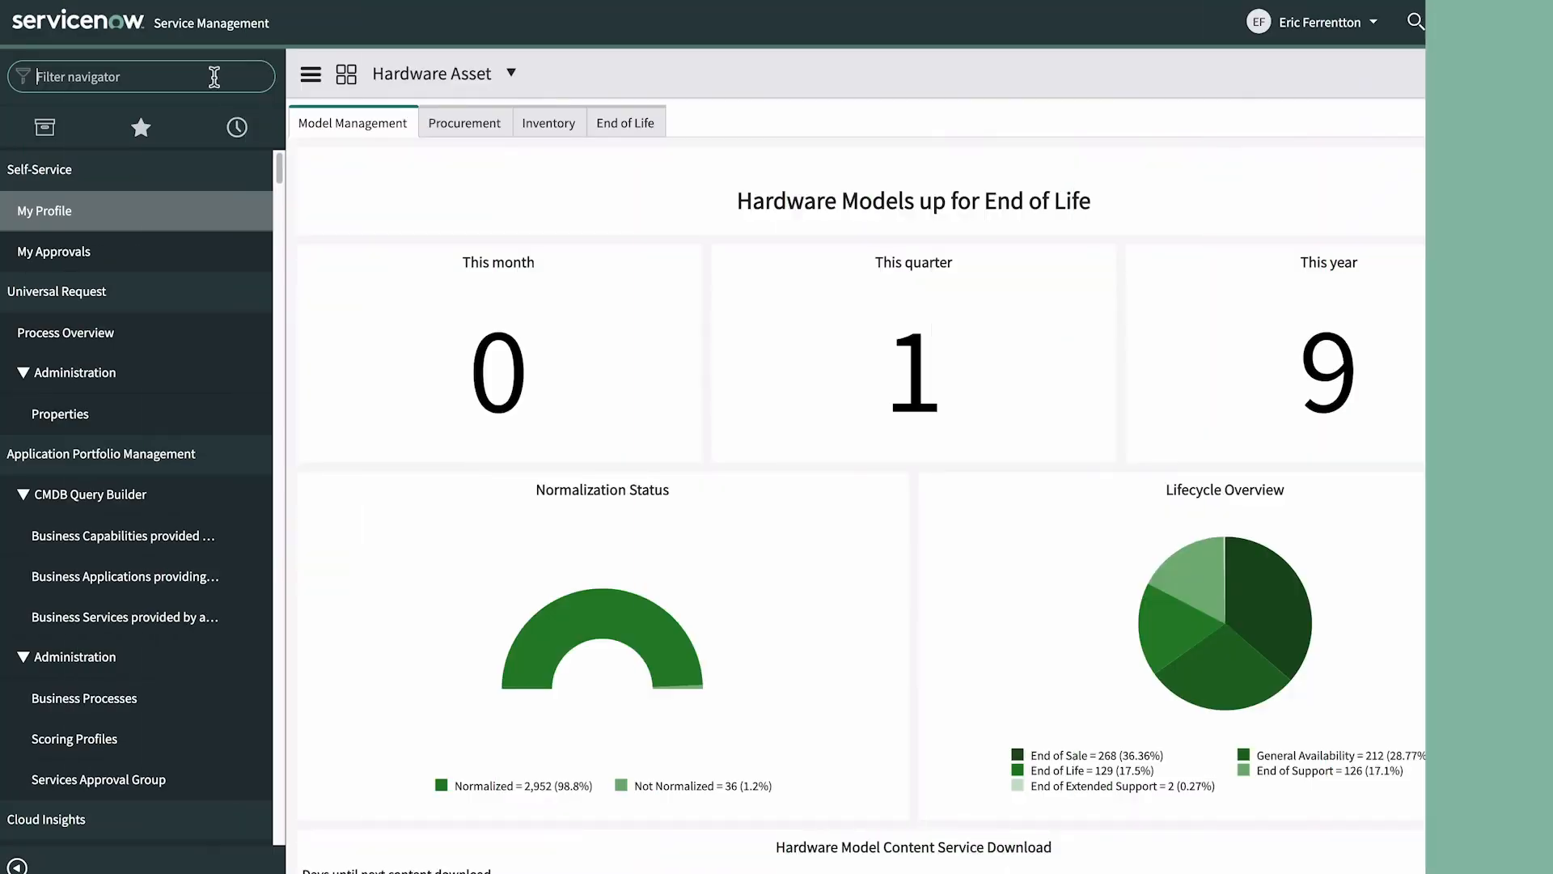
Open the Hardware Models list by searching 'product models' in the navigator
{"action": "type", "text": "product models"}
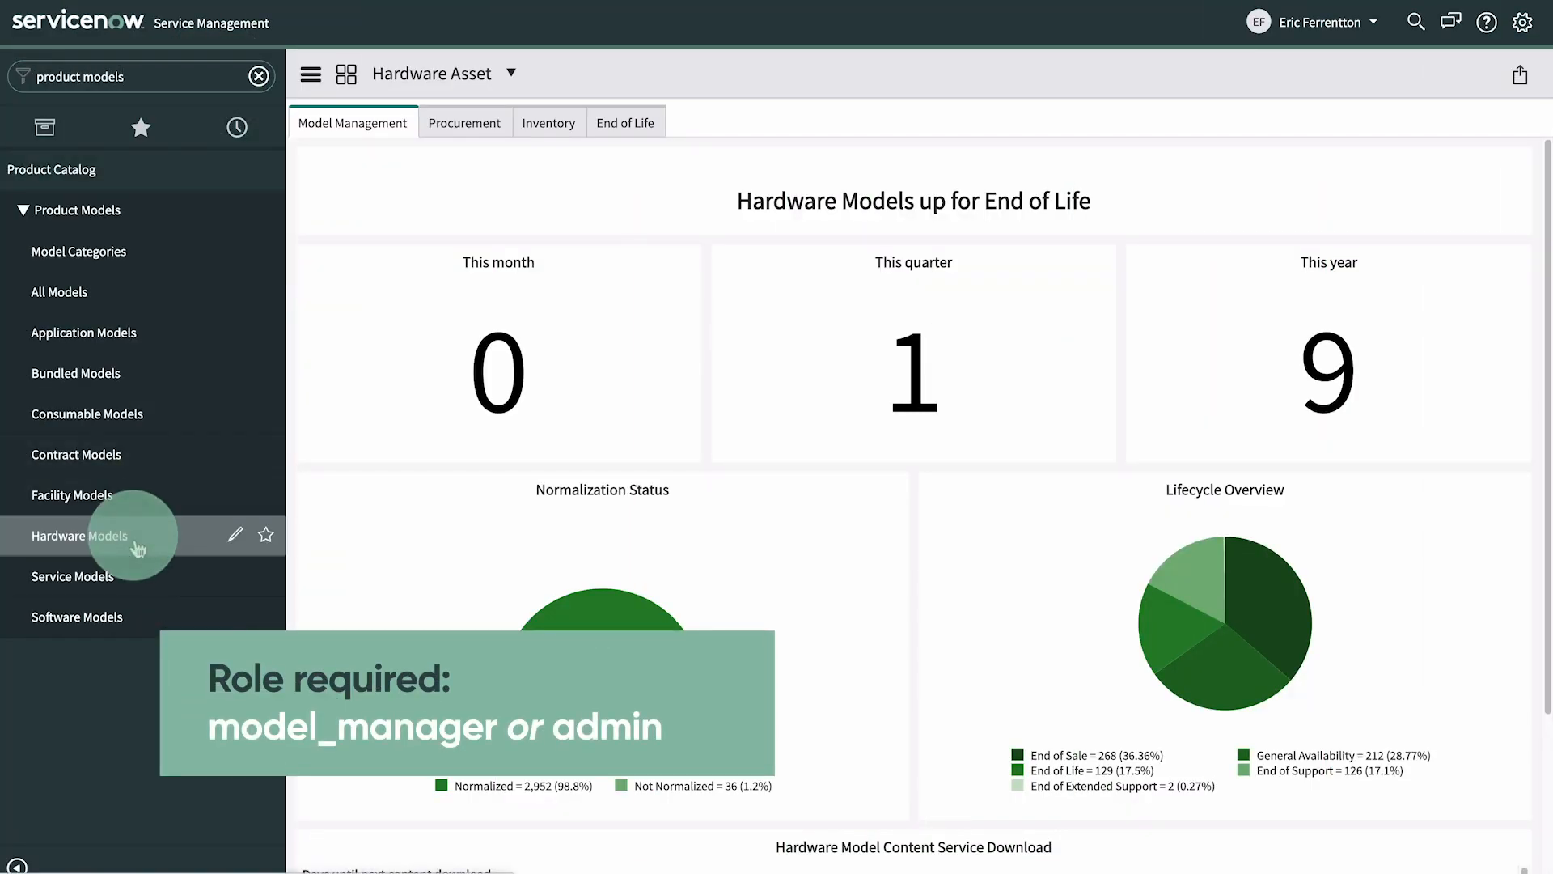
{"action": "left_click", "coordinate": [79, 535]}
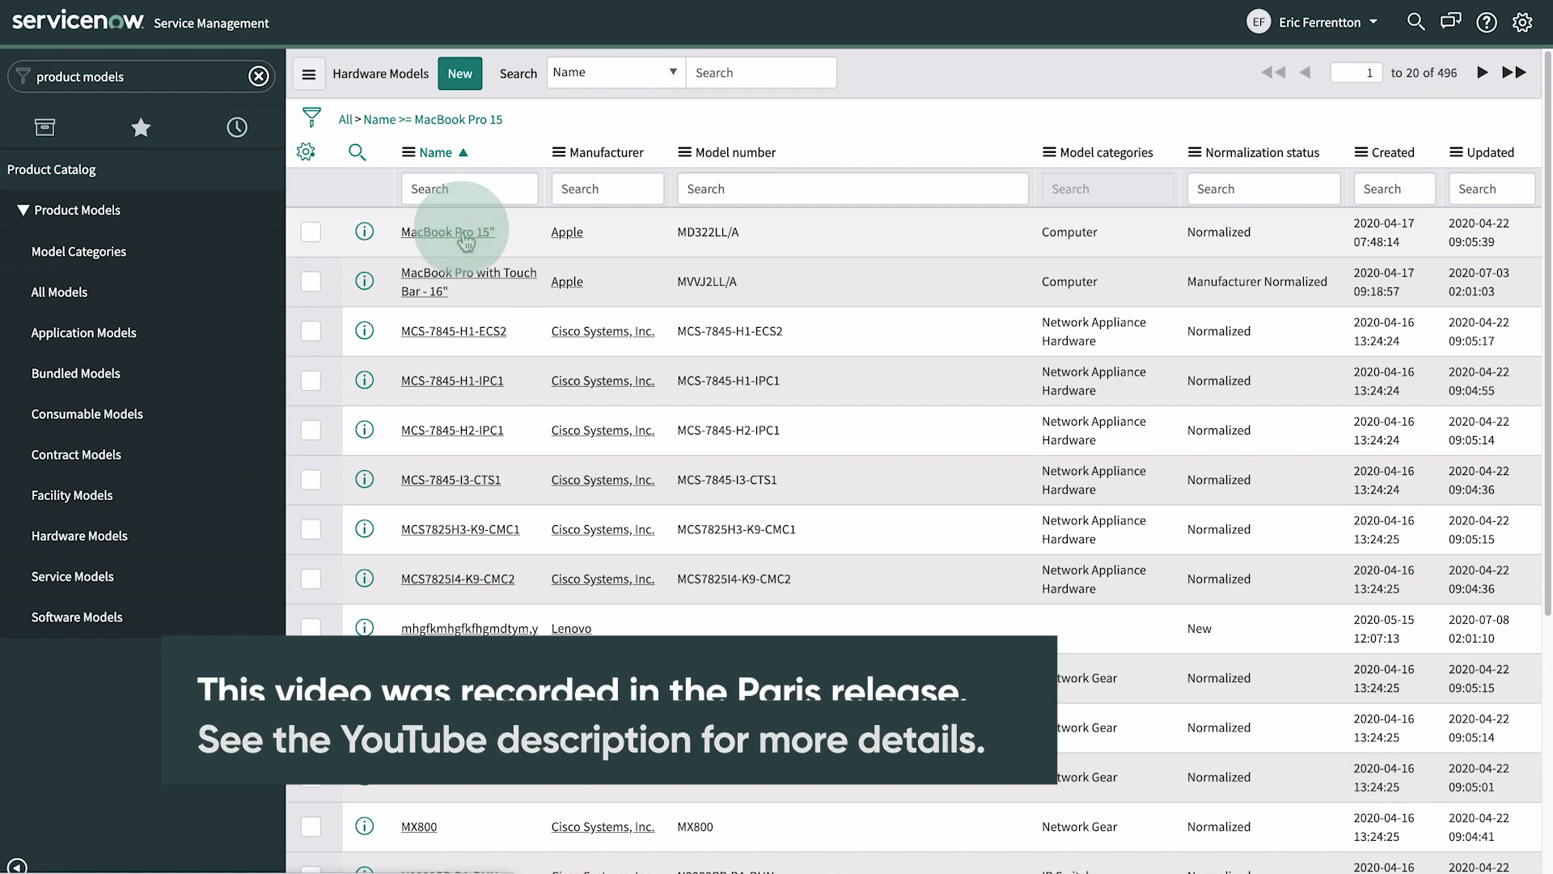
Review the MacBook Pro 15" MD322LL/A model's four lifecycle phases, then search 'flow designer'
{"action": "left_click", "coordinate": [447, 232]}
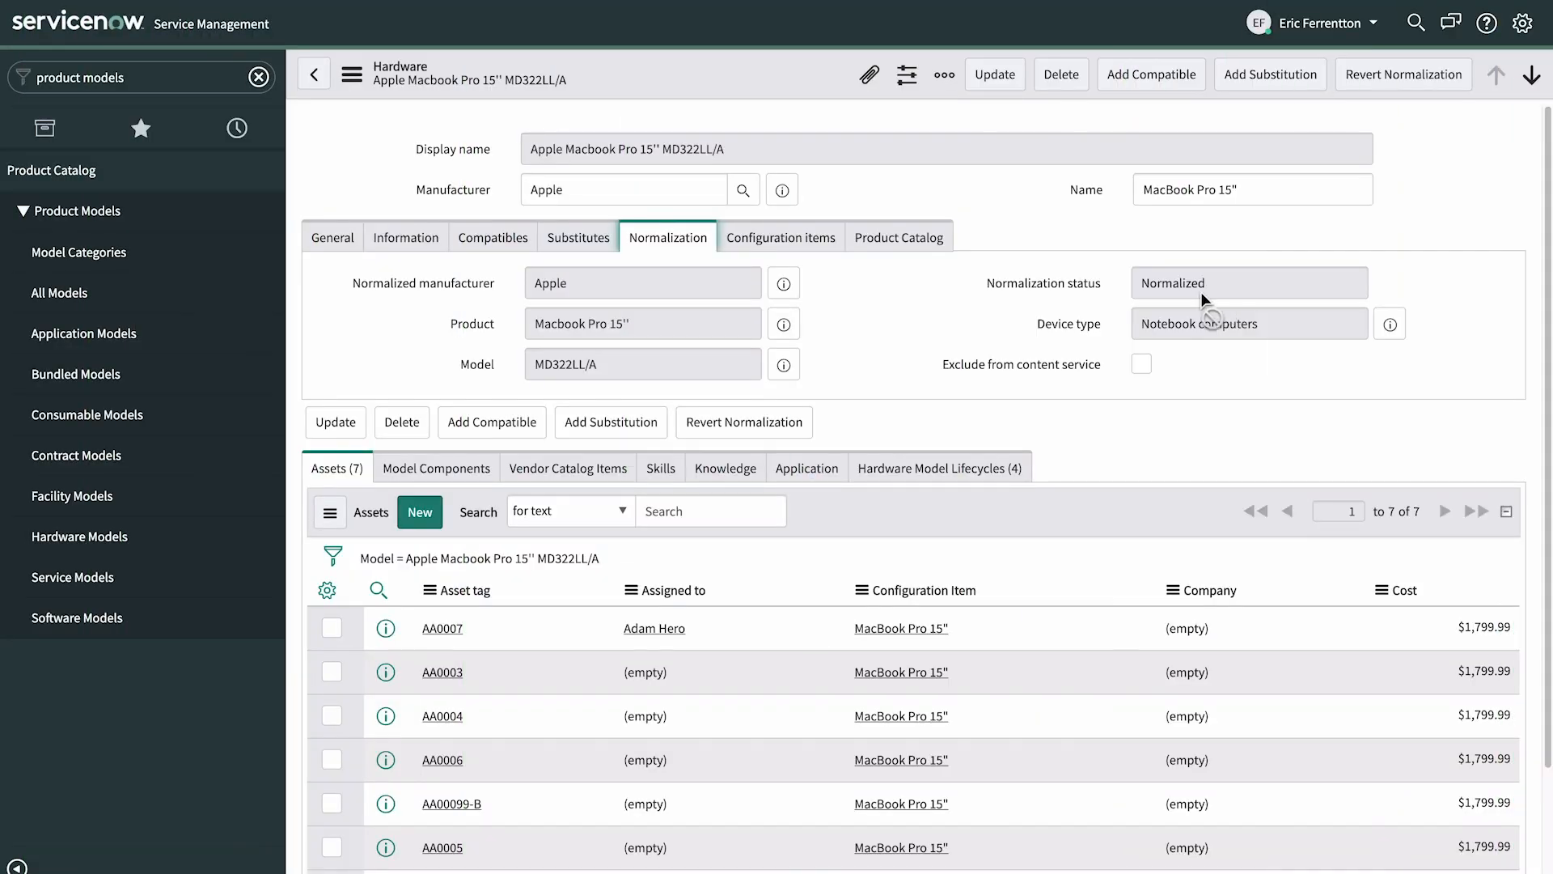
{"action": "left_click", "coordinate": [938, 466]}
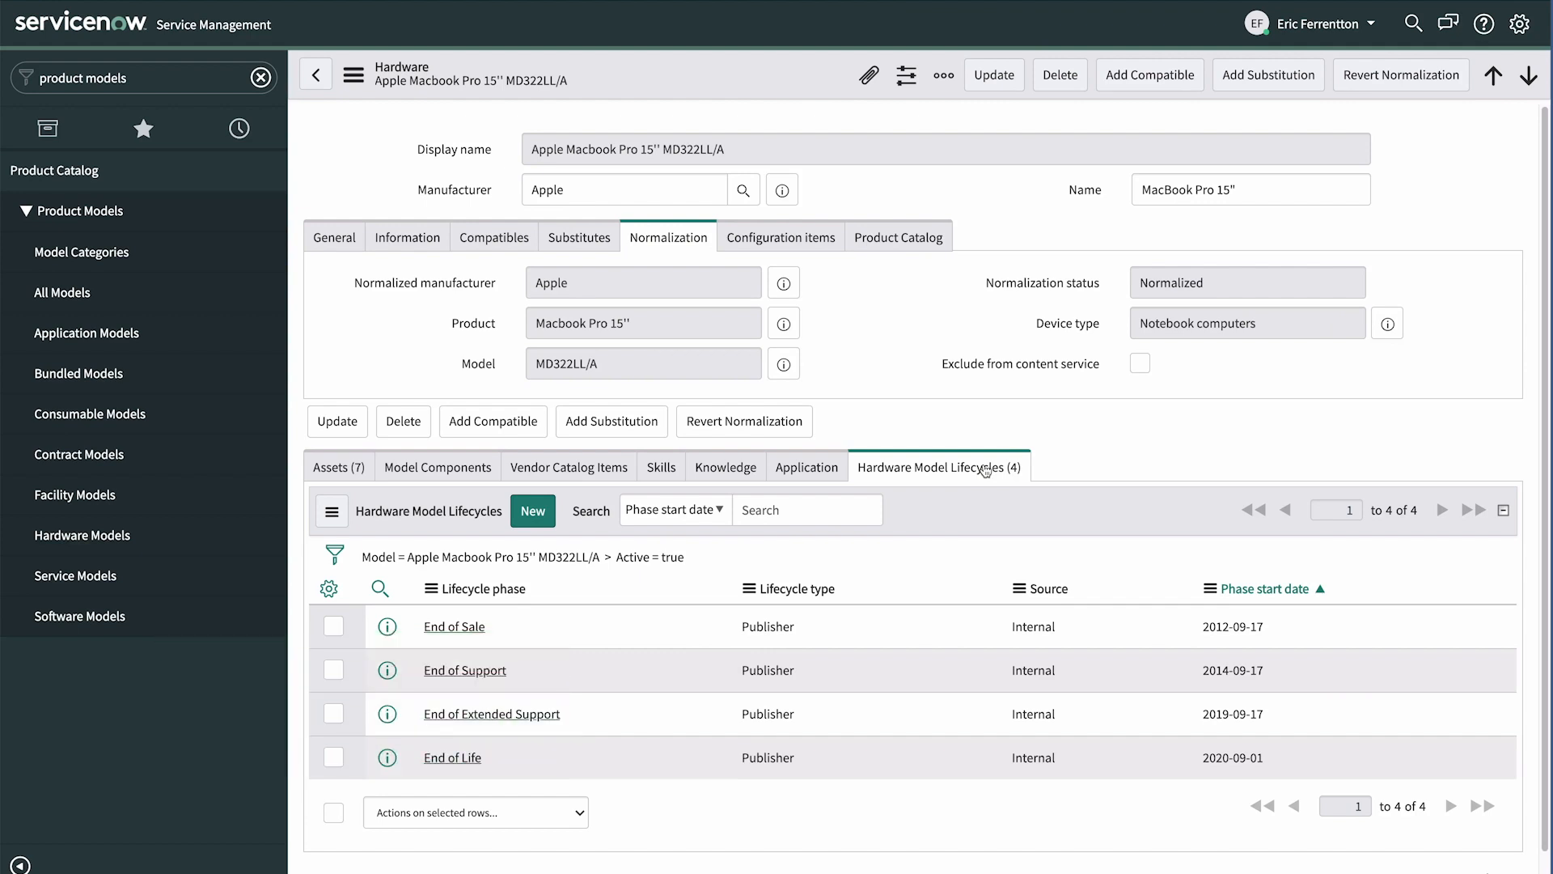
{"action": "left_click", "coordinate": [261, 79]}
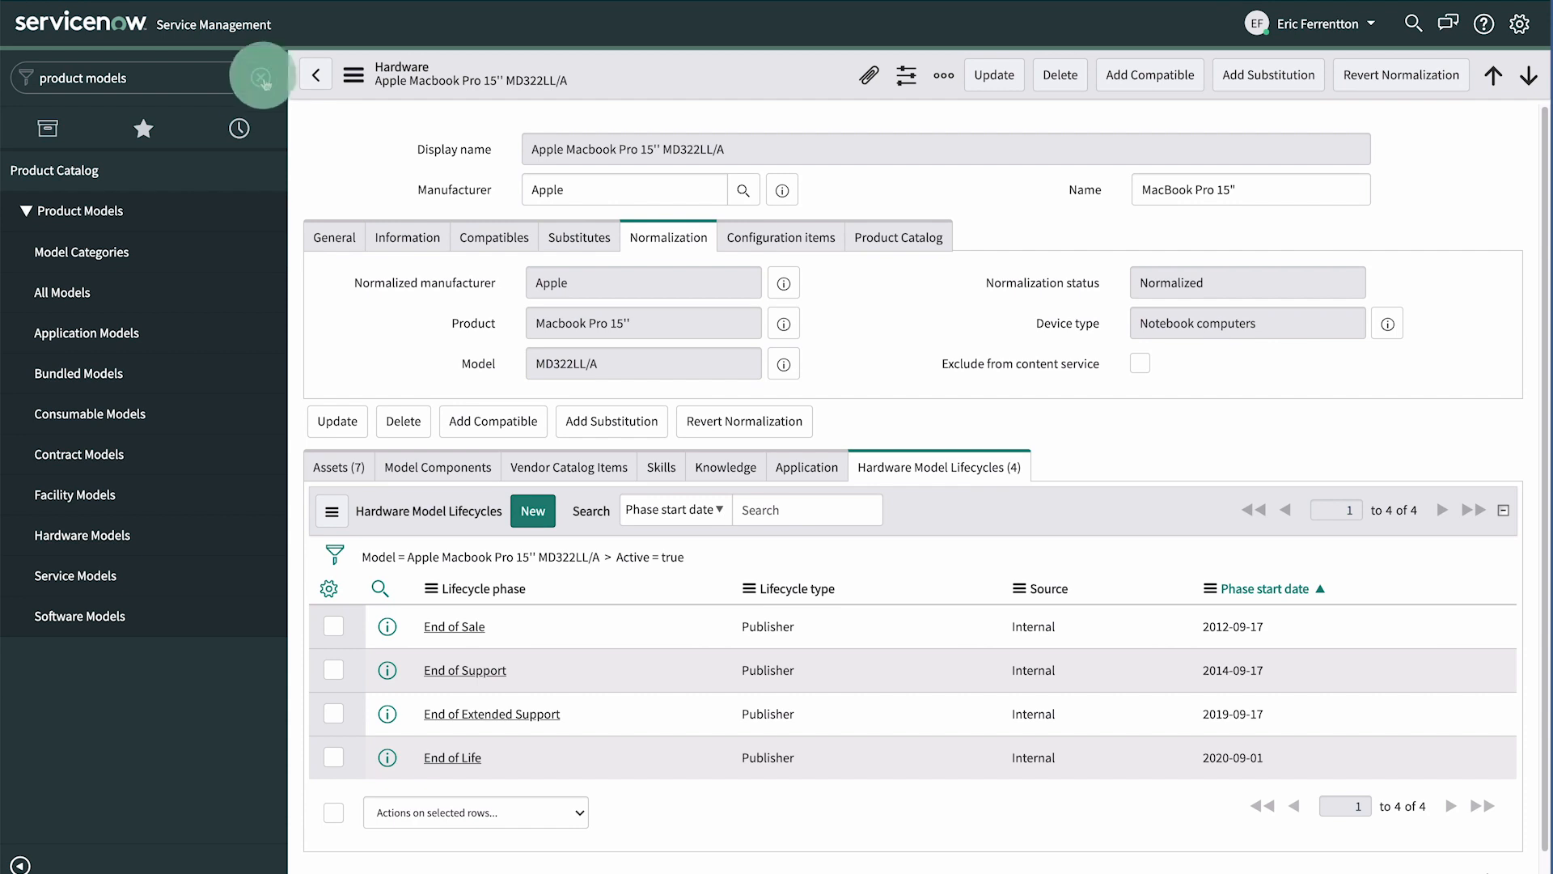
{"action": "type", "text": "flow designer"}
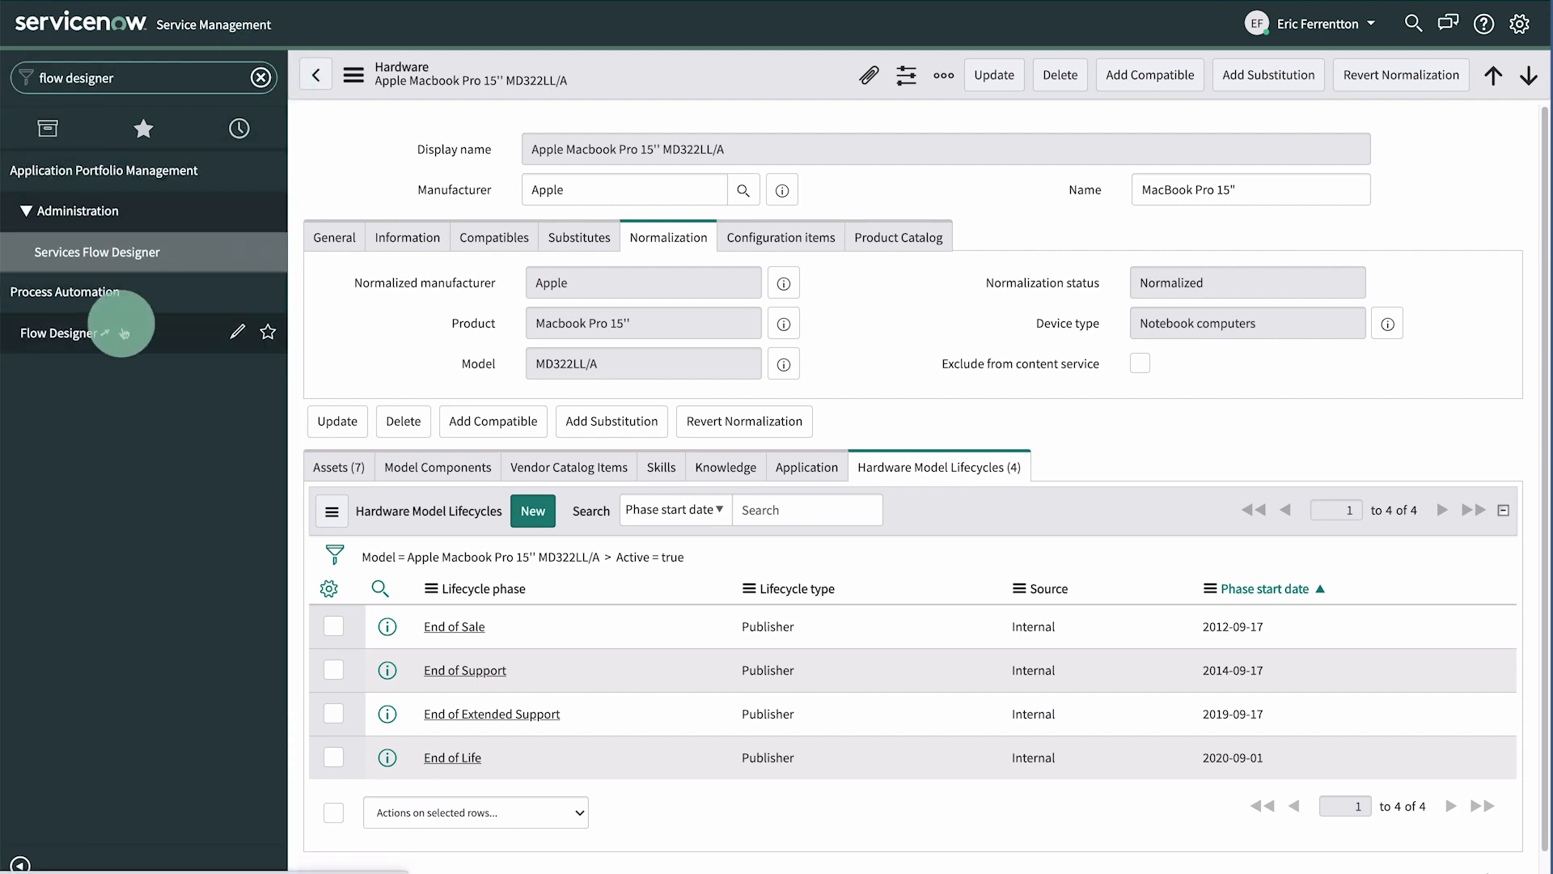
Open Hardware Stock Order Flow in Flow Designer via a 'hardware' name search
{"action": "left_click", "coordinate": [55, 332]}
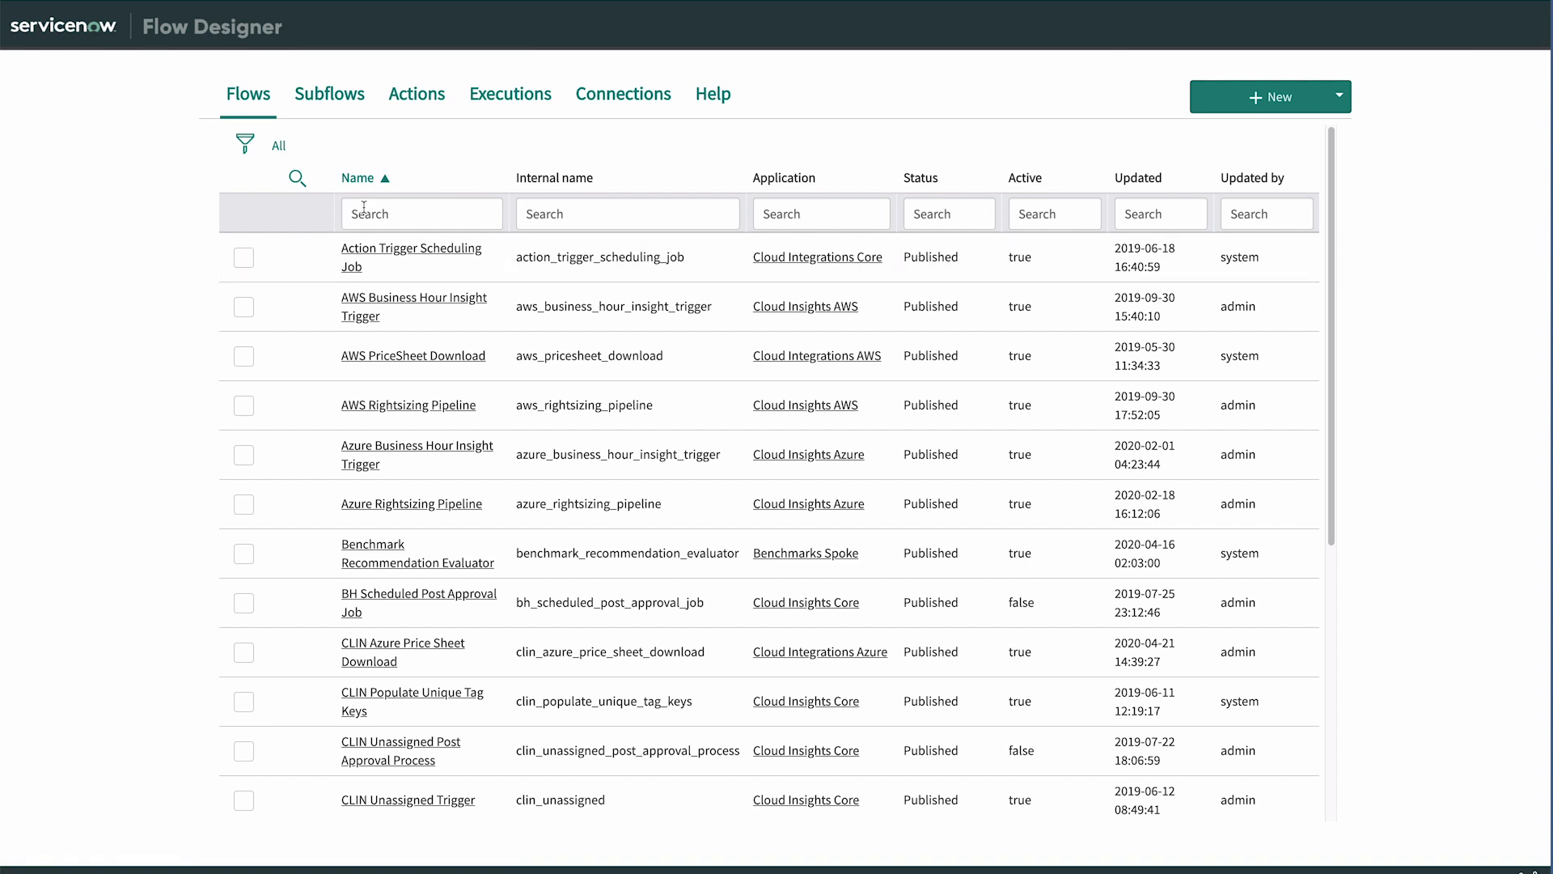
{"action": "type", "text": "hardware"}
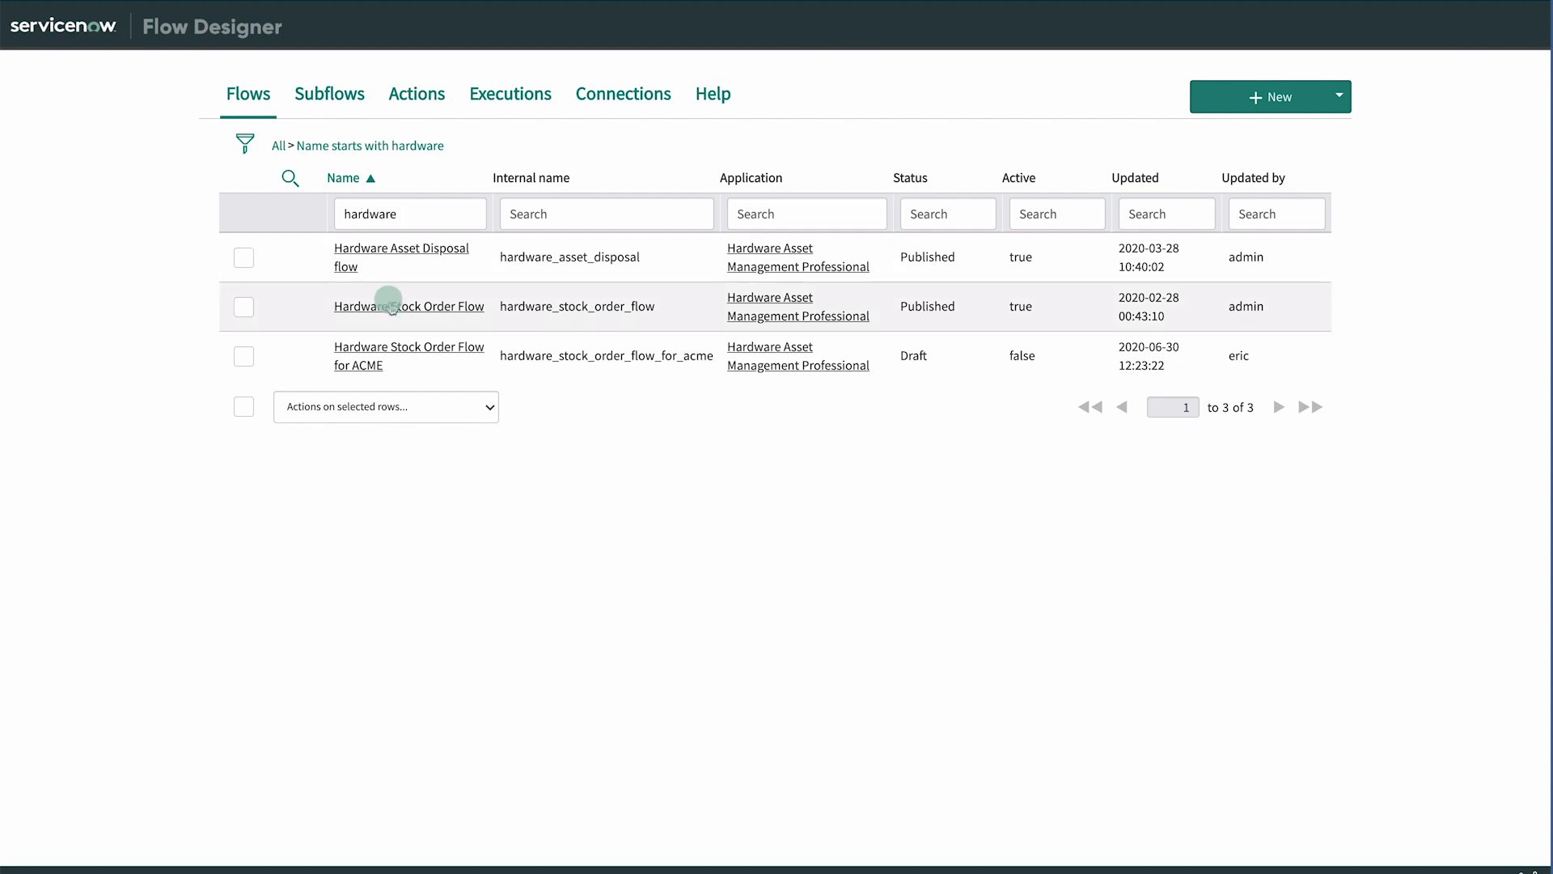
{"action": "left_click", "coordinate": [408, 305]}
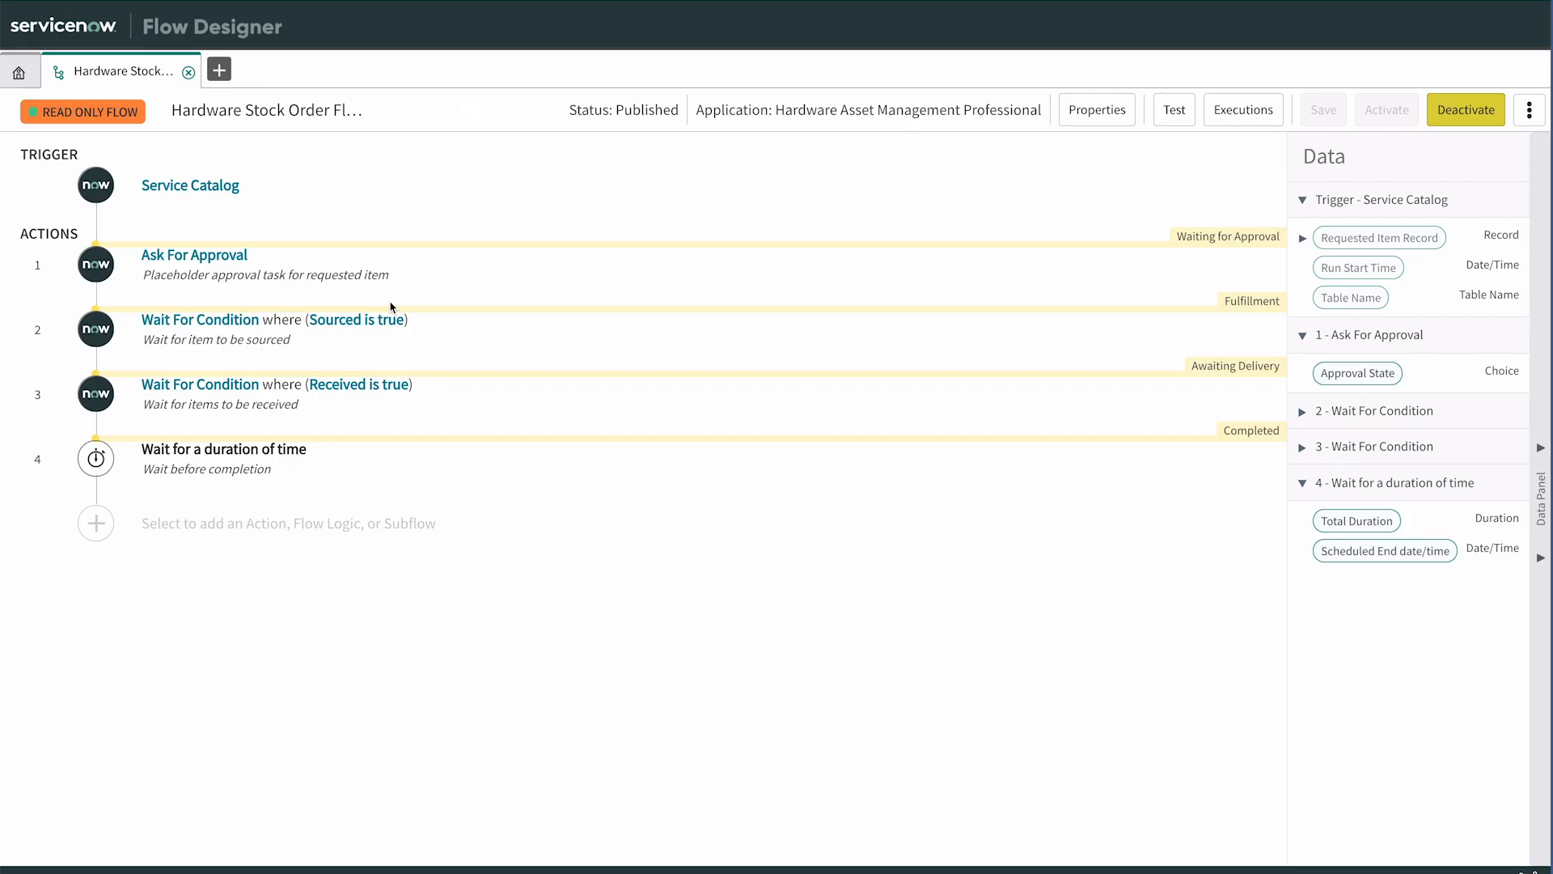
Copy the flow as 'Hardware Stock Order Flow for ACME' under Hardware Asset Management Professional
{"action": "left_click", "coordinate": [1530, 110]}
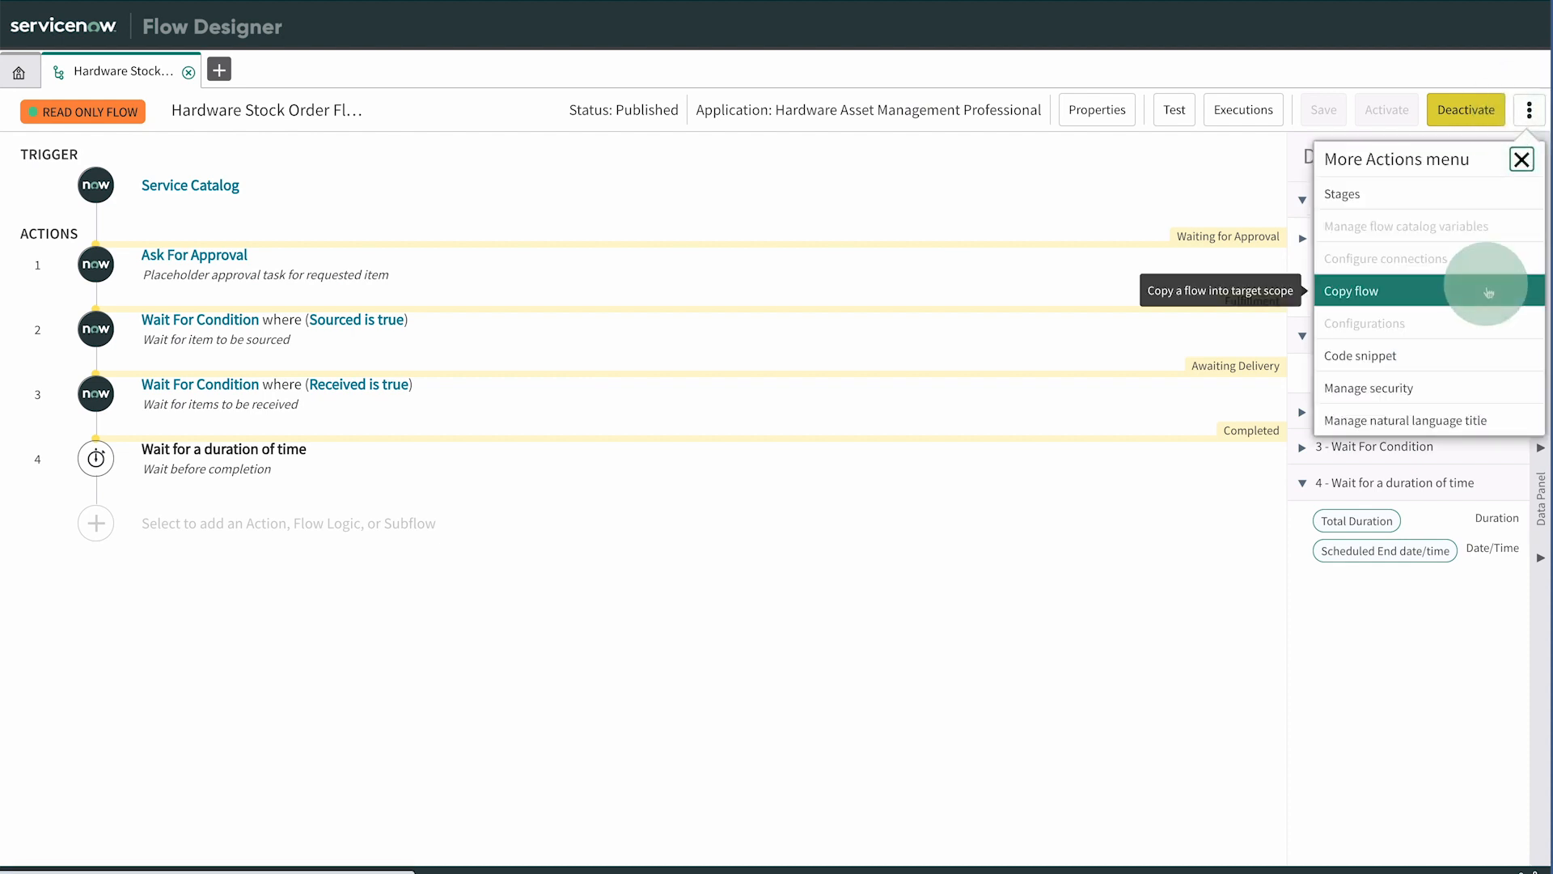
{"action": "left_click", "coordinate": [1351, 291]}
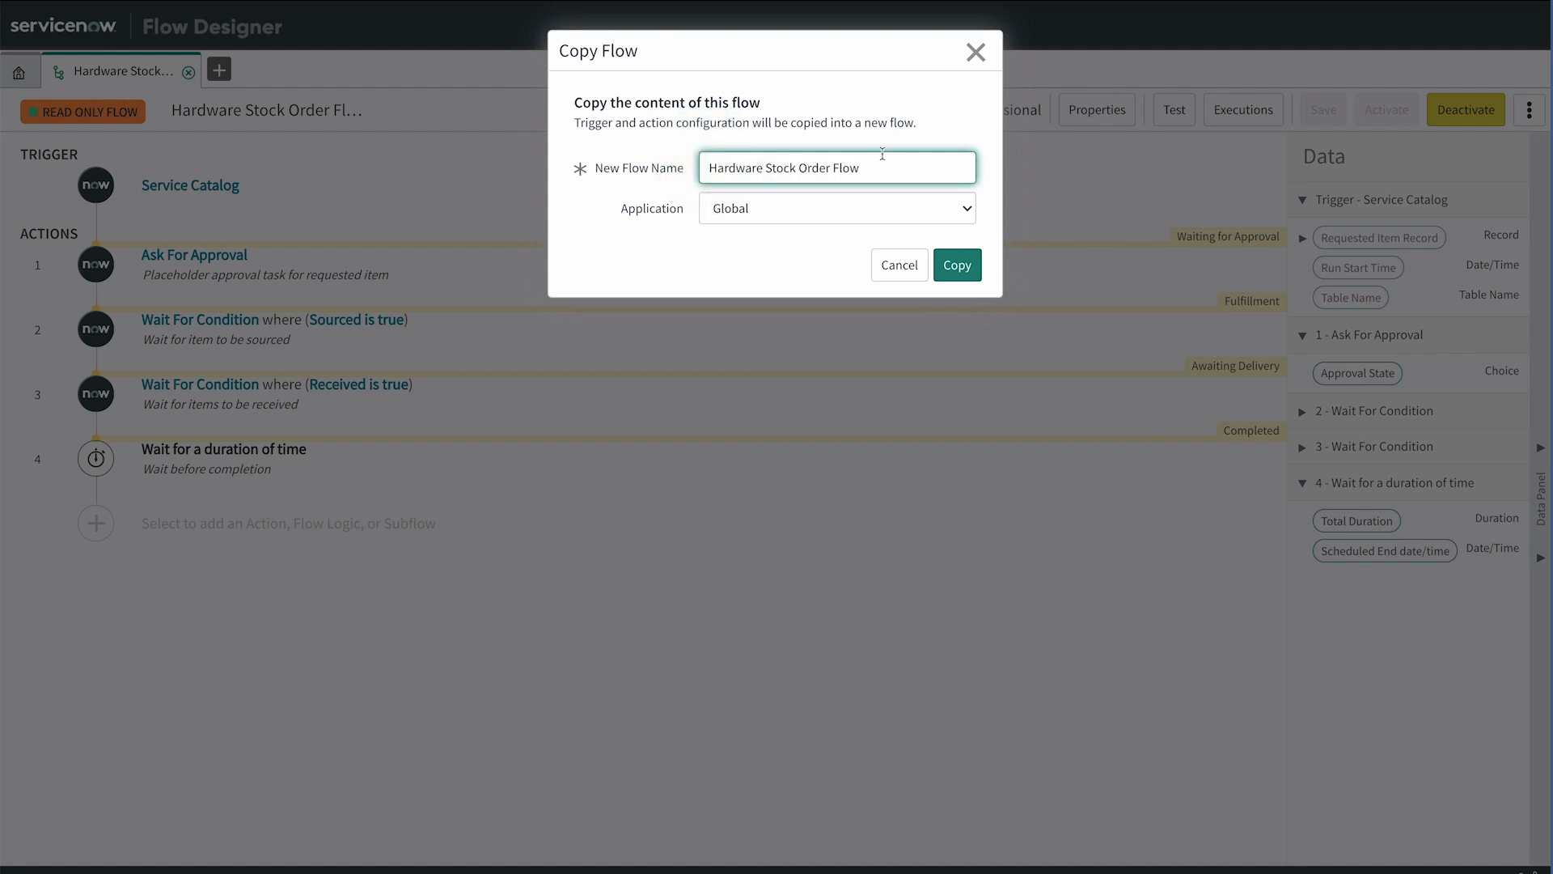
{"action": "type", "text": "for ACM"}
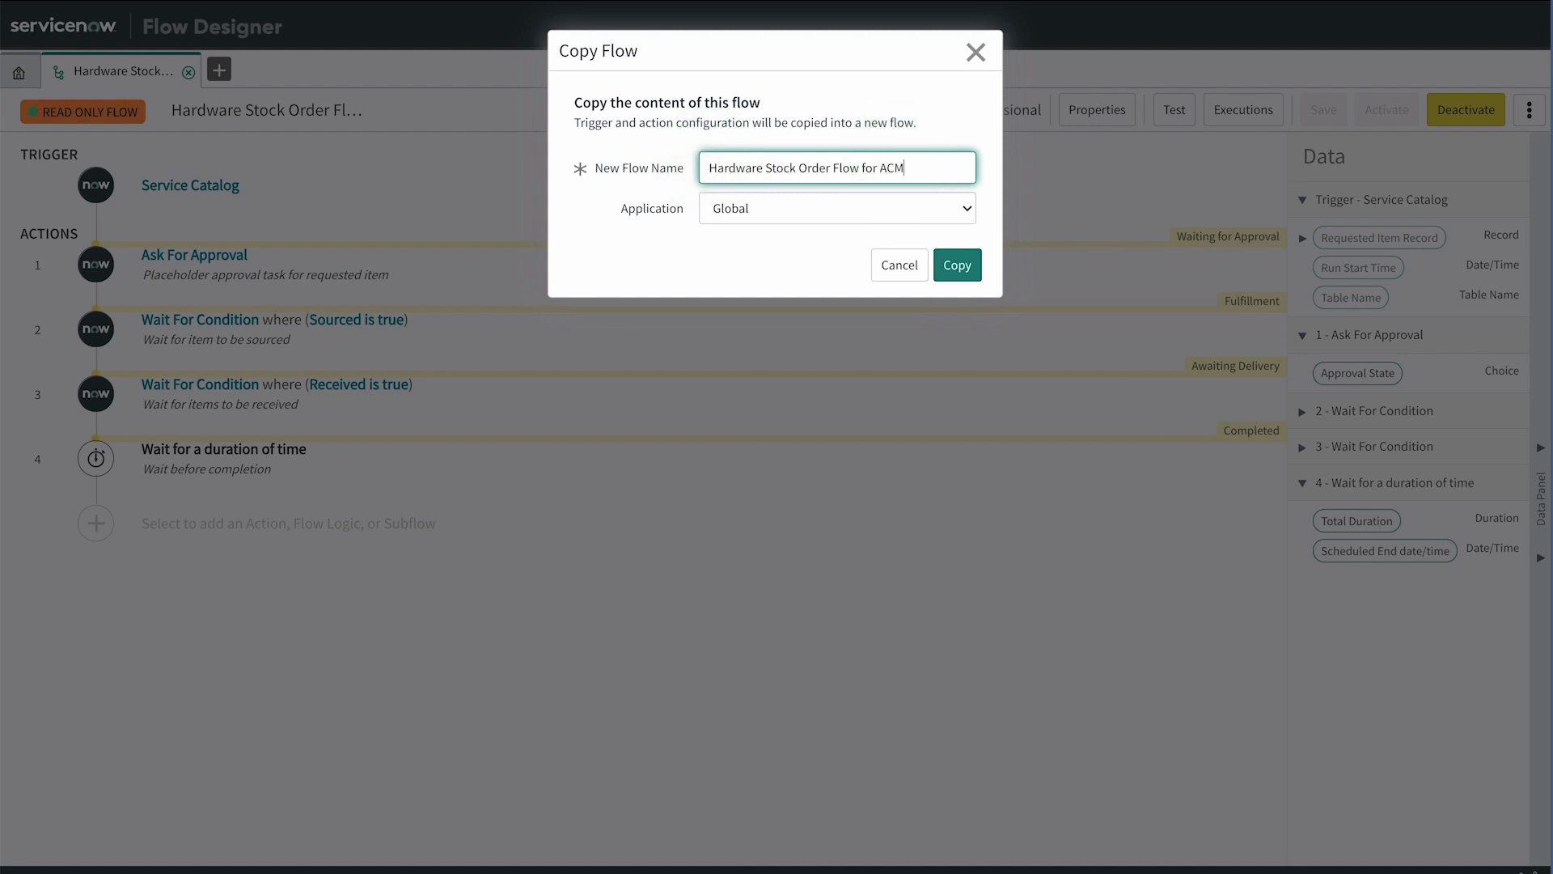
{"action": "left_click", "coordinate": [836, 208]}
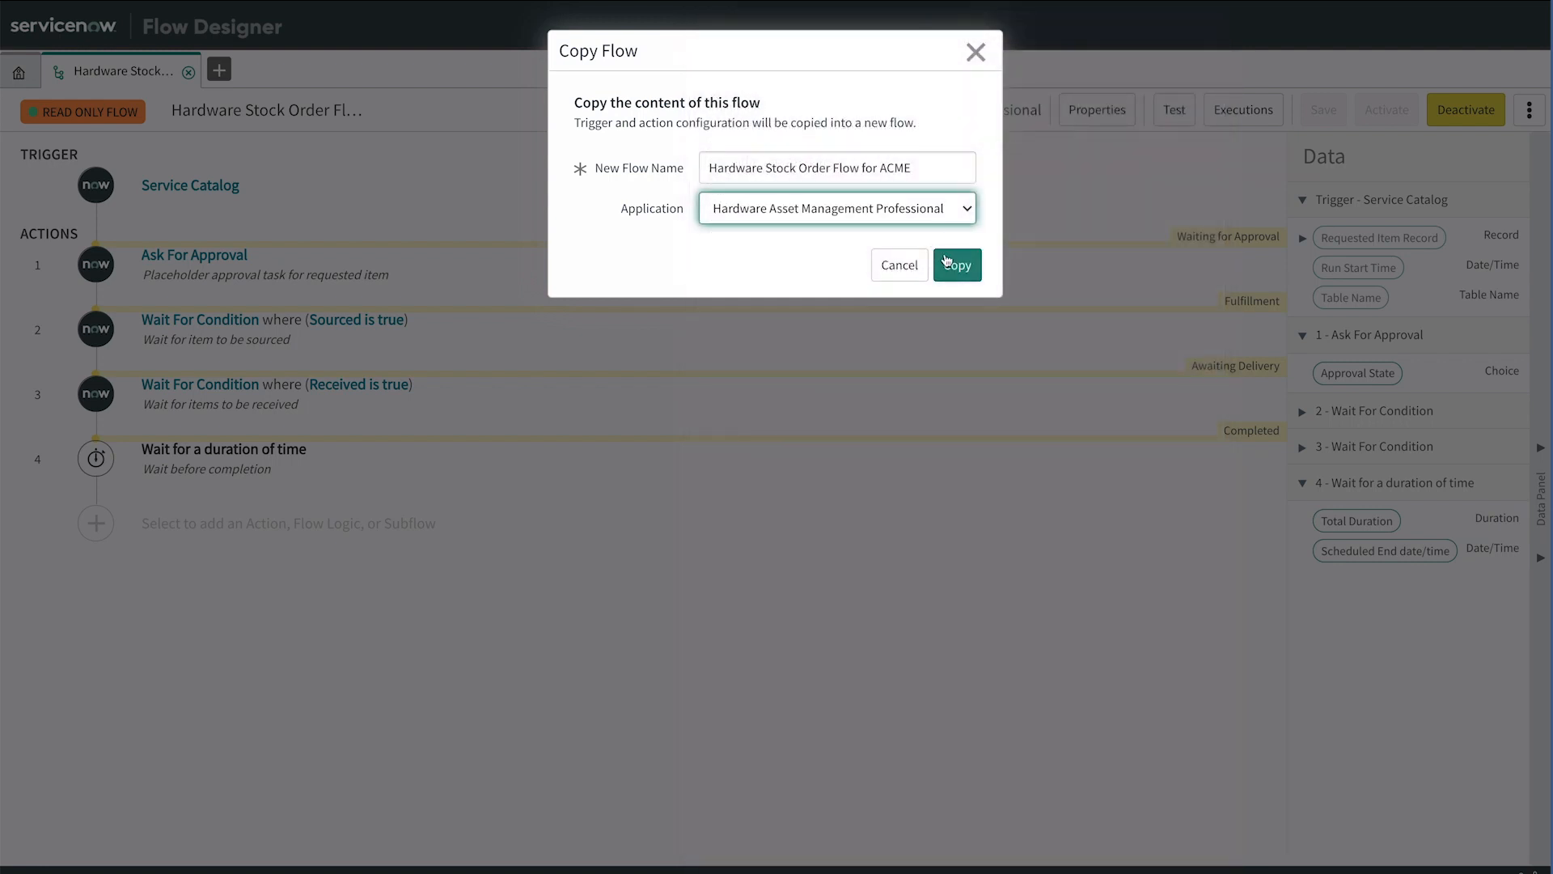
{"action": "left_click", "coordinate": [955, 264]}
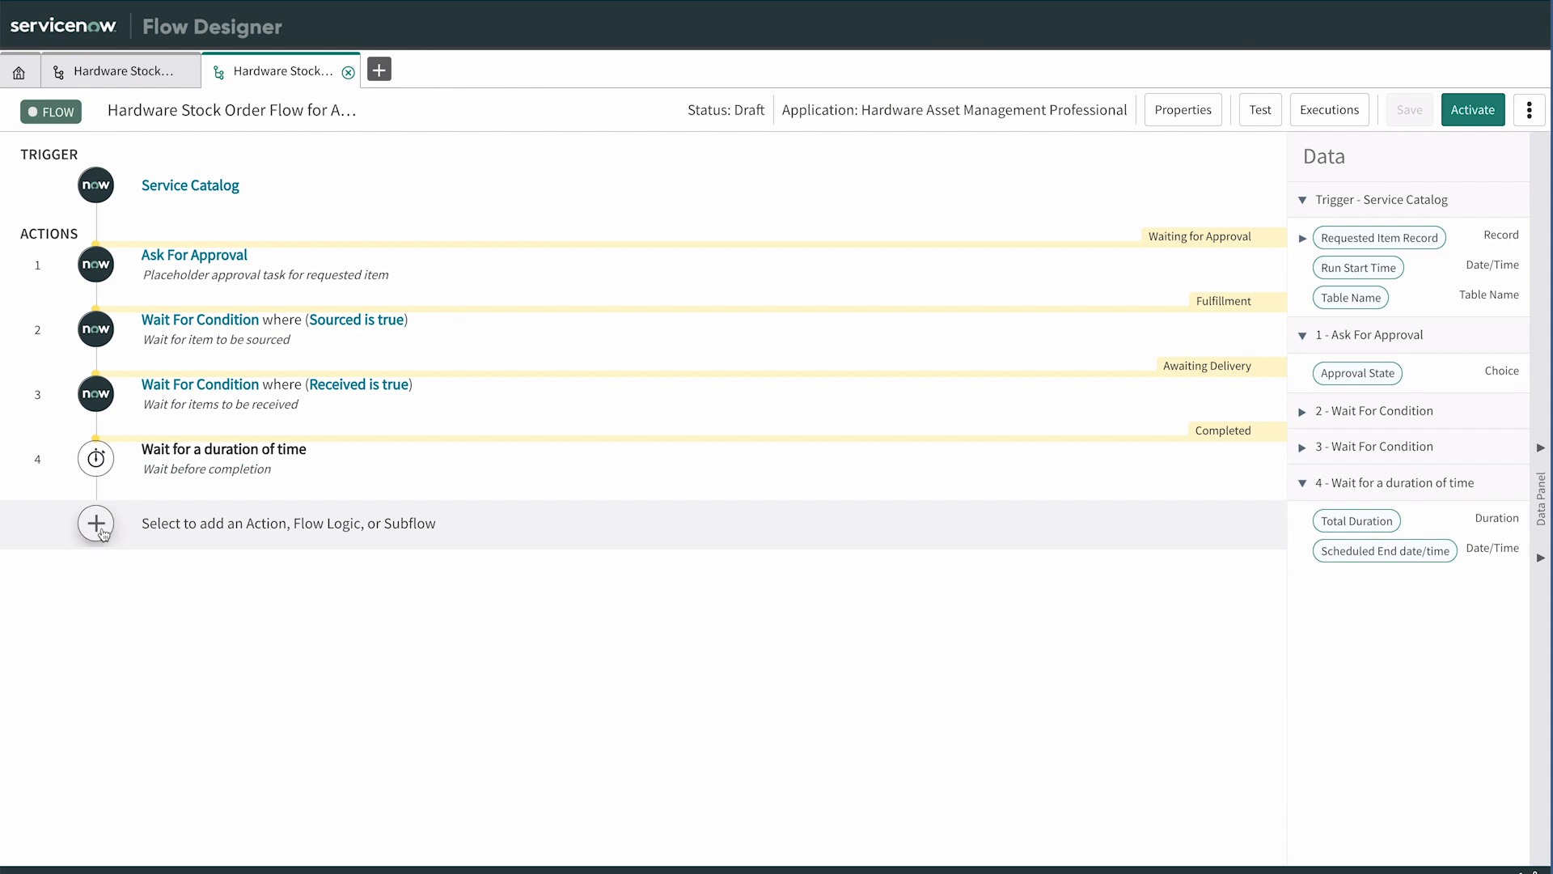
{"action": "left_click", "coordinate": [95, 523]}
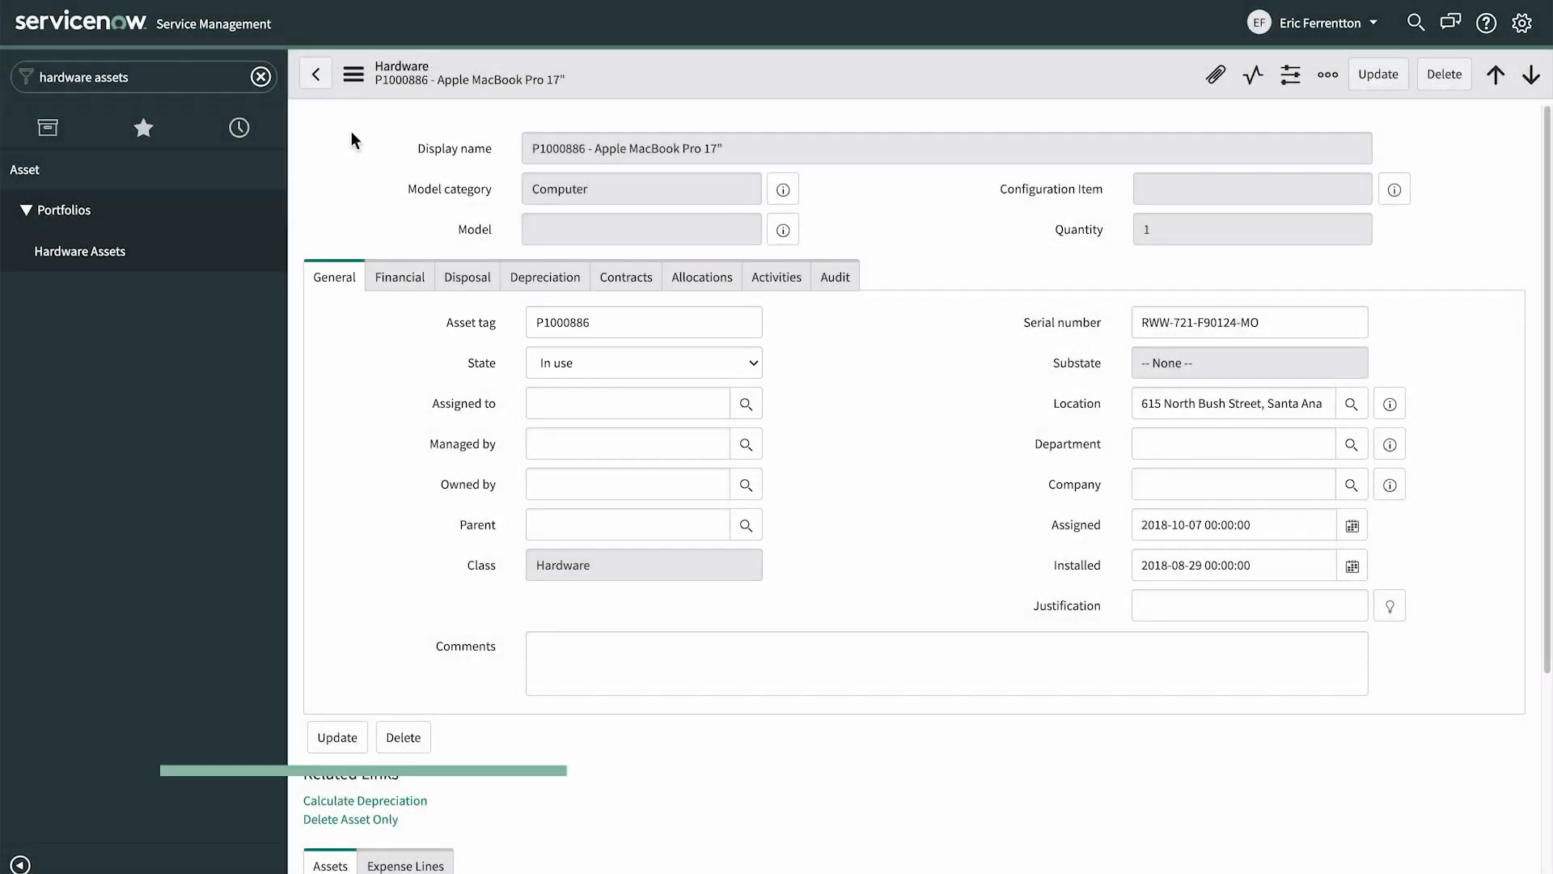
{"action": "left_click", "coordinate": [47, 127]}
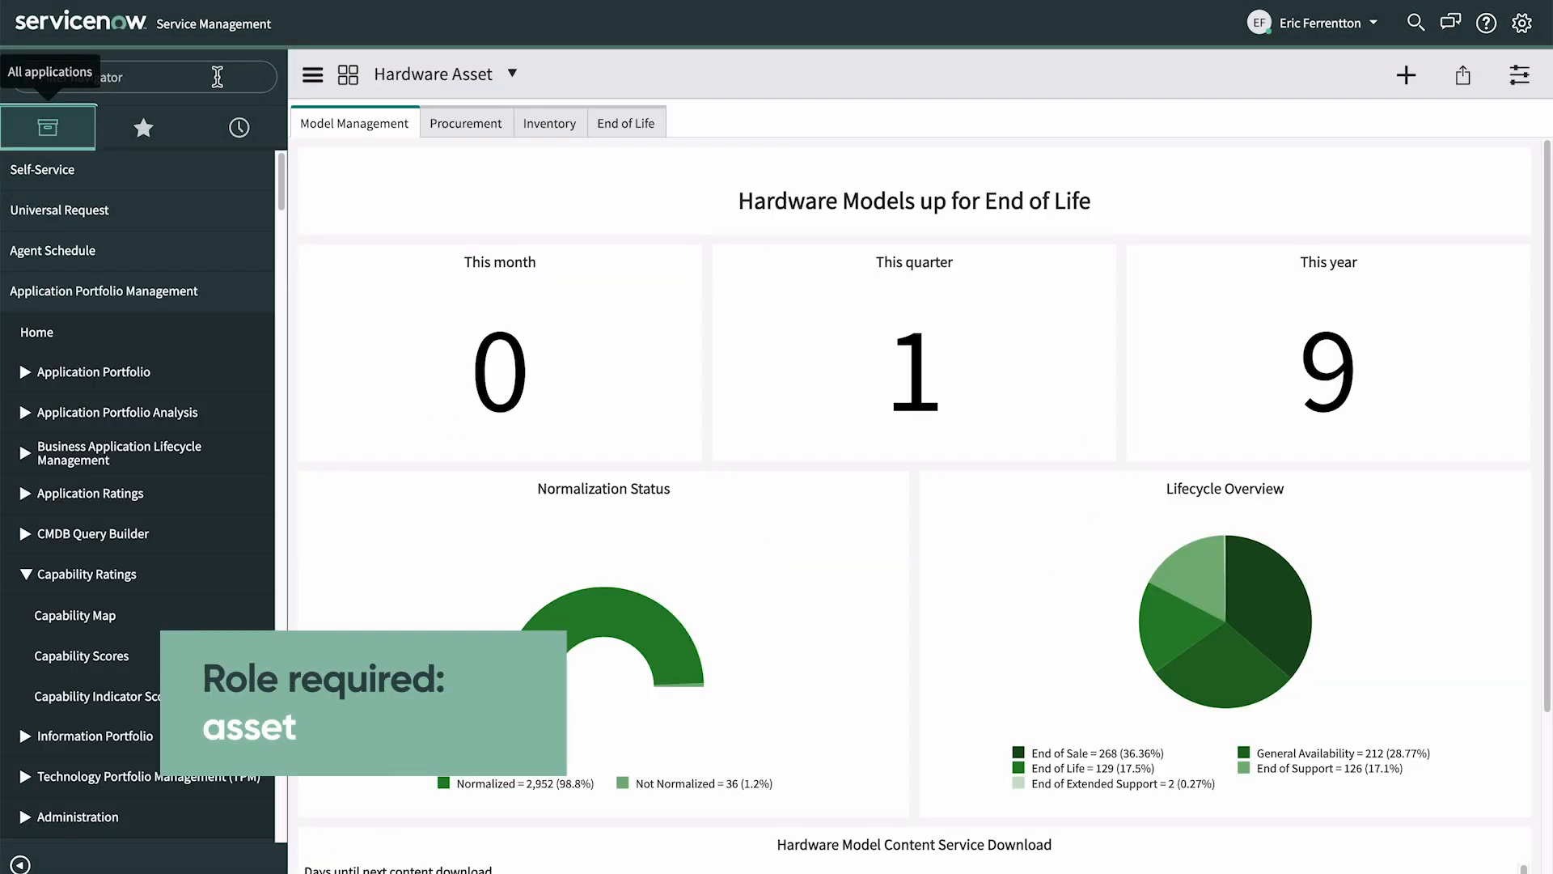
{"action": "type", "text": "disposal"}
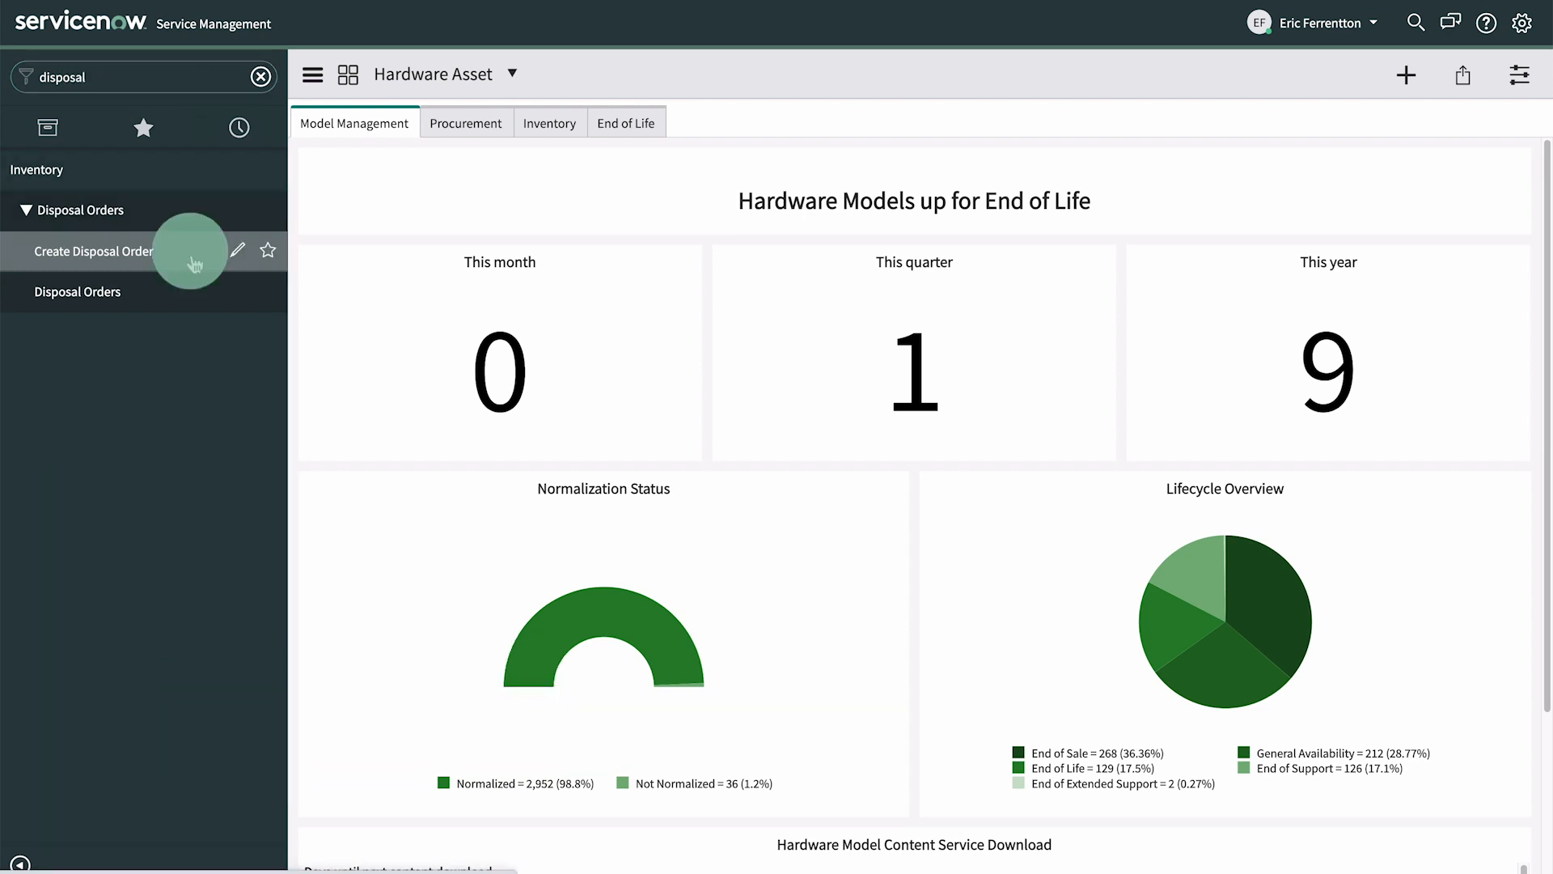
{"action": "left_click", "coordinate": [95, 251]}
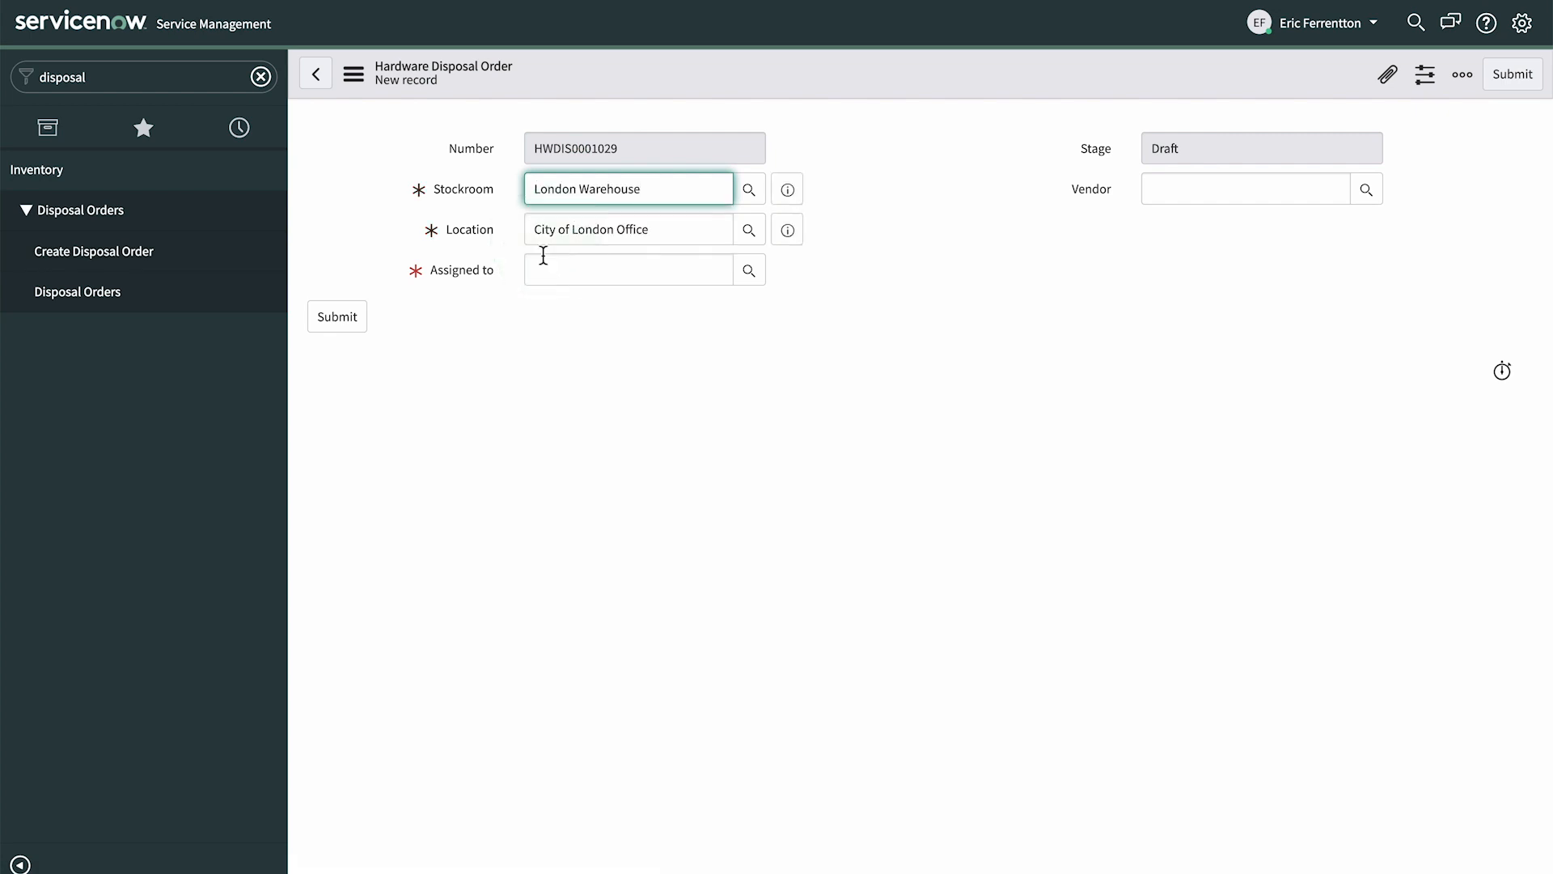
{"action": "left_click", "coordinate": [628, 270]}
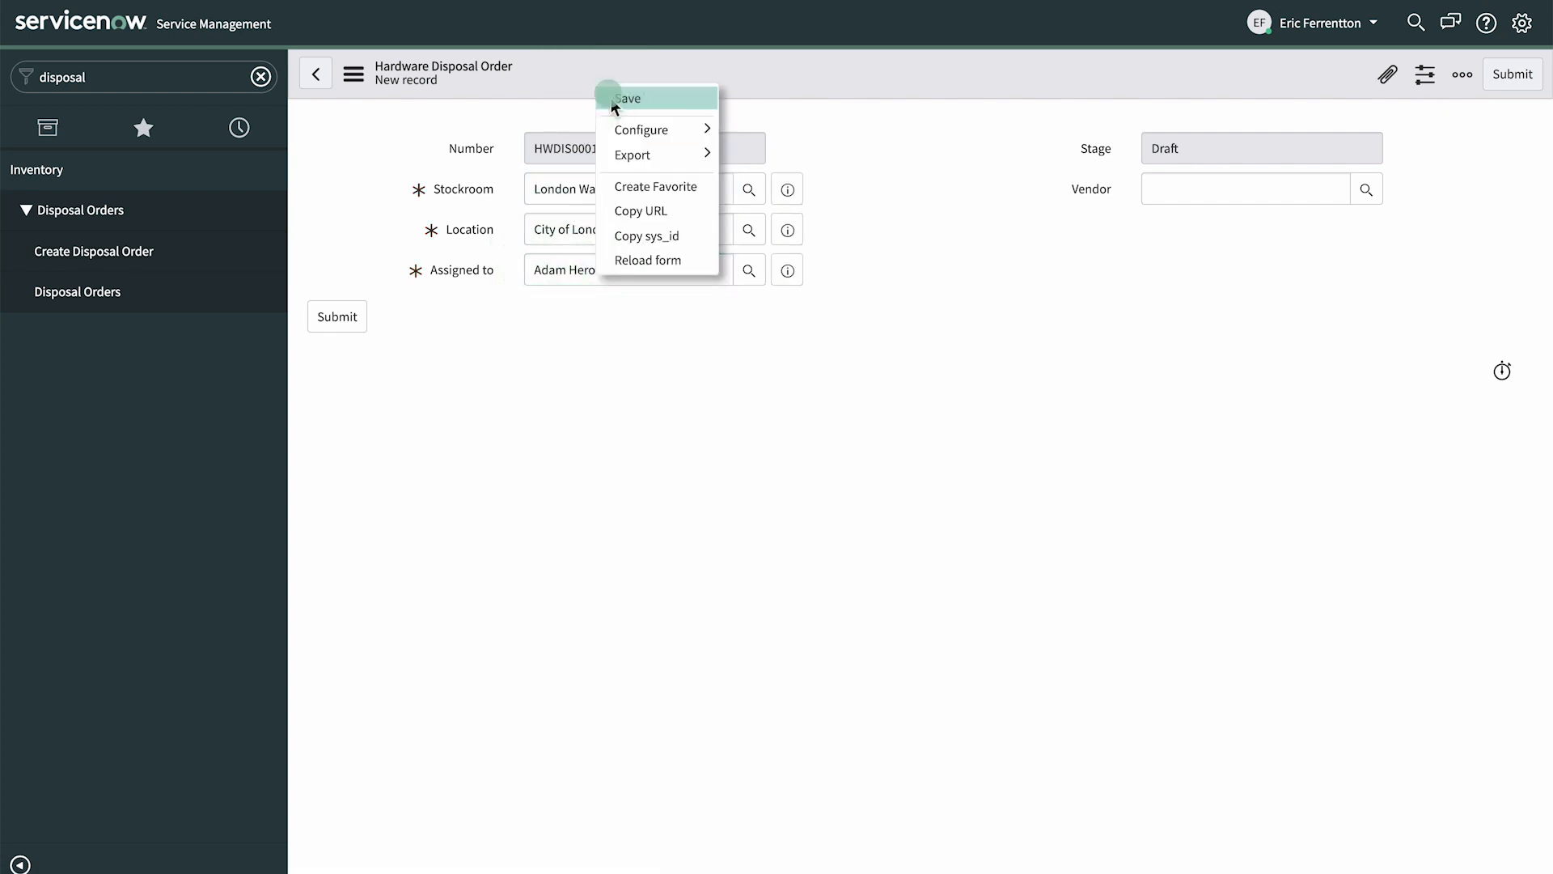
{"action": "left_click", "coordinate": [628, 98]}
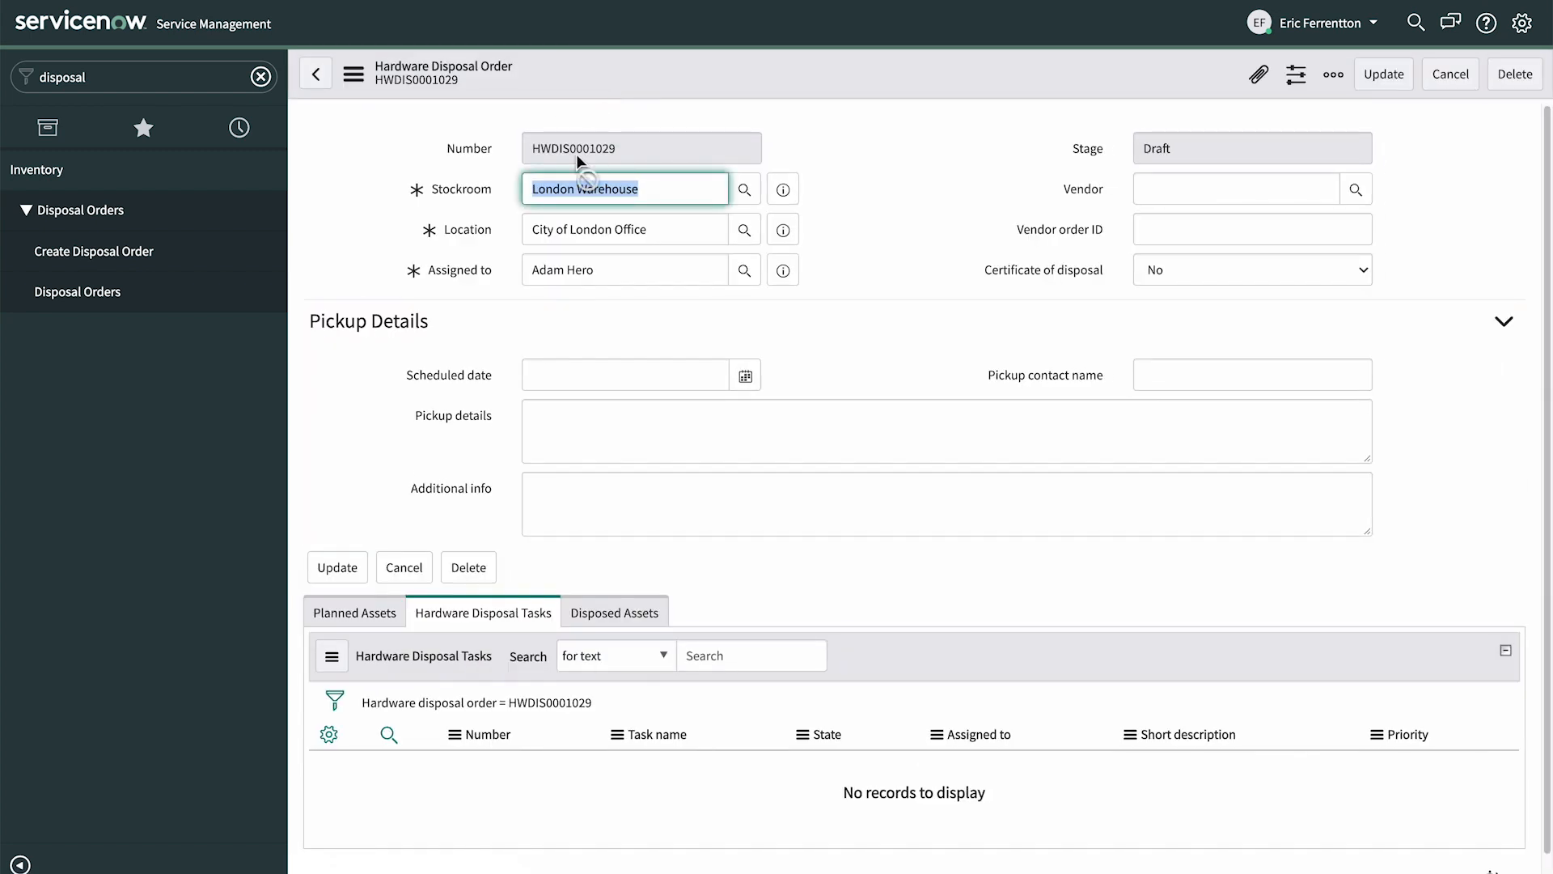
{"action": "left_click", "coordinate": [353, 612]}
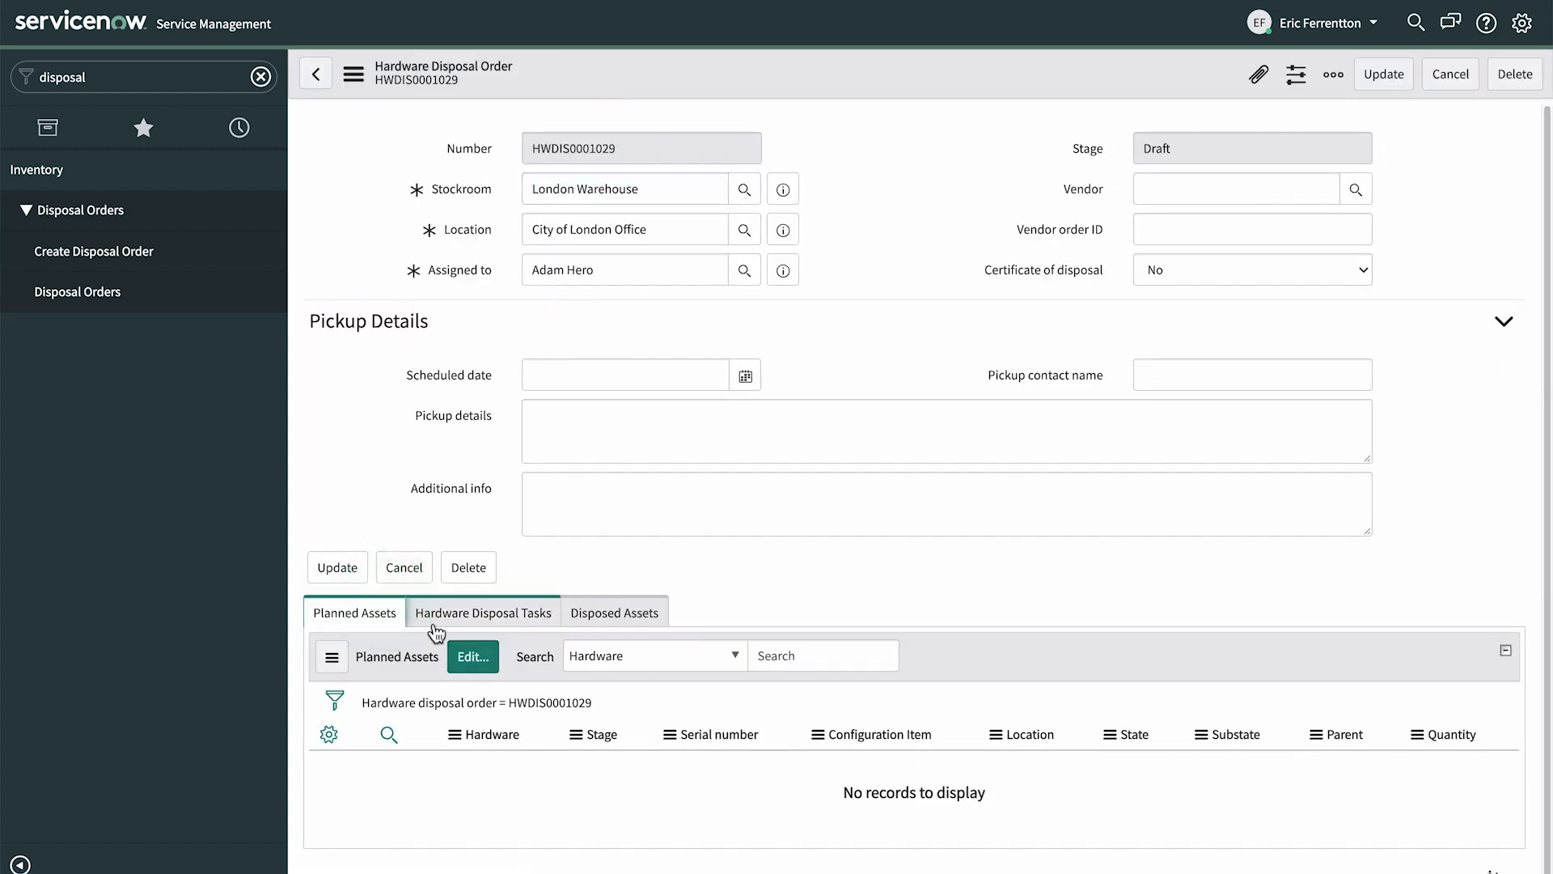
Filter members to in-use Apple assets and add MacBook Pro 17" P1000886 to planned assets
{"action": "left_click", "coordinate": [472, 656]}
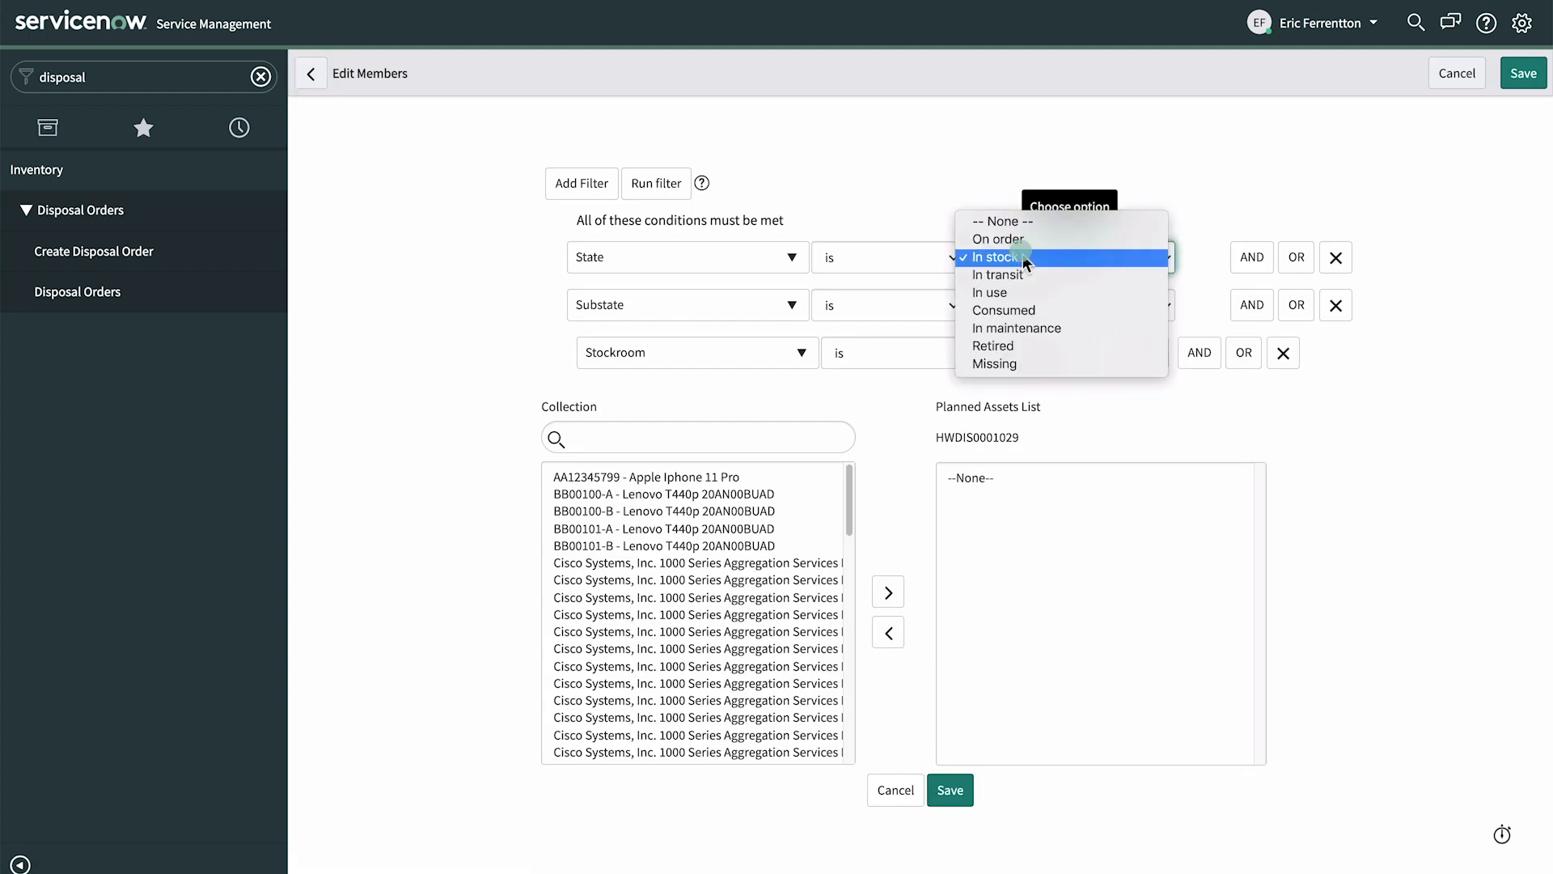
{"action": "left_click", "coordinate": [990, 292]}
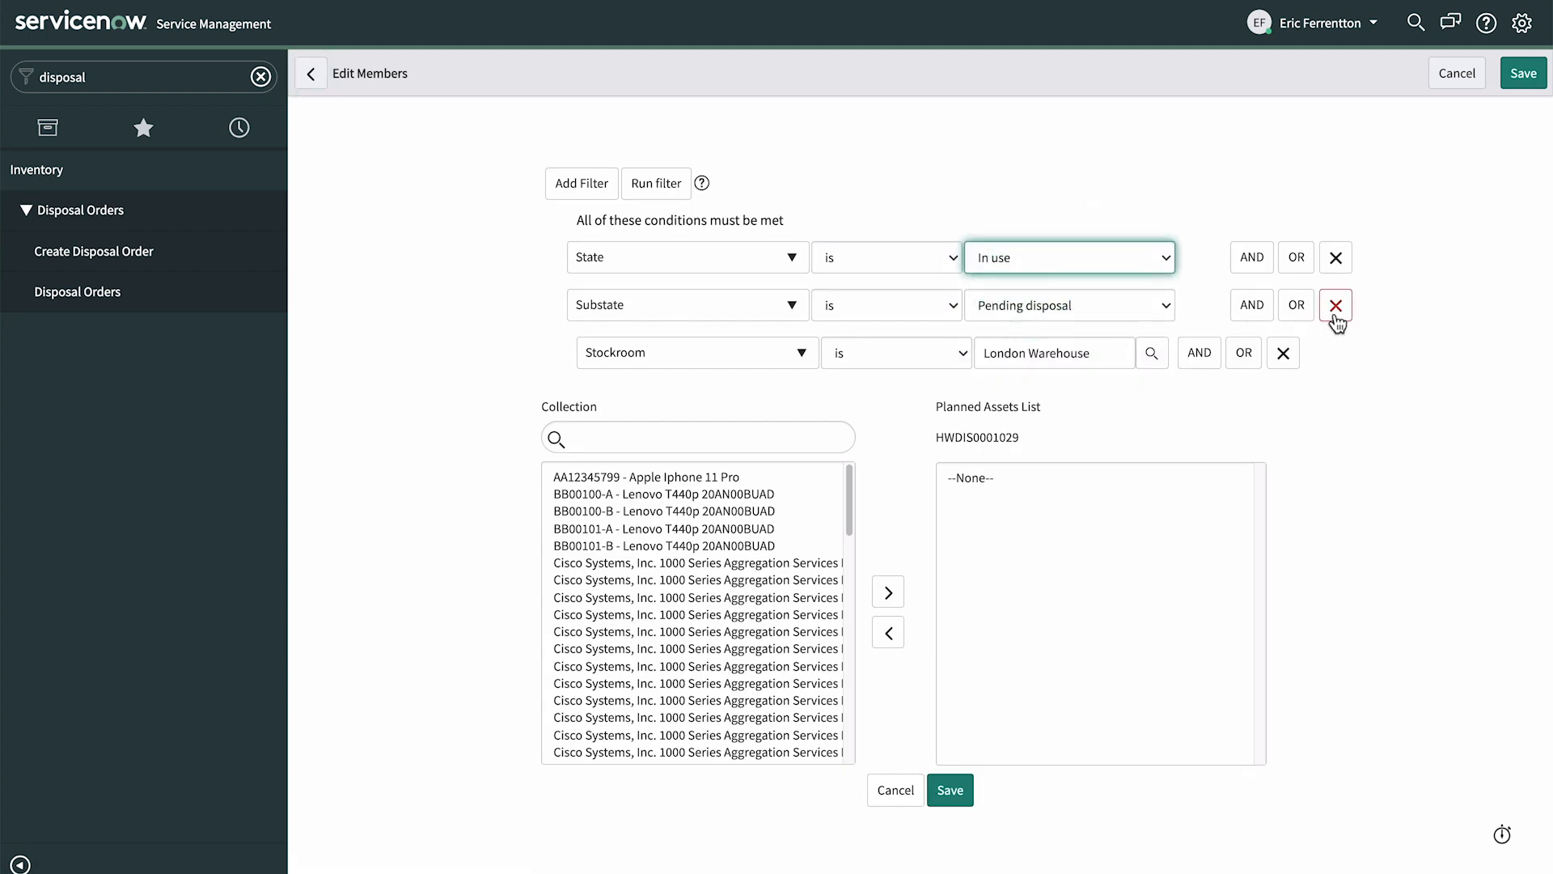
{"action": "left_click", "coordinate": [1334, 304]}
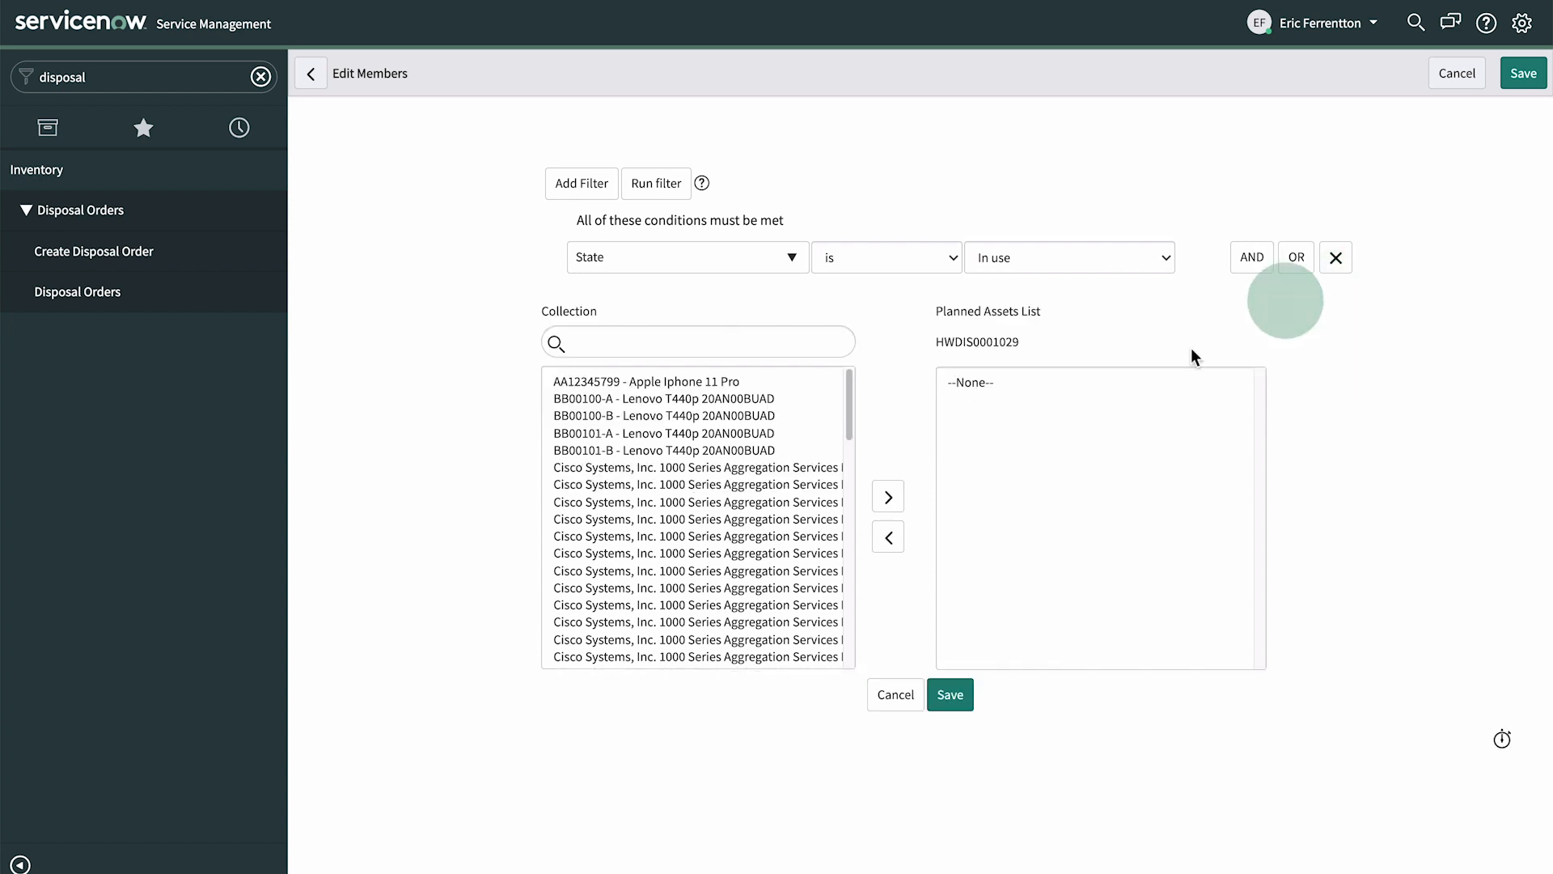
{"action": "type", "text": "*App"}
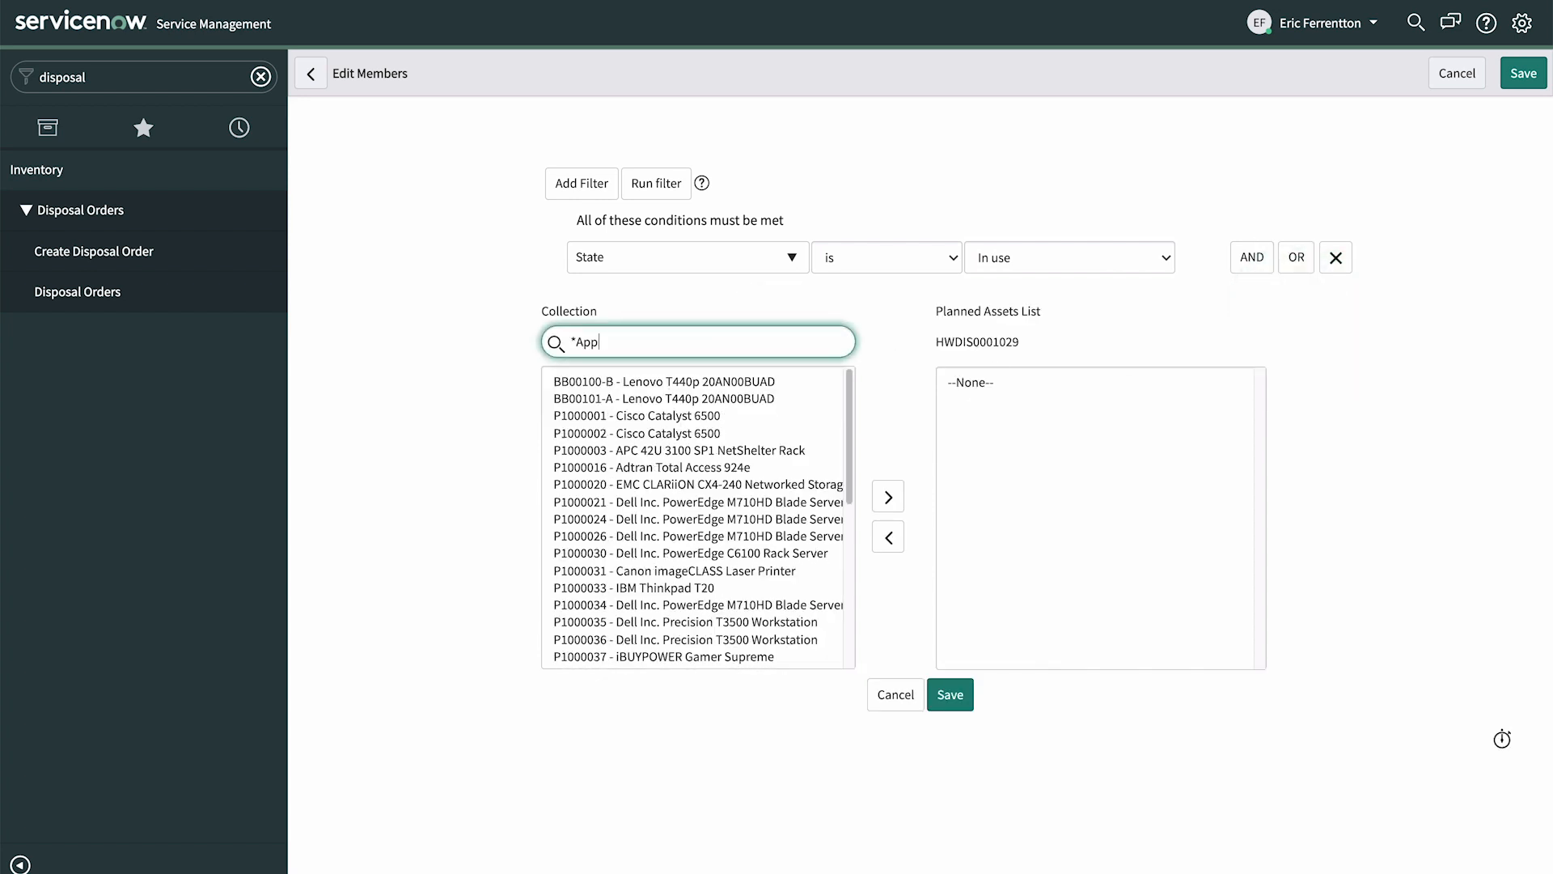
{"action": "type", "text": "e"}
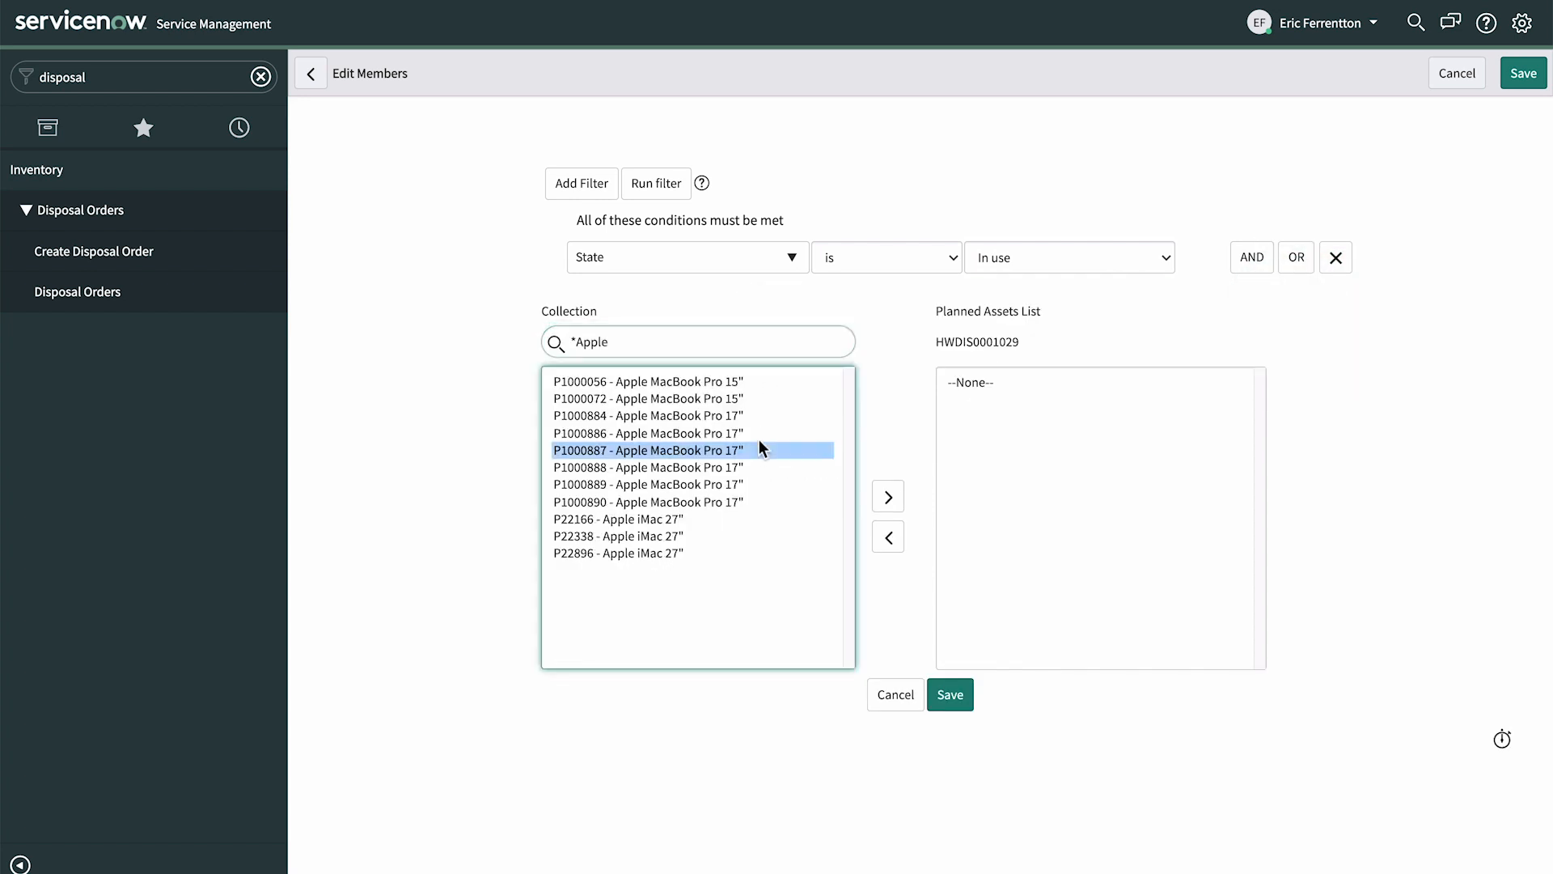
{"action": "left_click", "coordinate": [648, 450]}
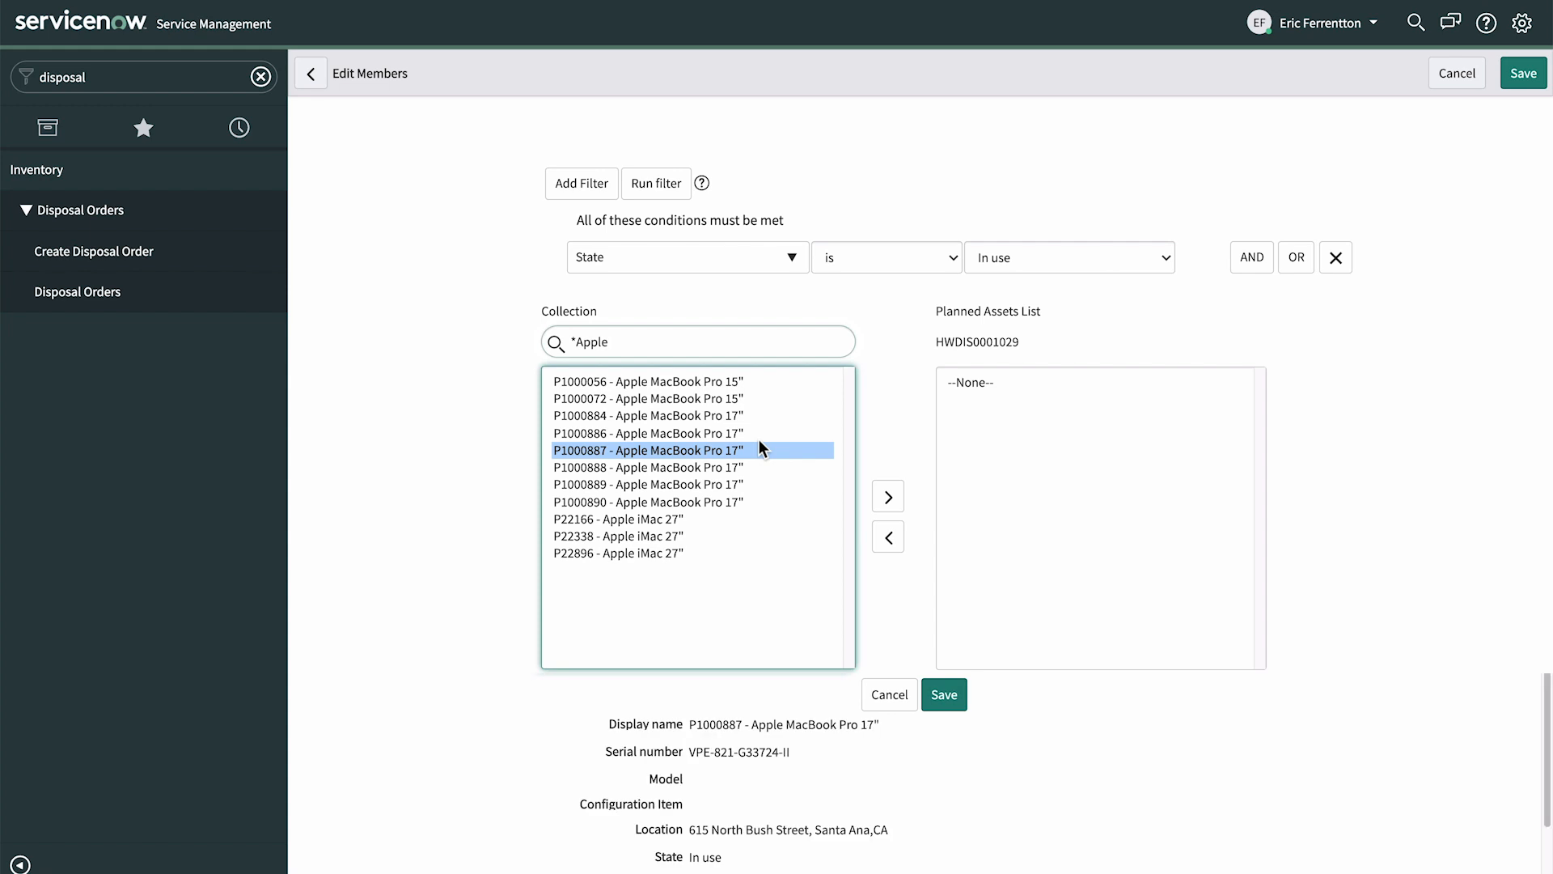
{"action": "left_click", "coordinate": [636, 433]}
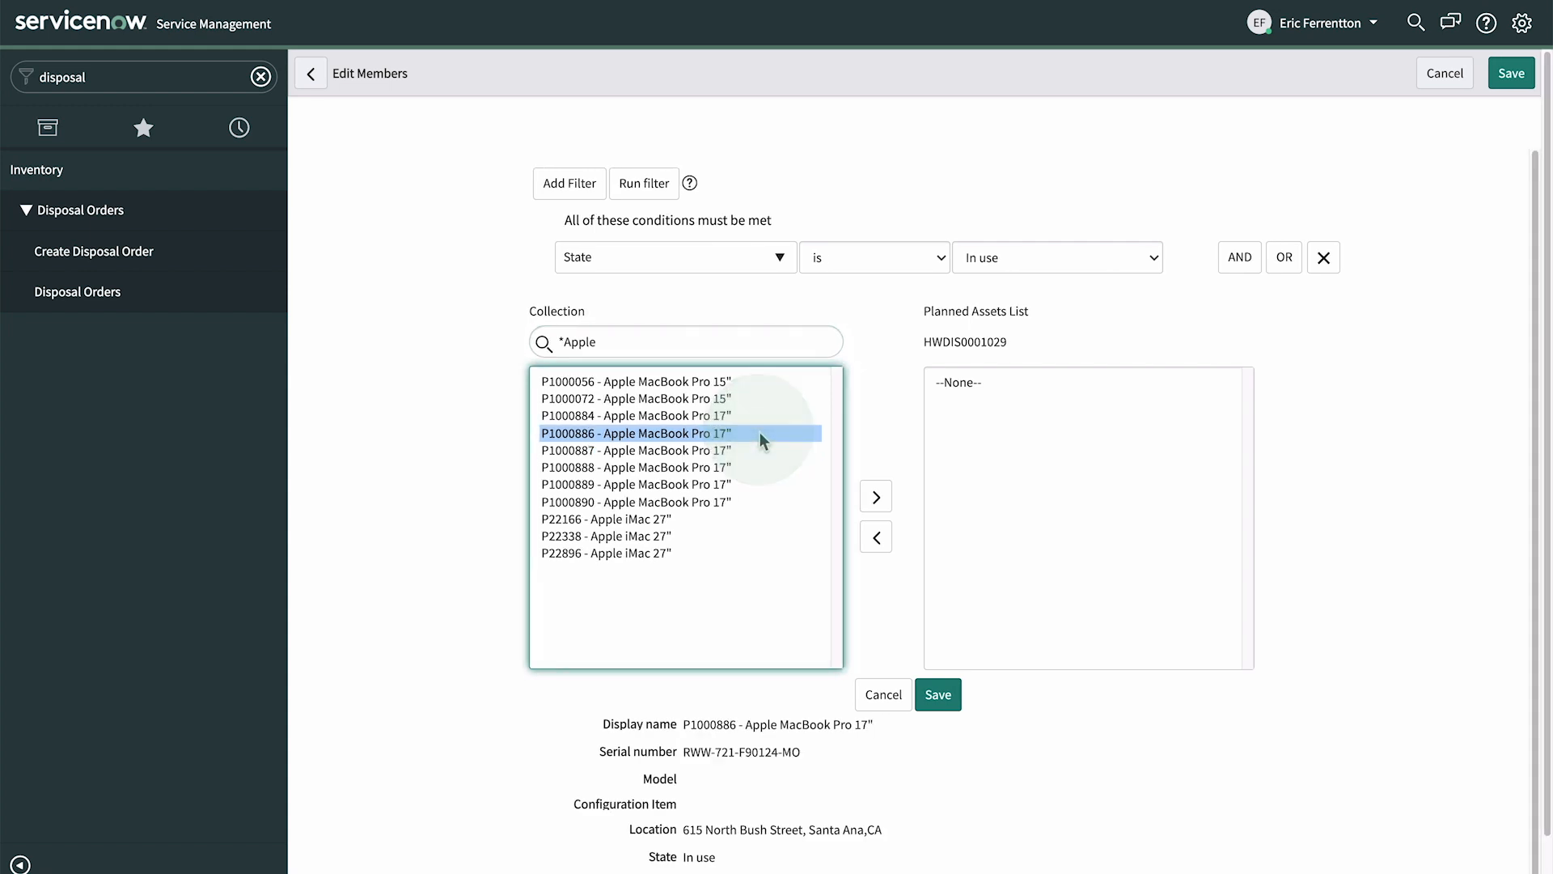
{"action": "mouse_move", "coordinate": [771, 449]}
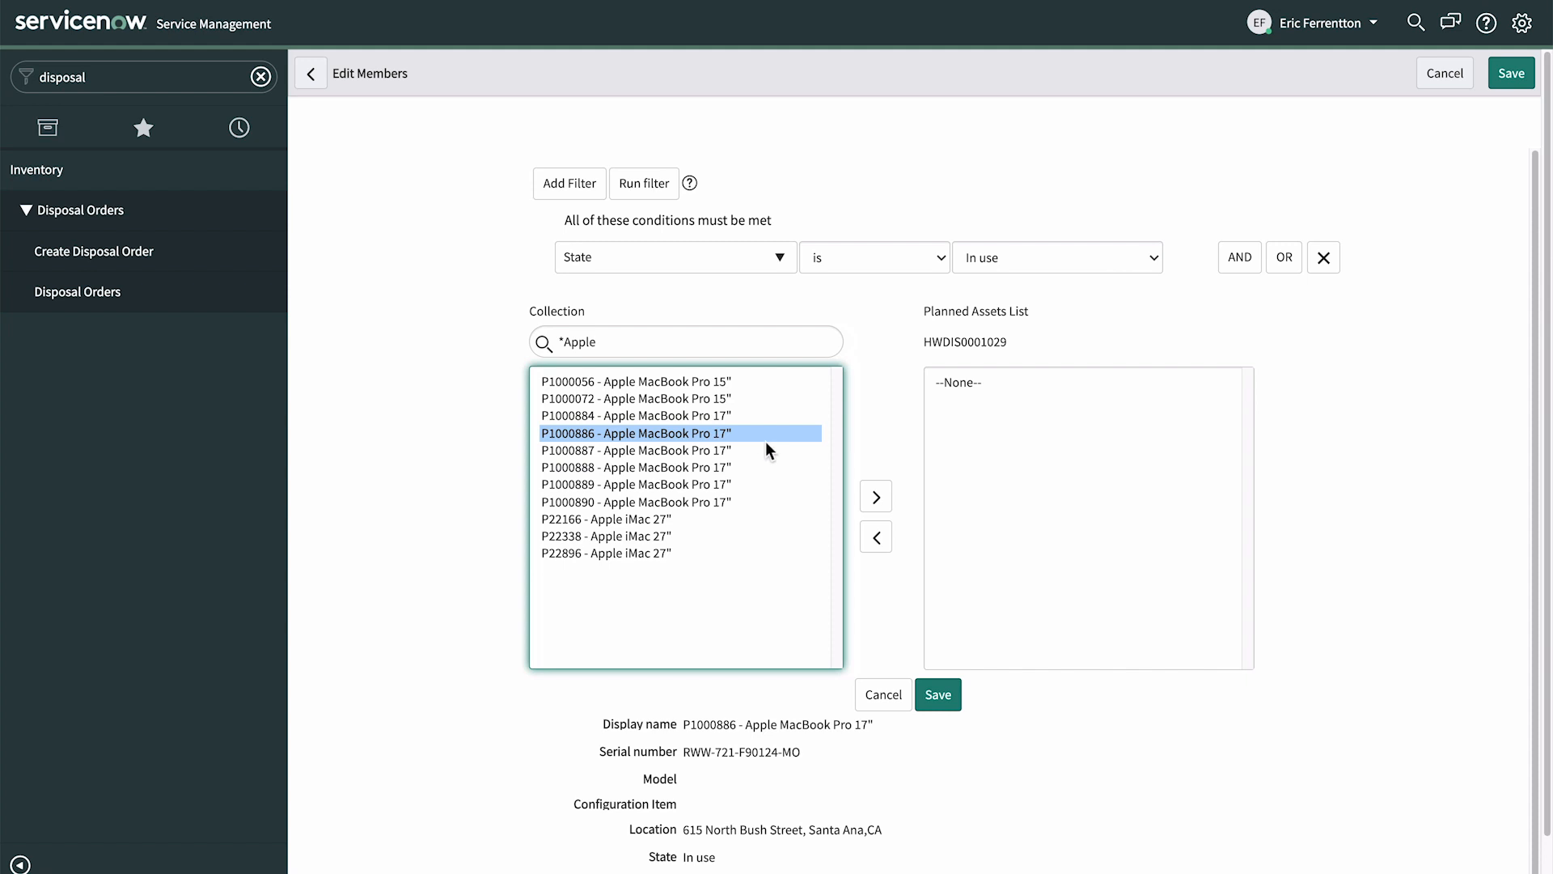
{"action": "left_click", "coordinate": [875, 496]}
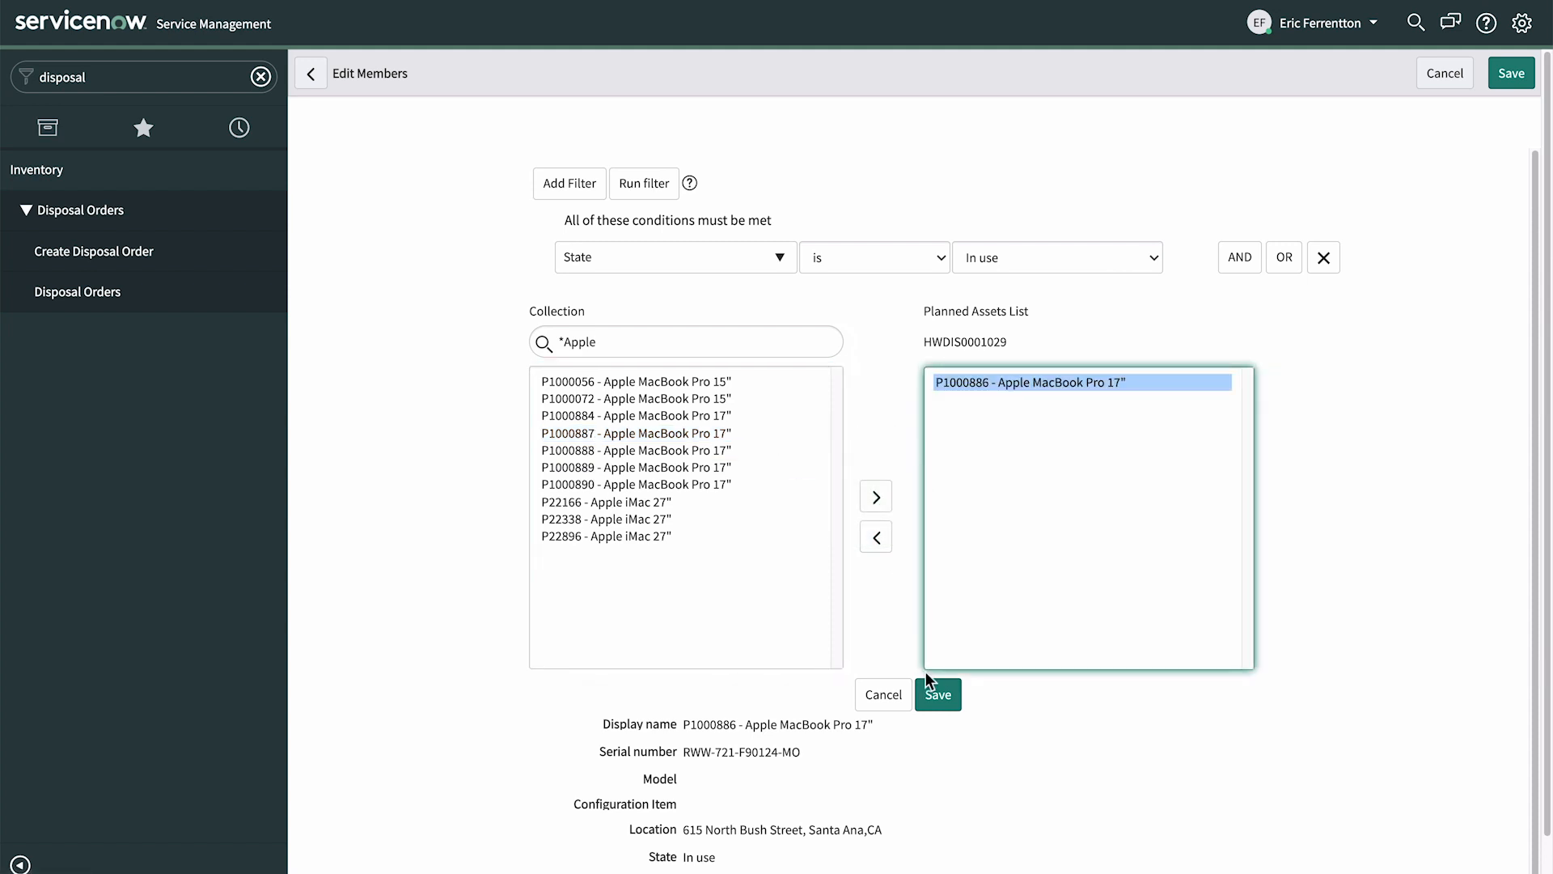
Save the planned asset and verify P1000886 on the Verify Assets task
{"action": "left_click", "coordinate": [936, 694]}
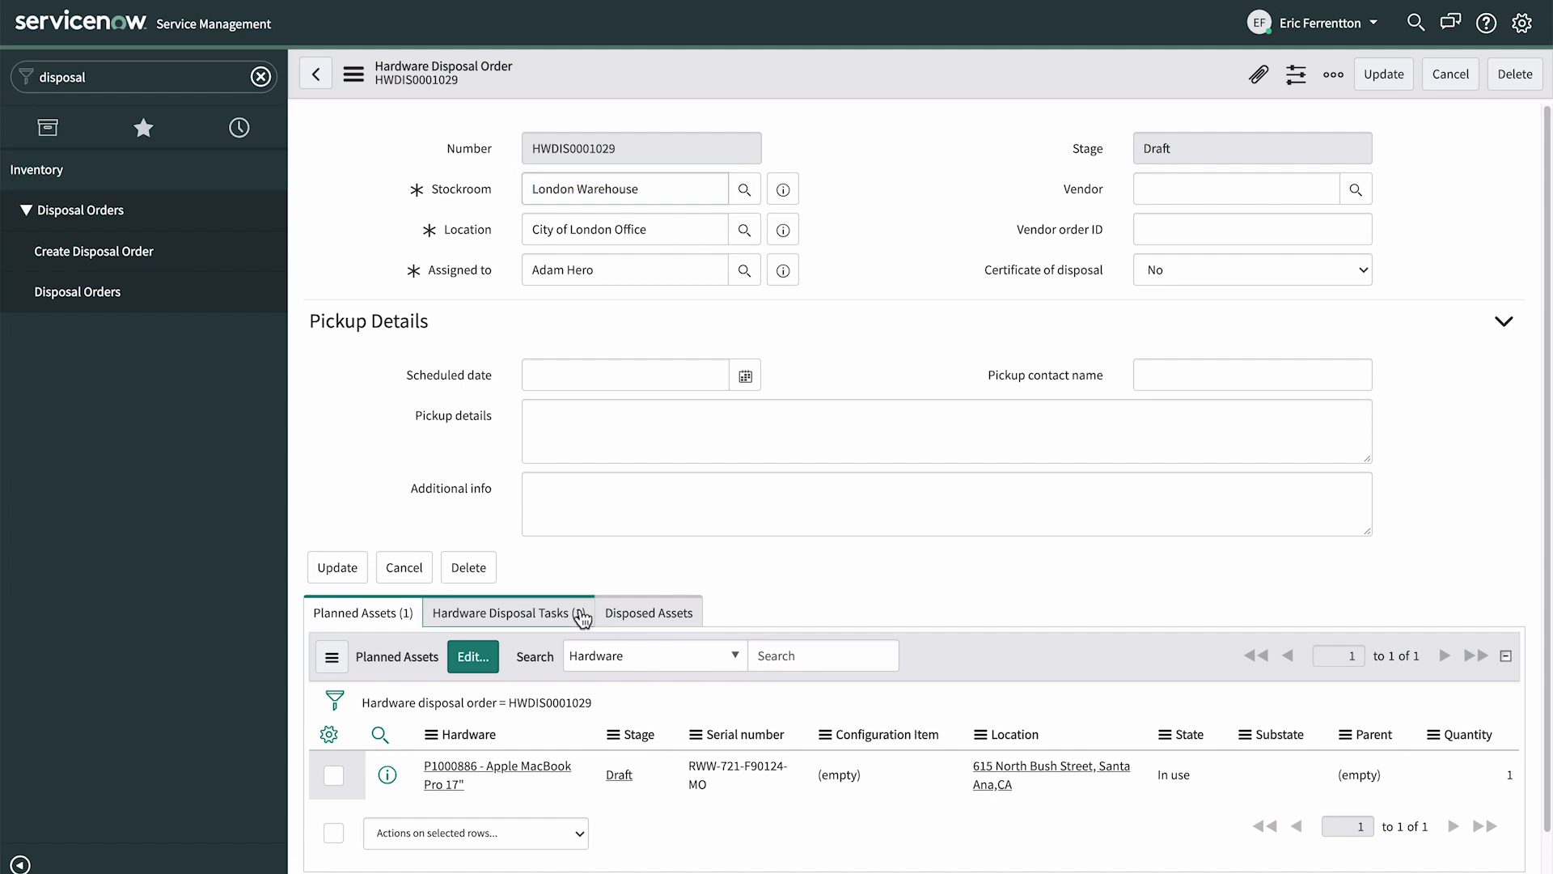
{"action": "left_click", "coordinate": [500, 612]}
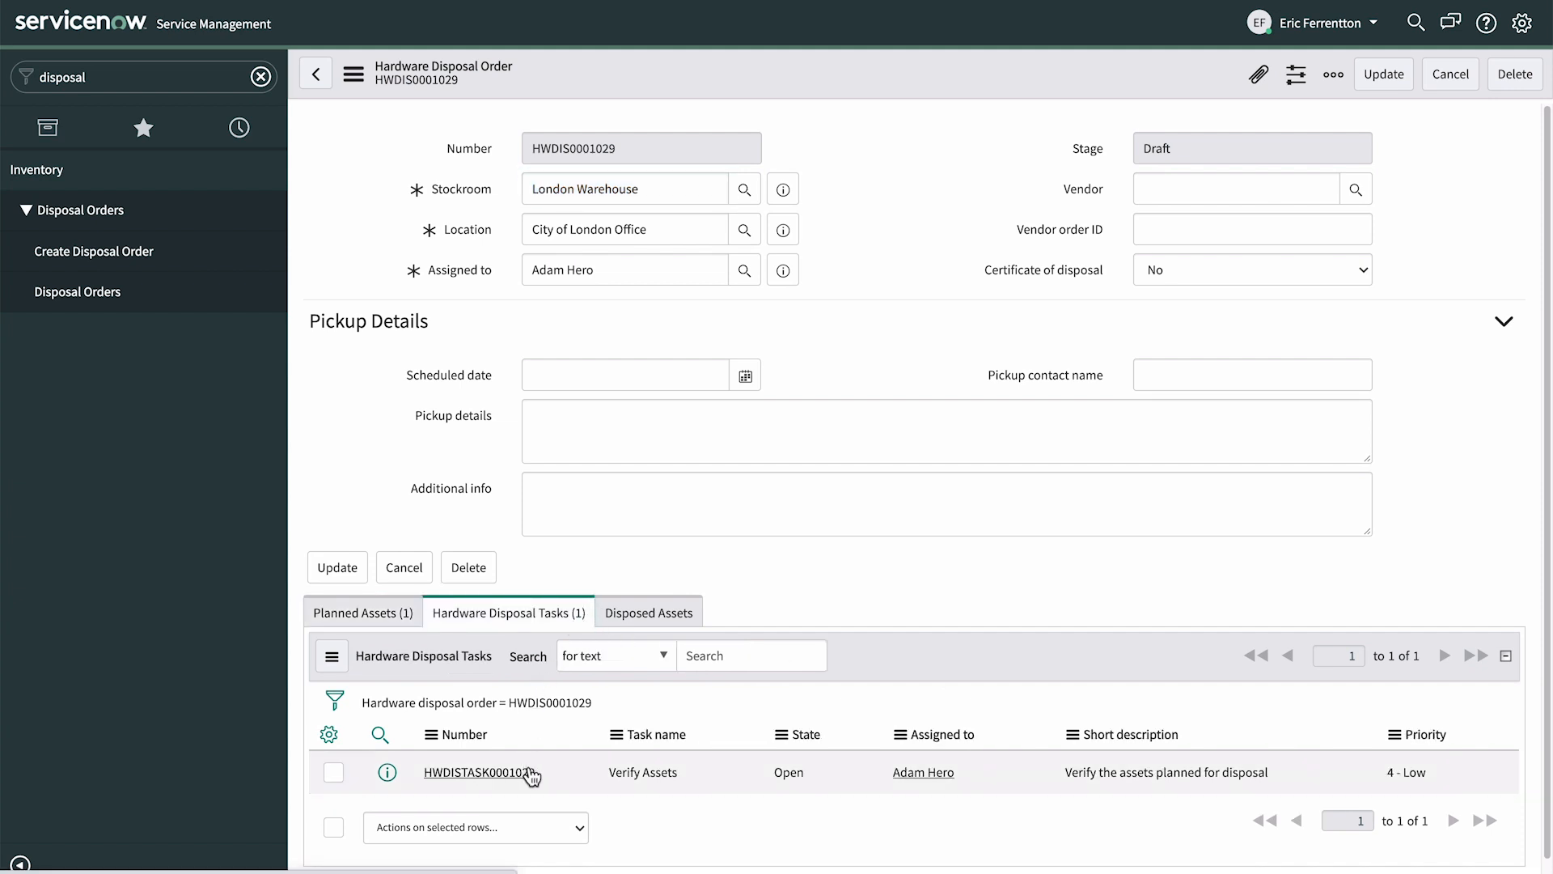
{"action": "left_click", "coordinate": [478, 772]}
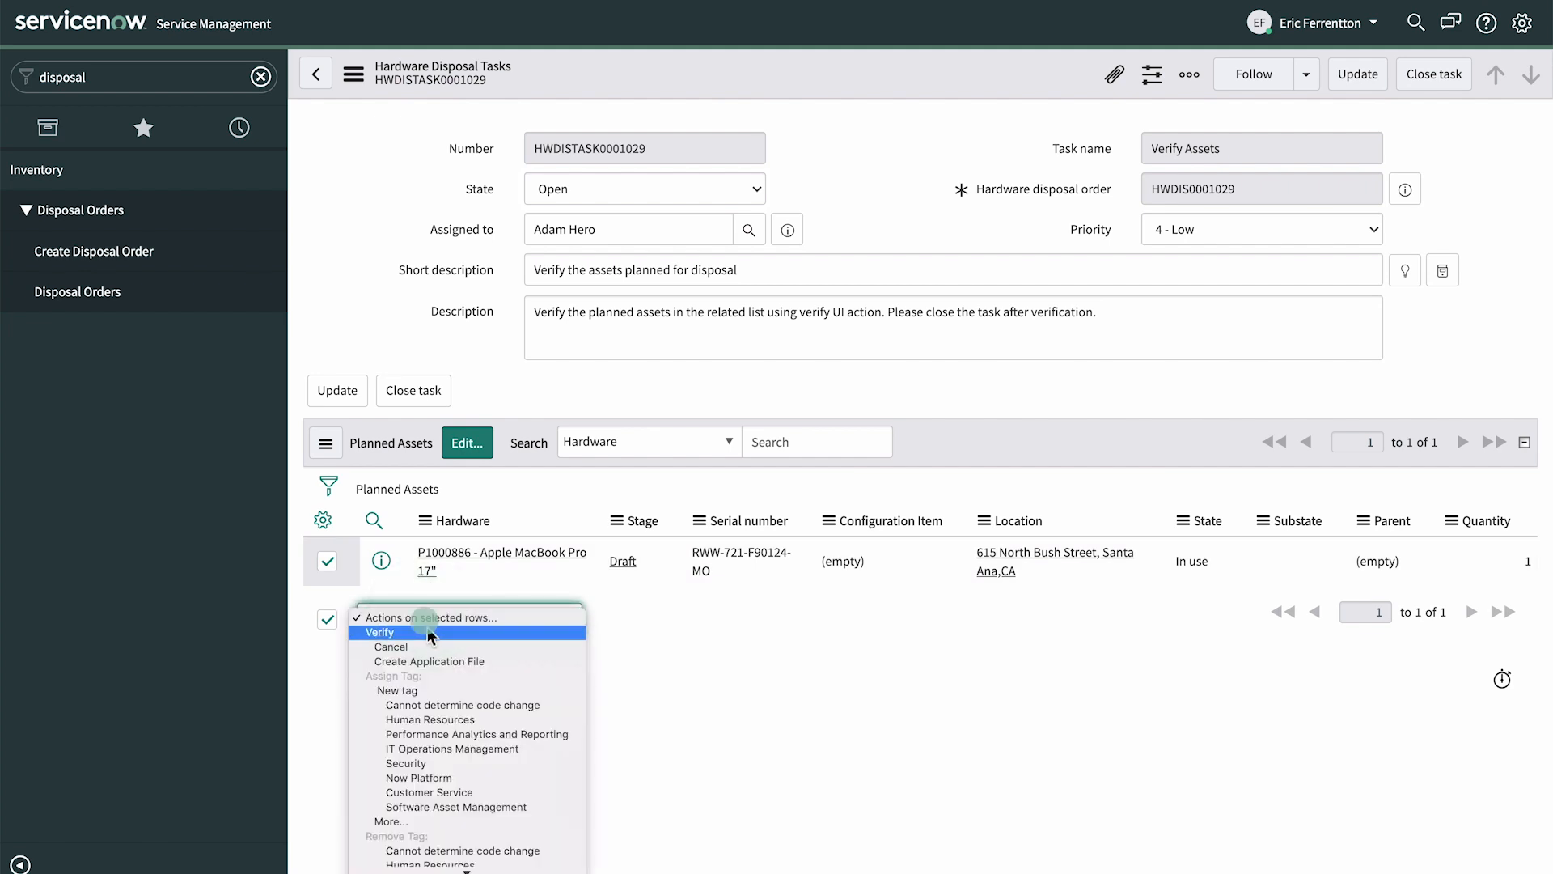
{"action": "left_click", "coordinate": [380, 632]}
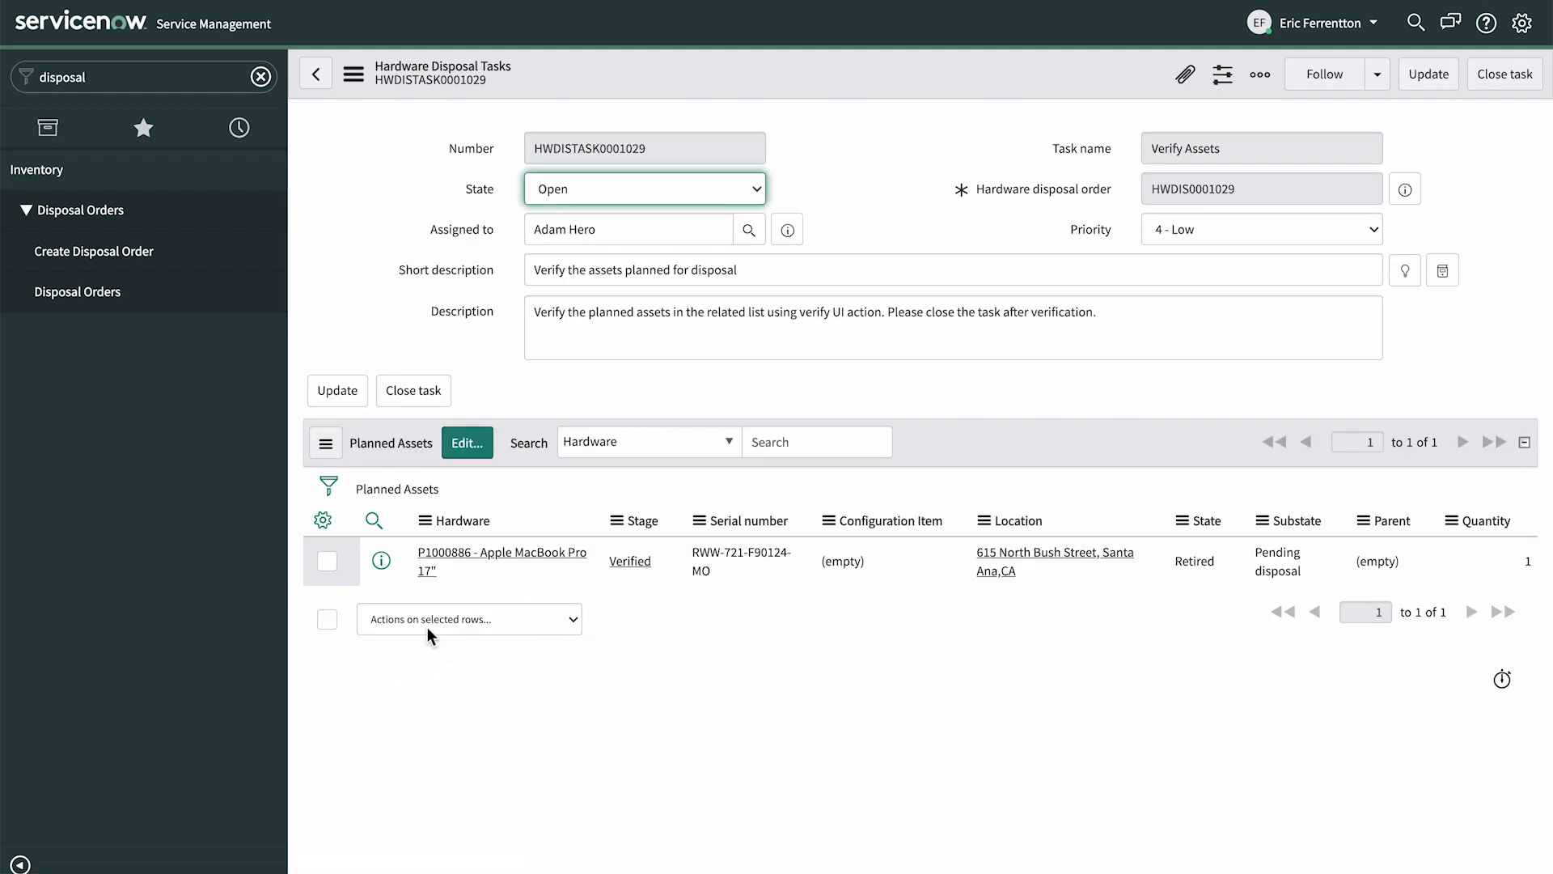
{"action": "left_click", "coordinate": [634, 520]}
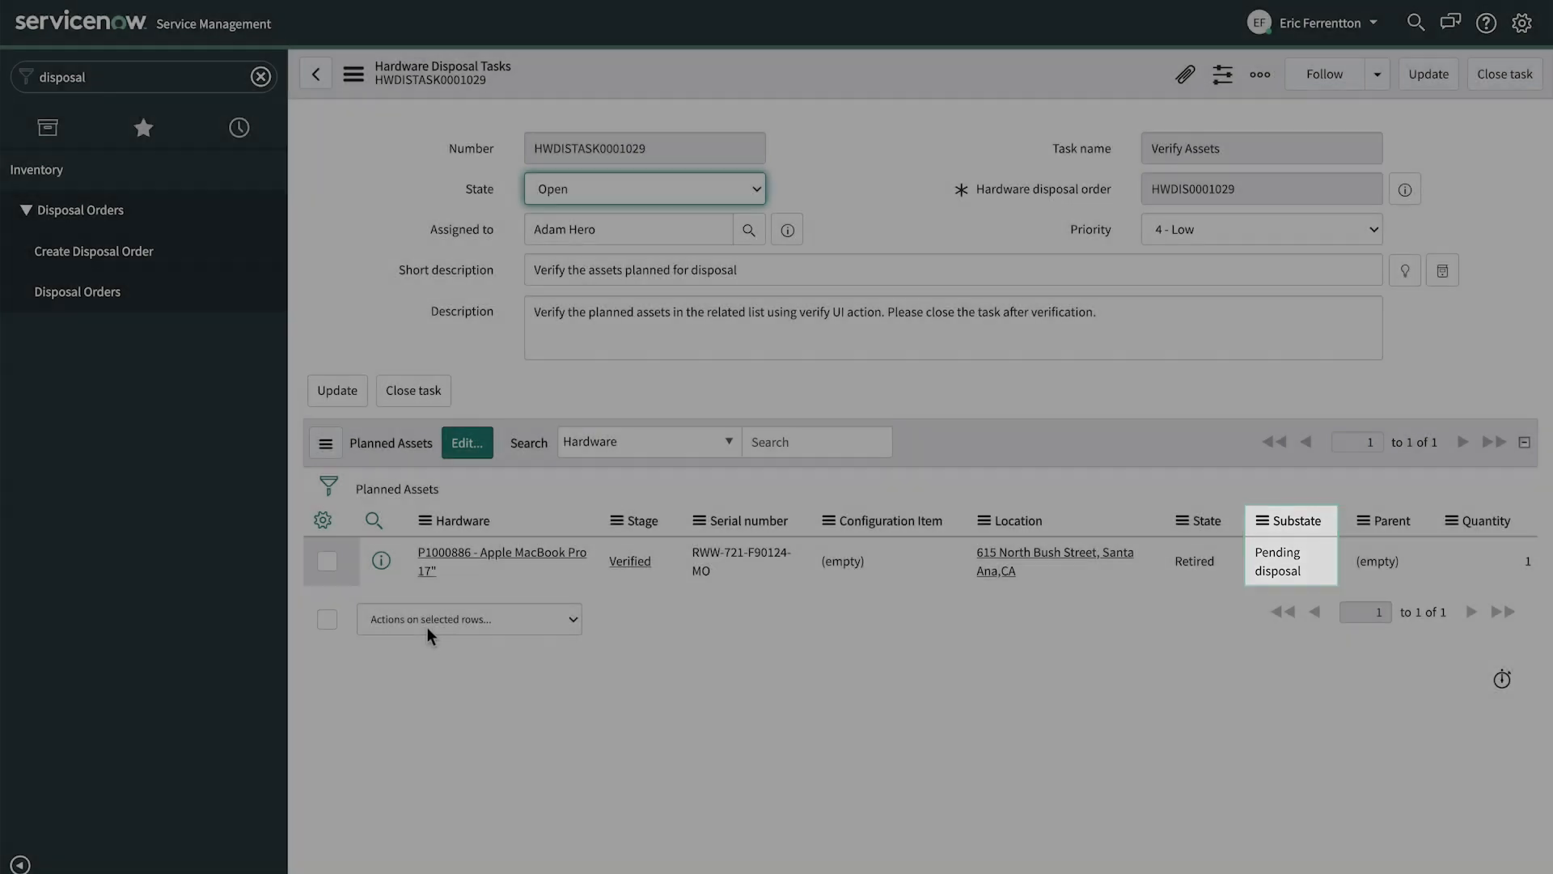
{"action": "left_click", "coordinate": [501, 551]}
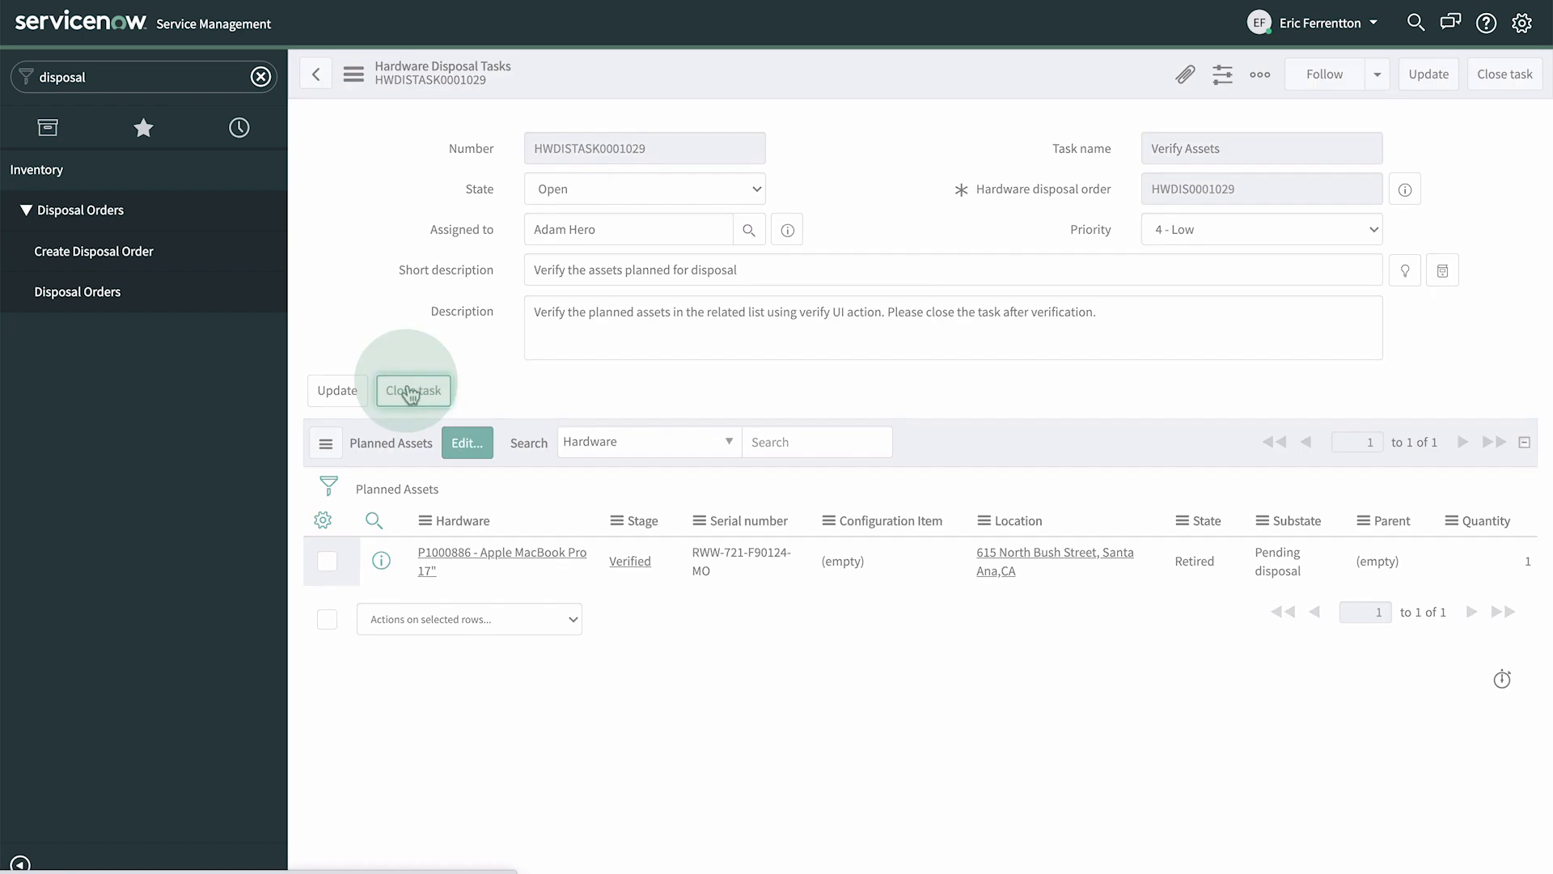
Close the Verify Assets task and update the disposal order
{"action": "left_click", "coordinate": [412, 389]}
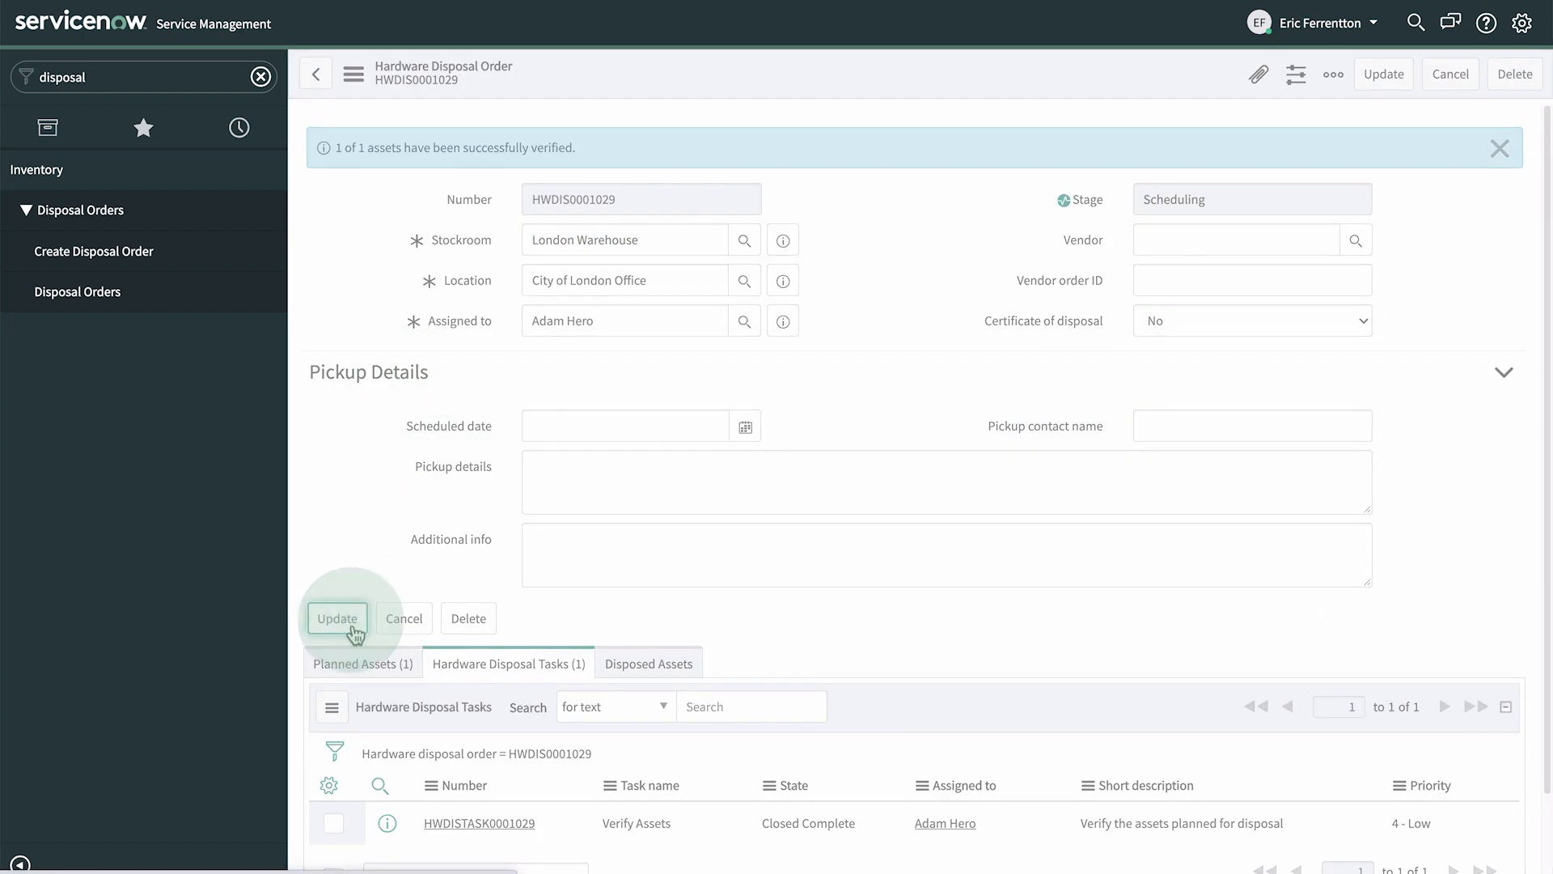
{"action": "left_click", "coordinate": [337, 617]}
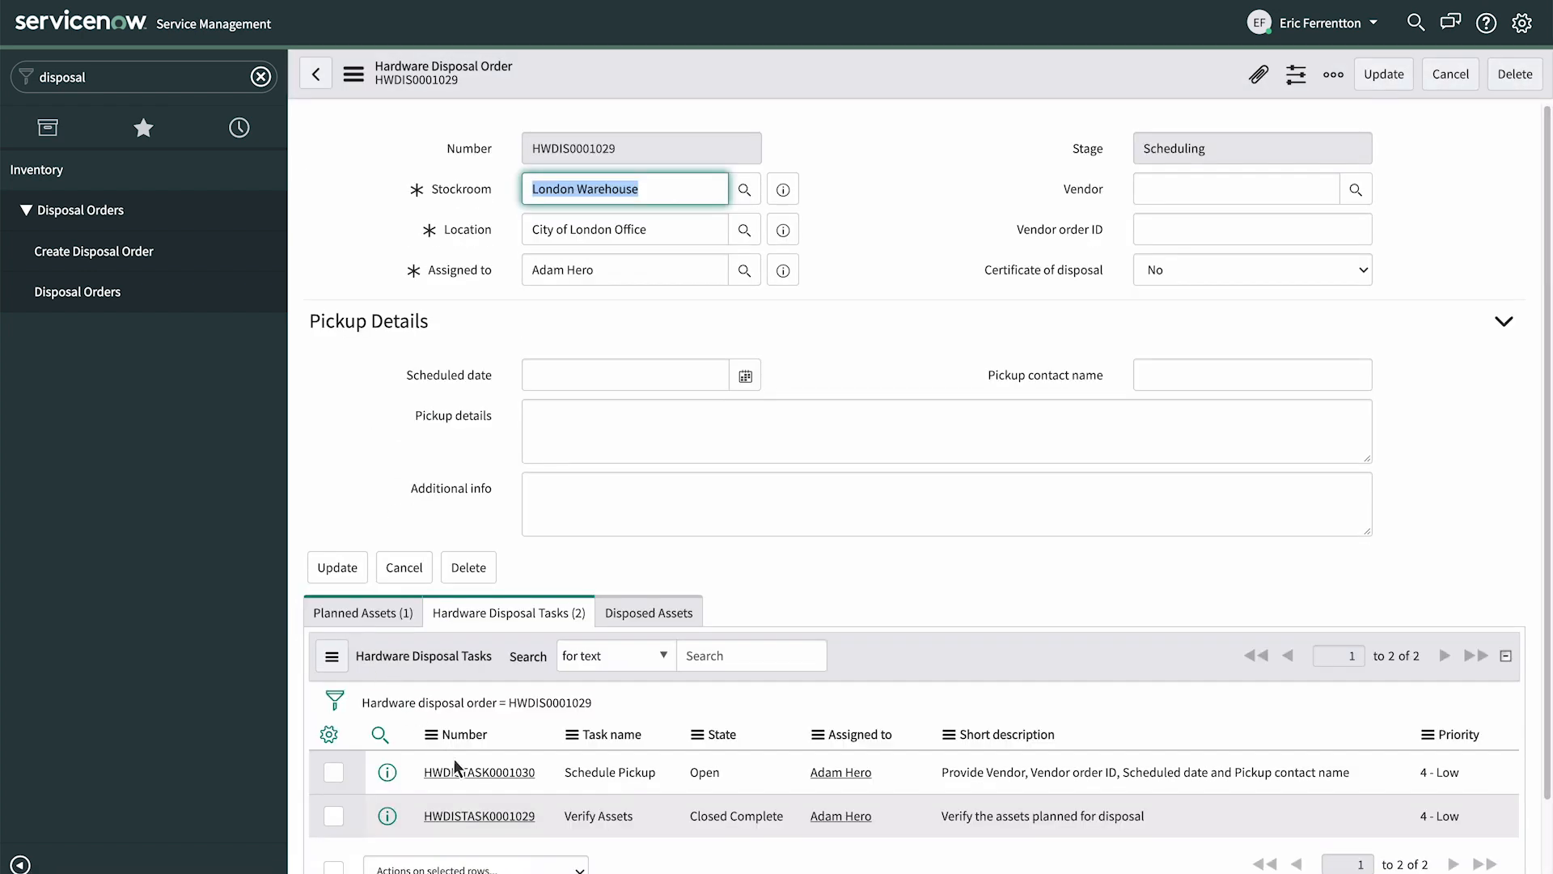
{"action": "left_click", "coordinate": [478, 772]}
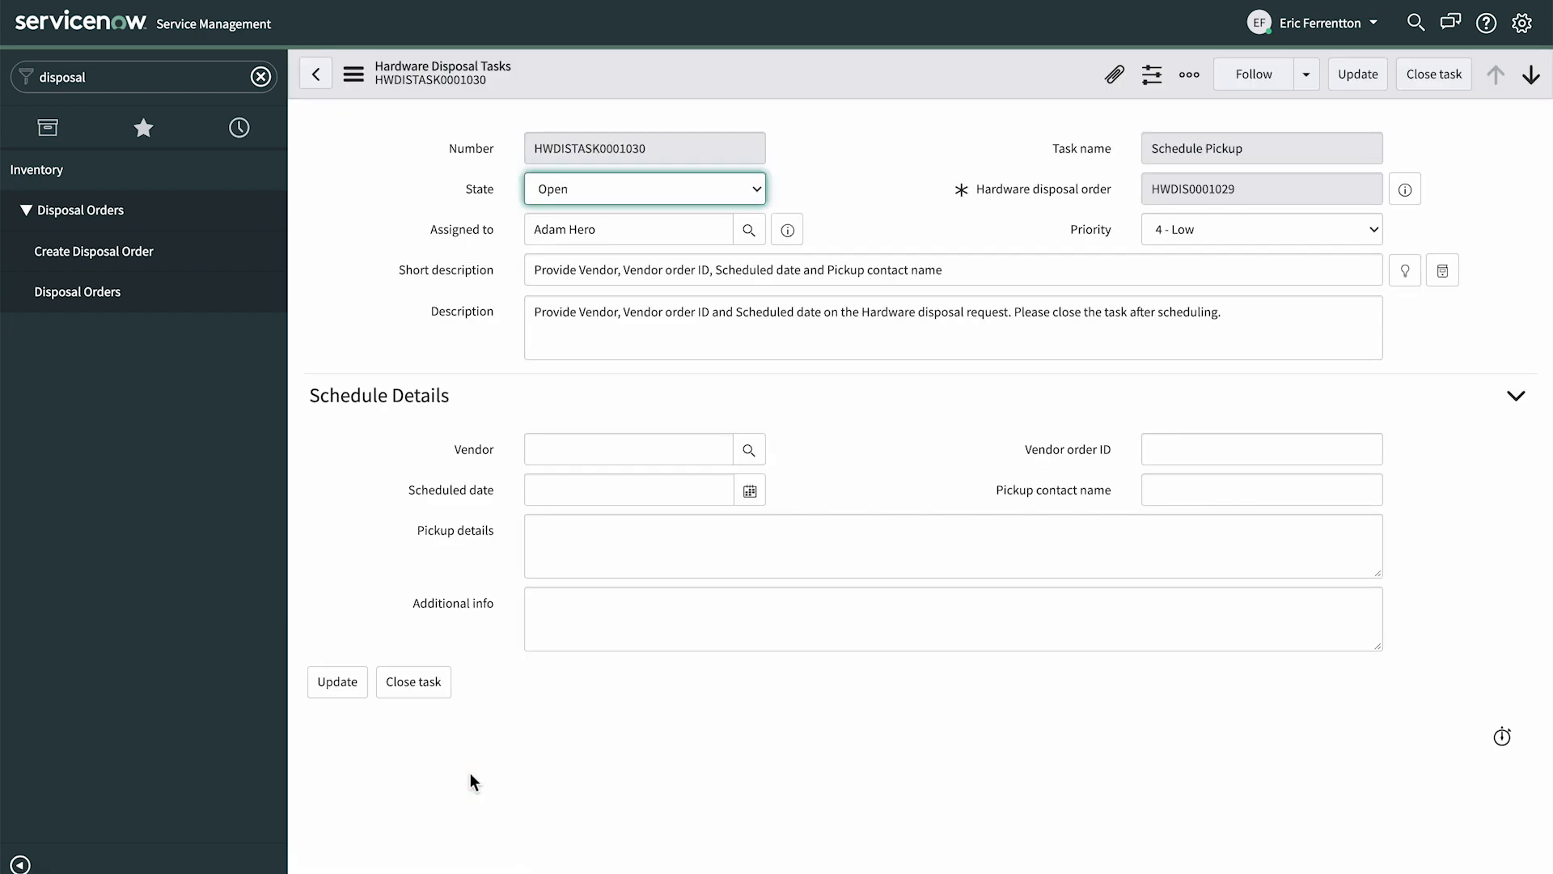
Schedule the pickup with vendor Apple and a pickup date, then close the task
{"action": "type", "text": "App"}
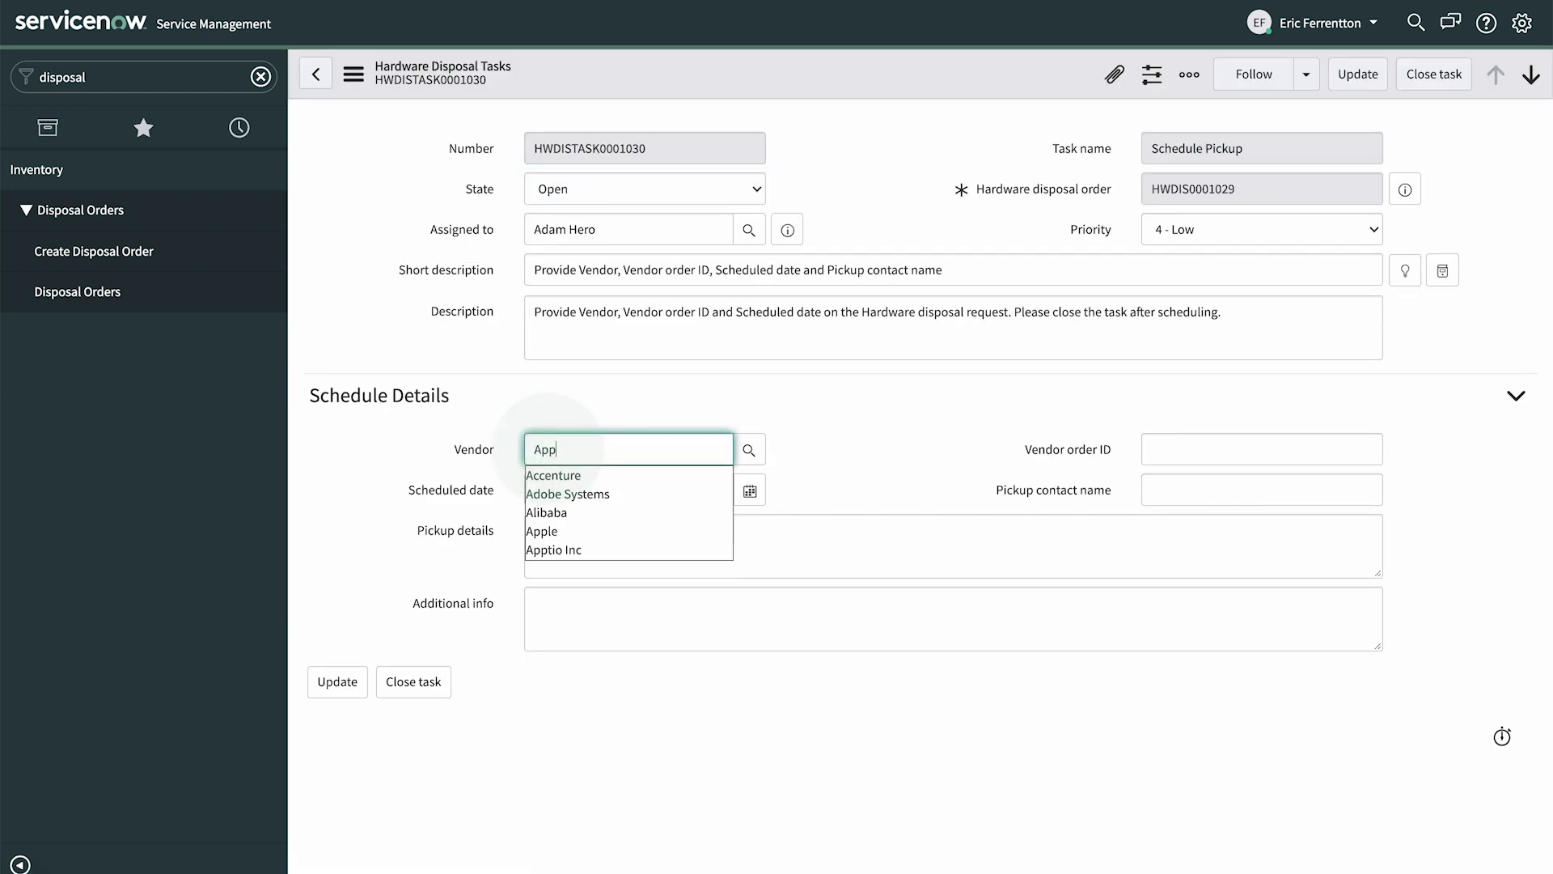
{"action": "left_click", "coordinate": [541, 531]}
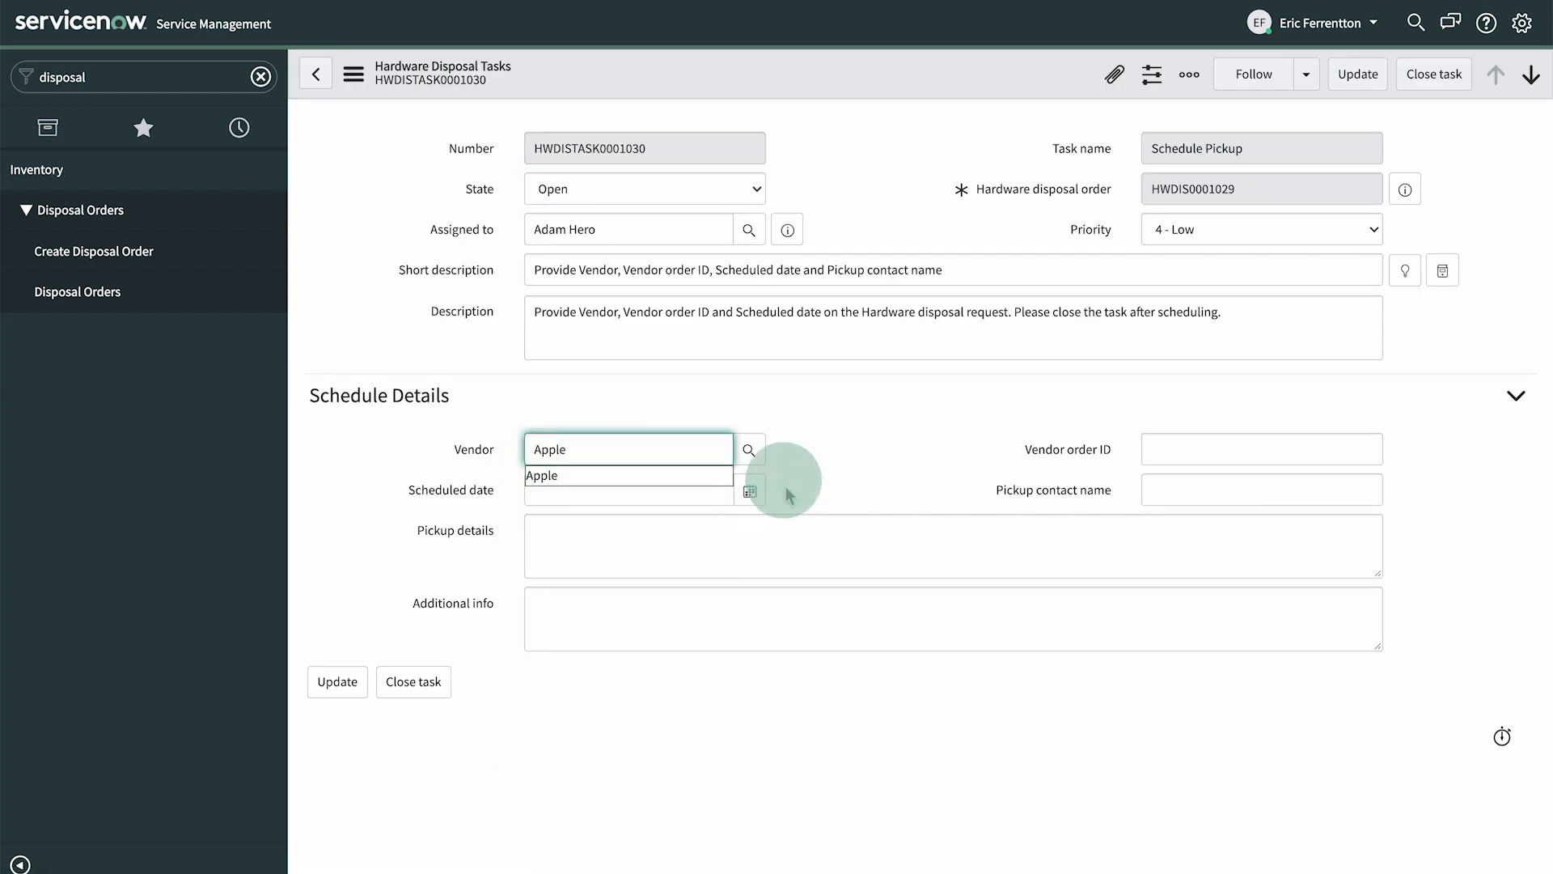
{"action": "left_click", "coordinate": [751, 490]}
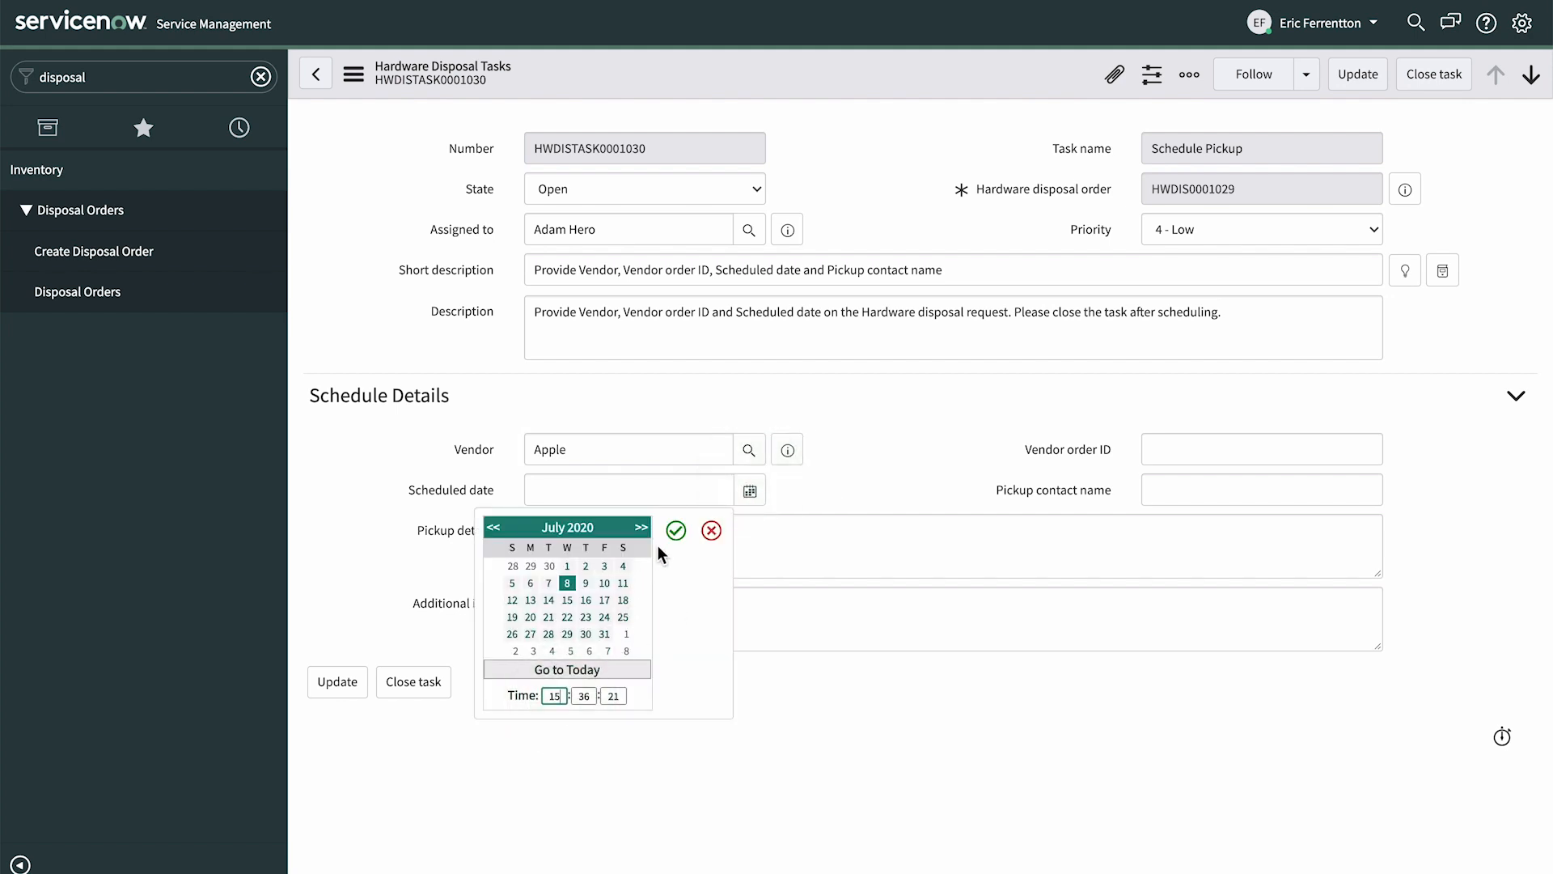
{"action": "left_click", "coordinate": [676, 530]}
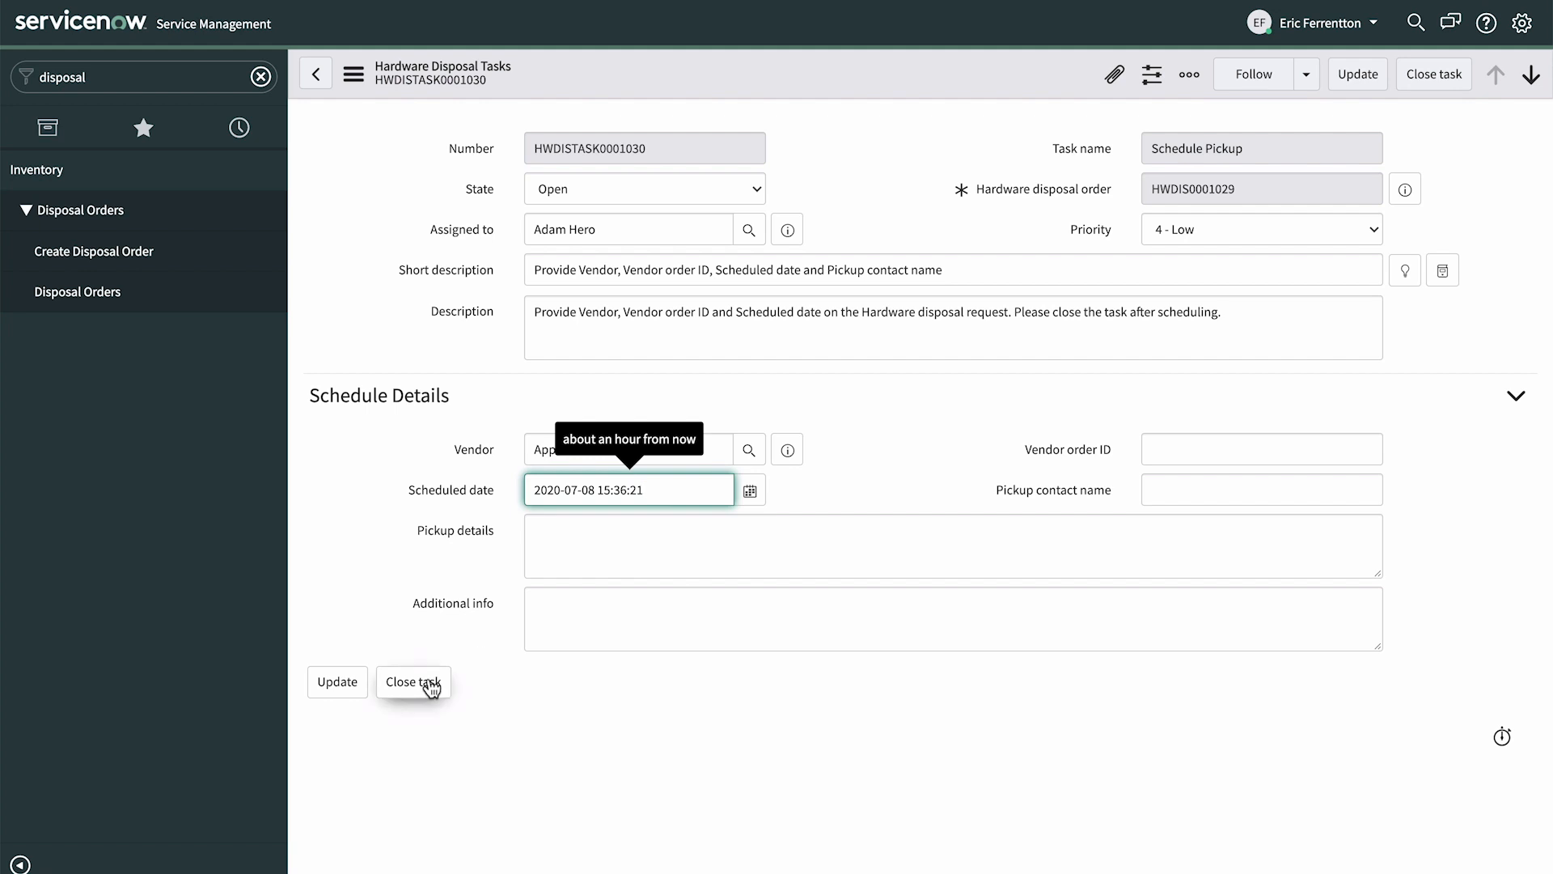
{"action": "left_click", "coordinate": [412, 681]}
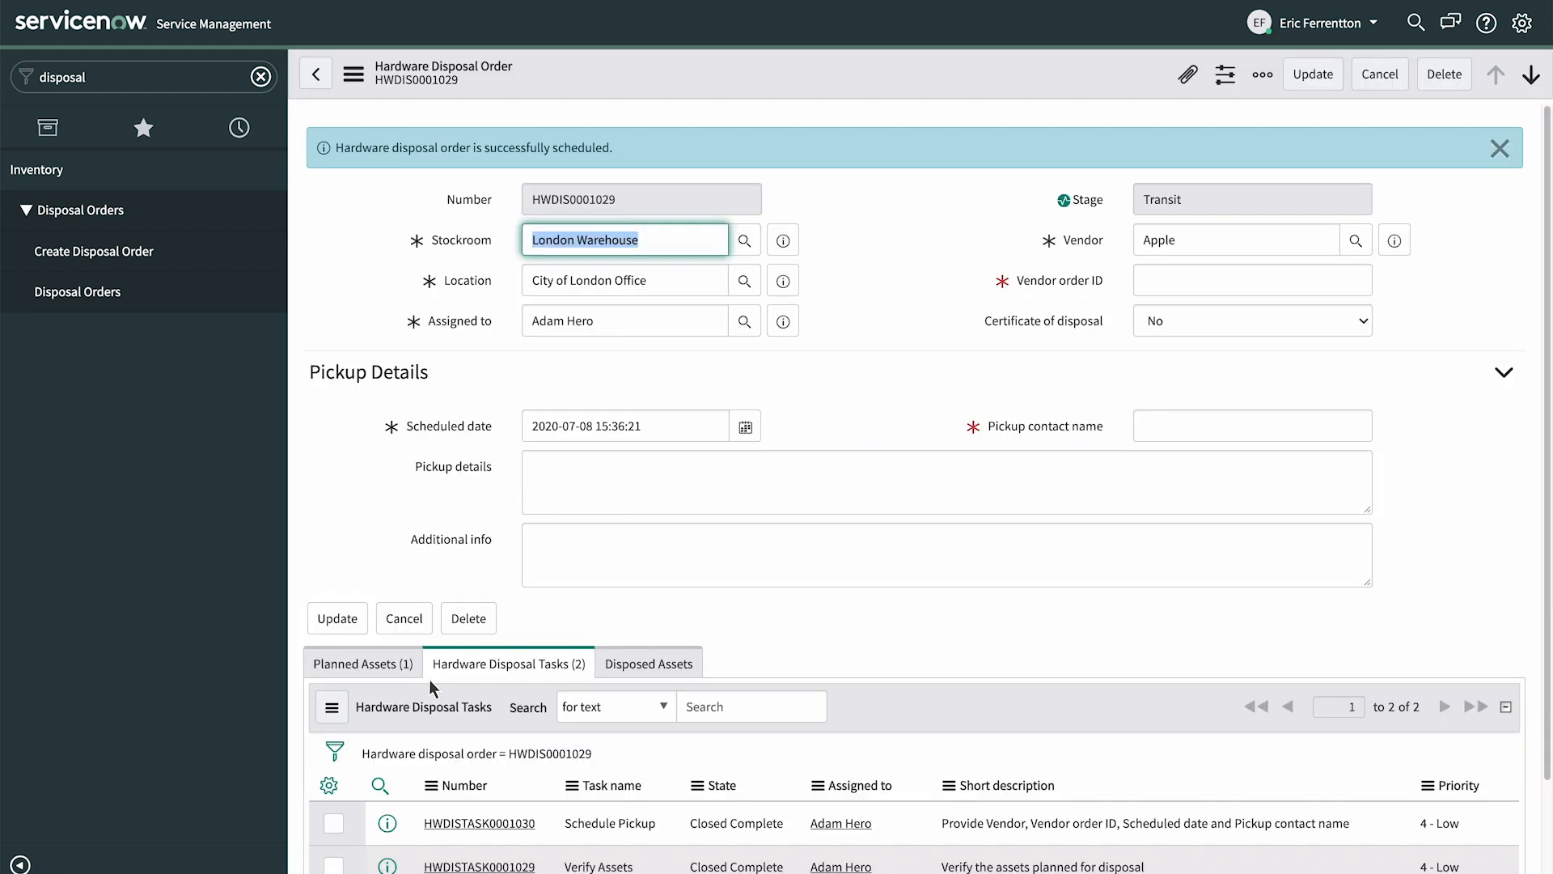
{"action": "left_click", "coordinate": [1499, 147]}
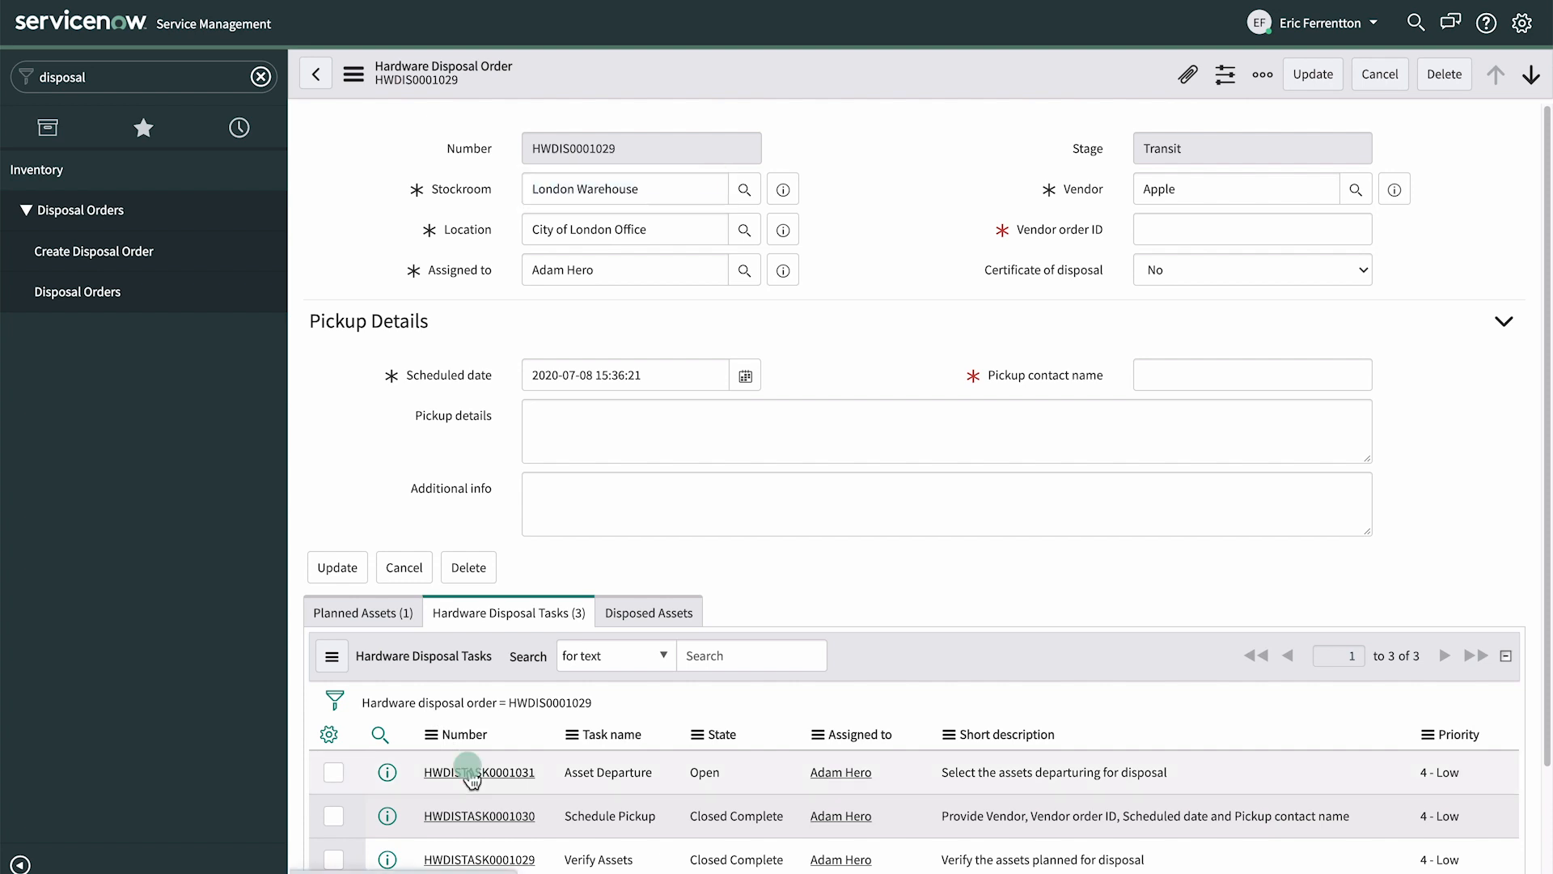
Record vendor order AA1235 and pickup contact John Smith, depart P1000886, and close the task
{"action": "left_click", "coordinate": [478, 772]}
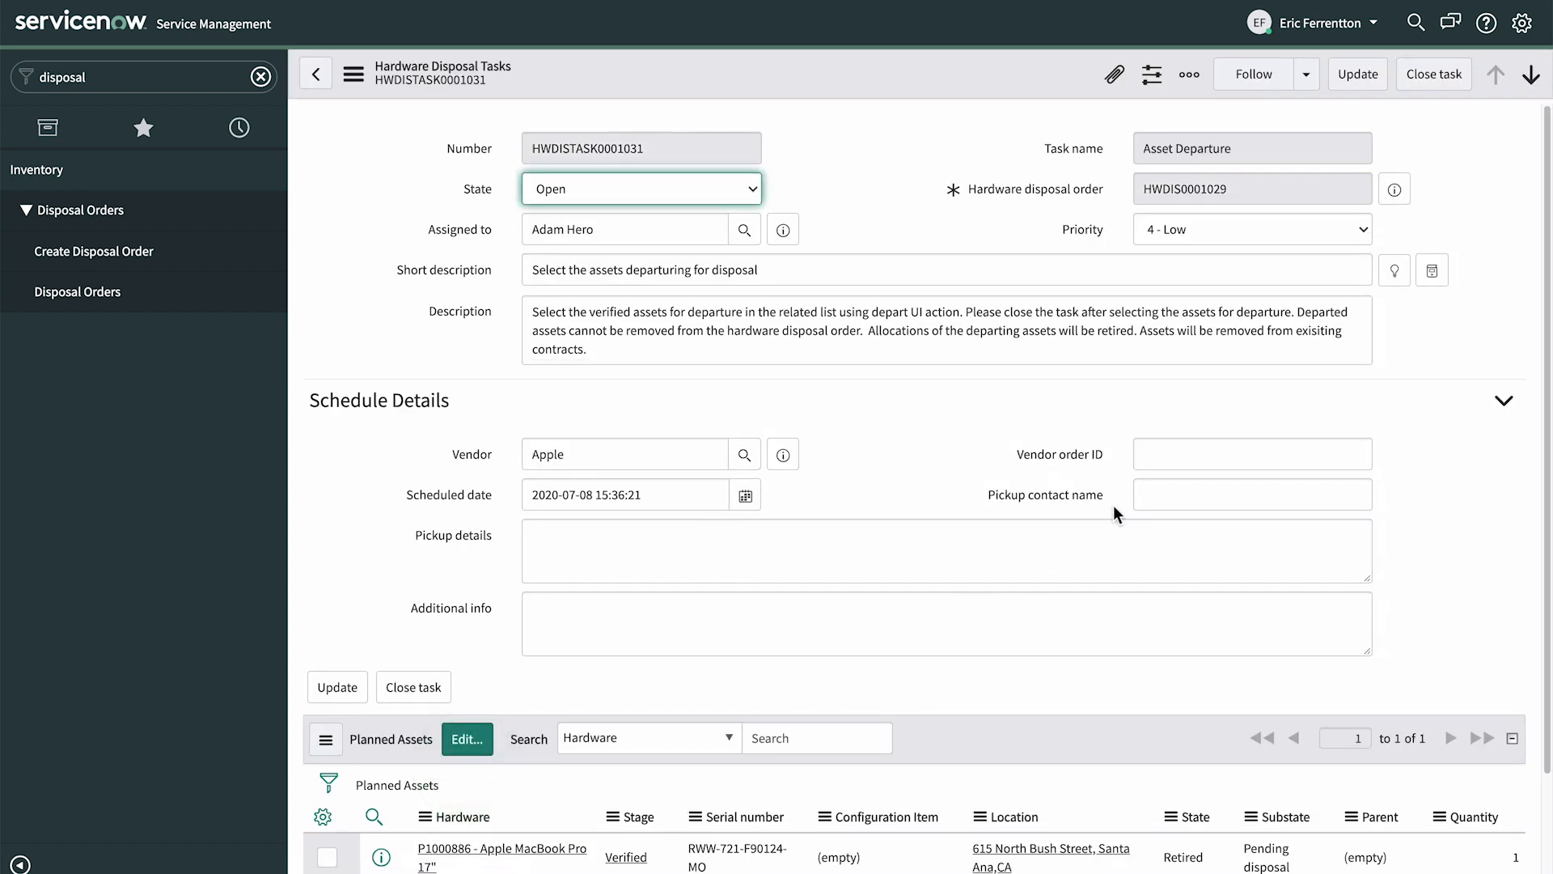
{"action": "type", "text": "AA1235"}
{"action": "left_click", "coordinate": [1252, 494]}
{"action": "type", "text": "J"}
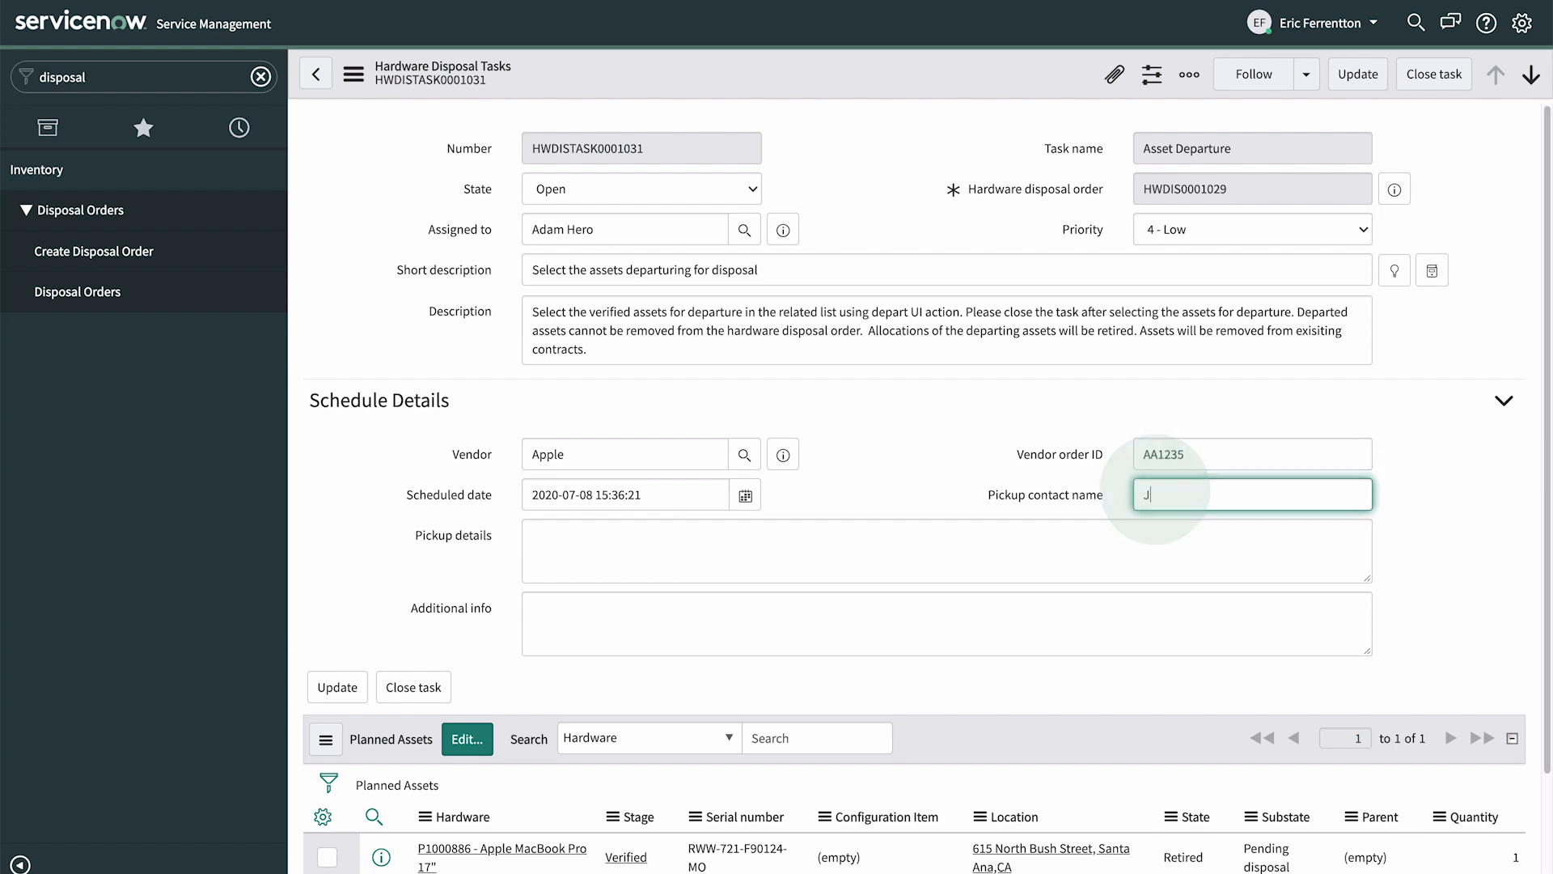
{"action": "type", "text": "ohn Smith"}
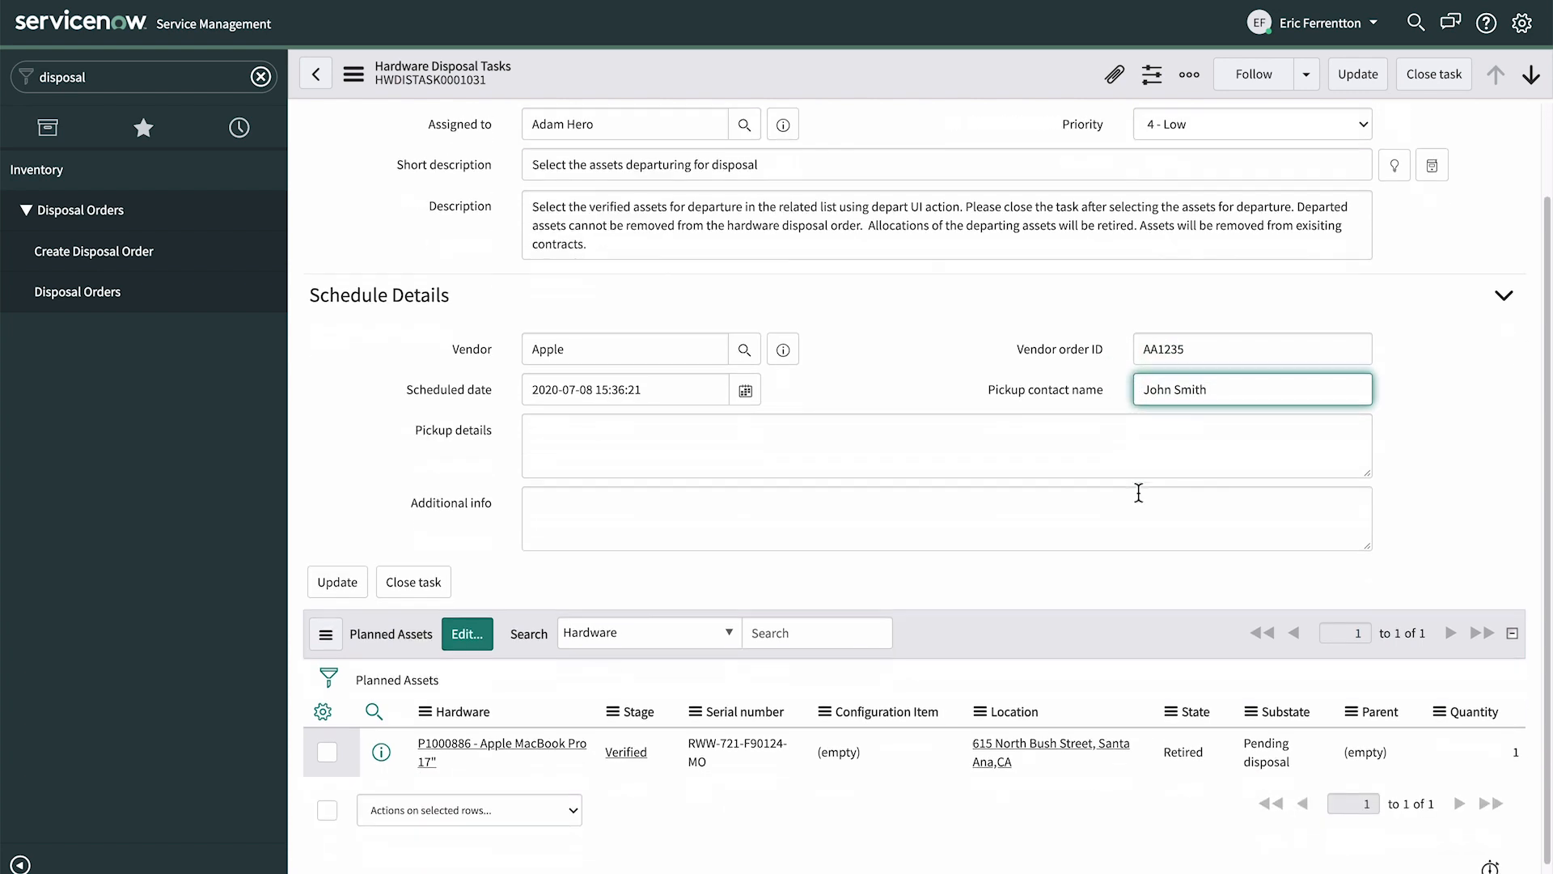
{"action": "left_click", "coordinate": [327, 751]}
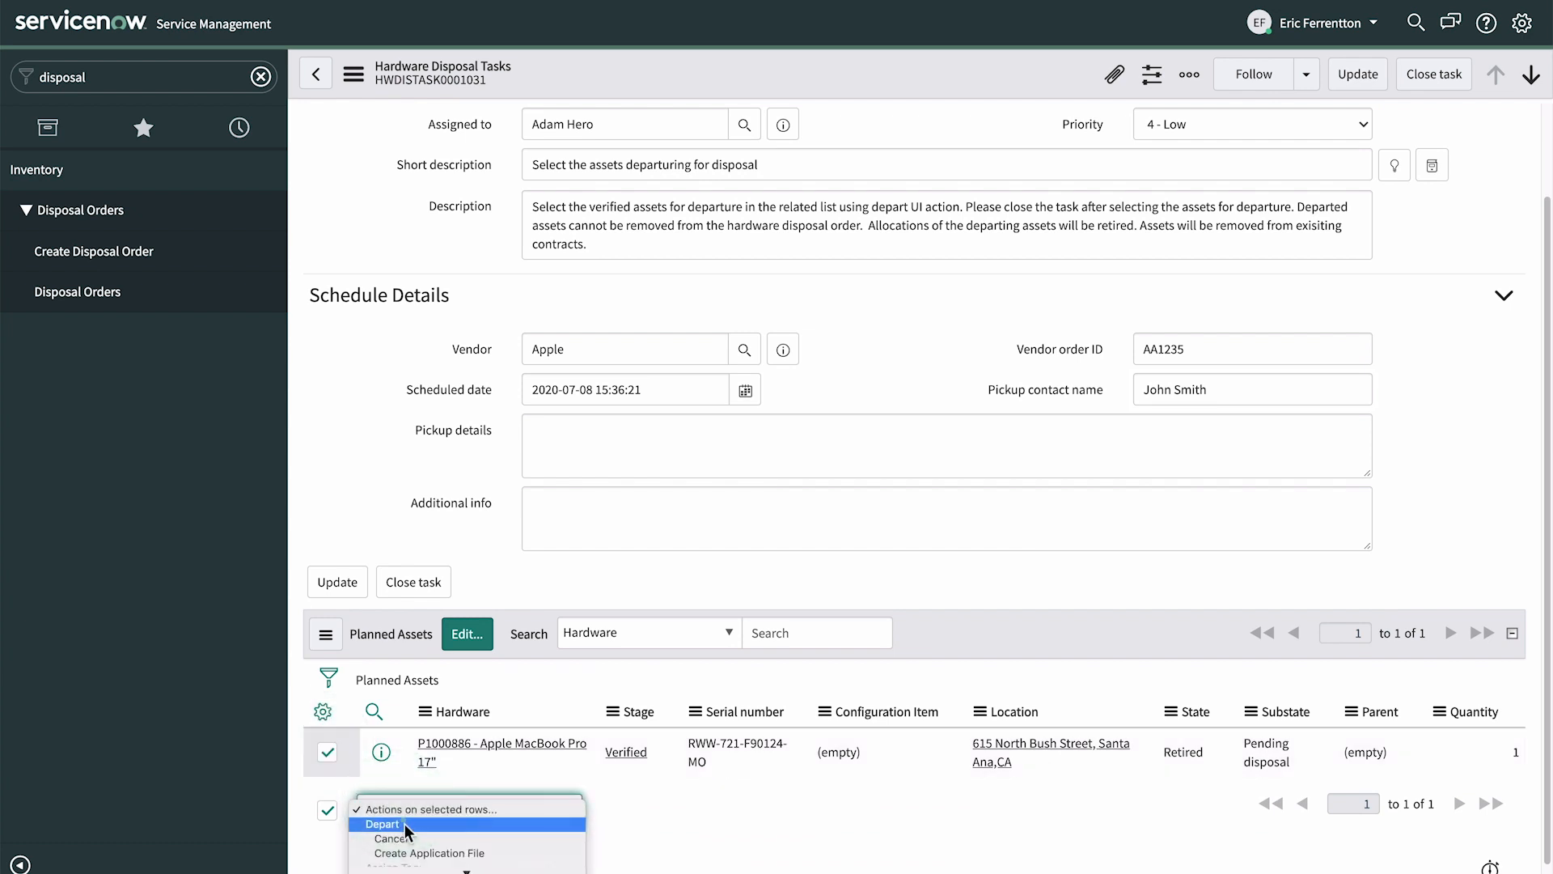
{"action": "left_click", "coordinate": [383, 823]}
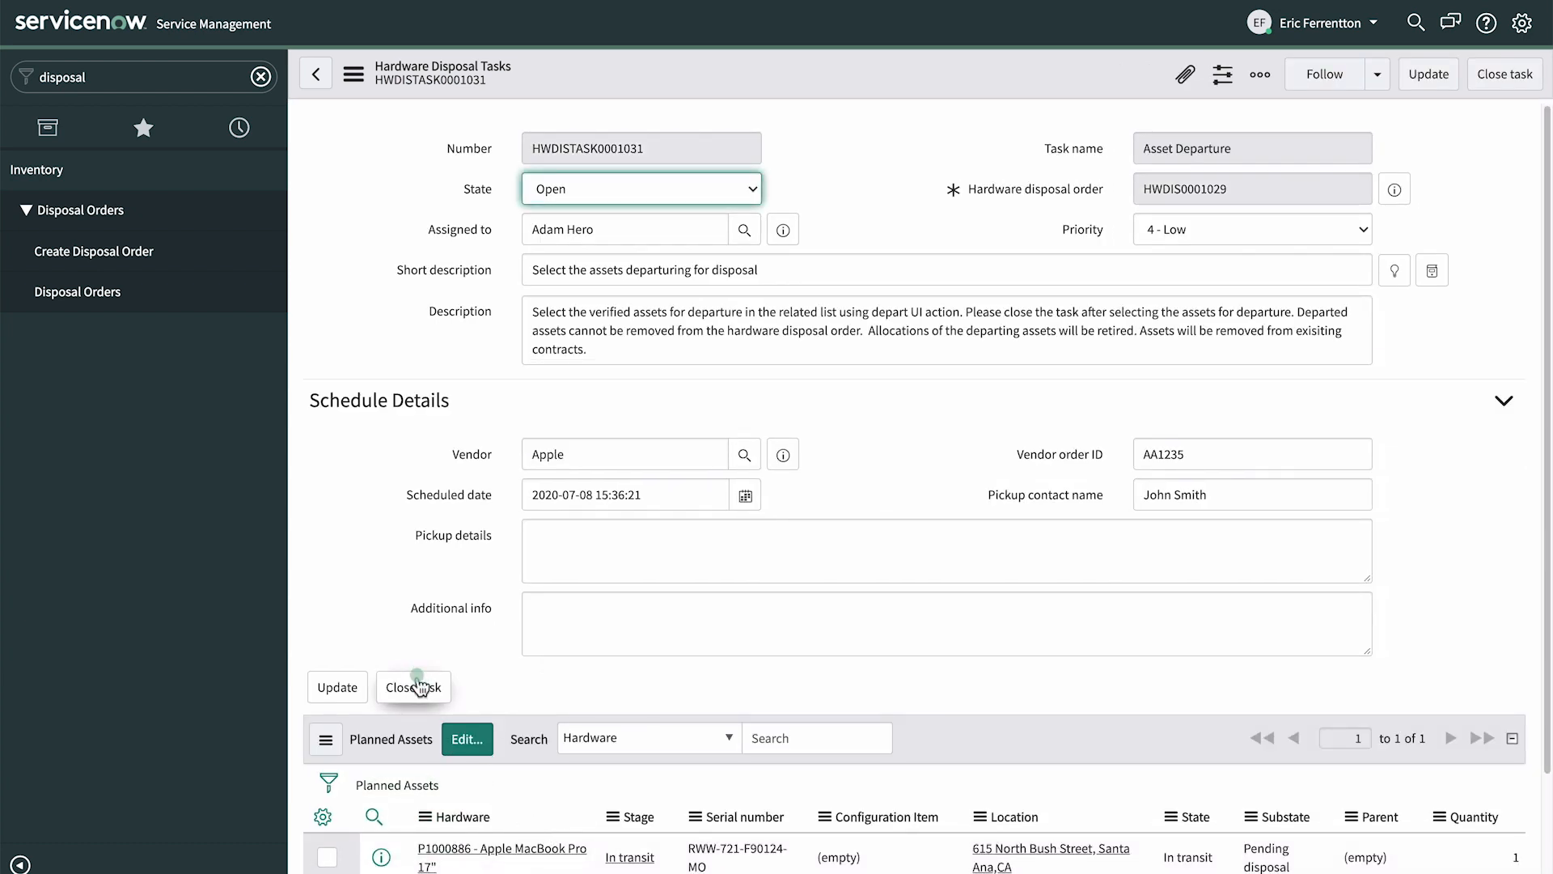
{"action": "left_click", "coordinate": [414, 686]}
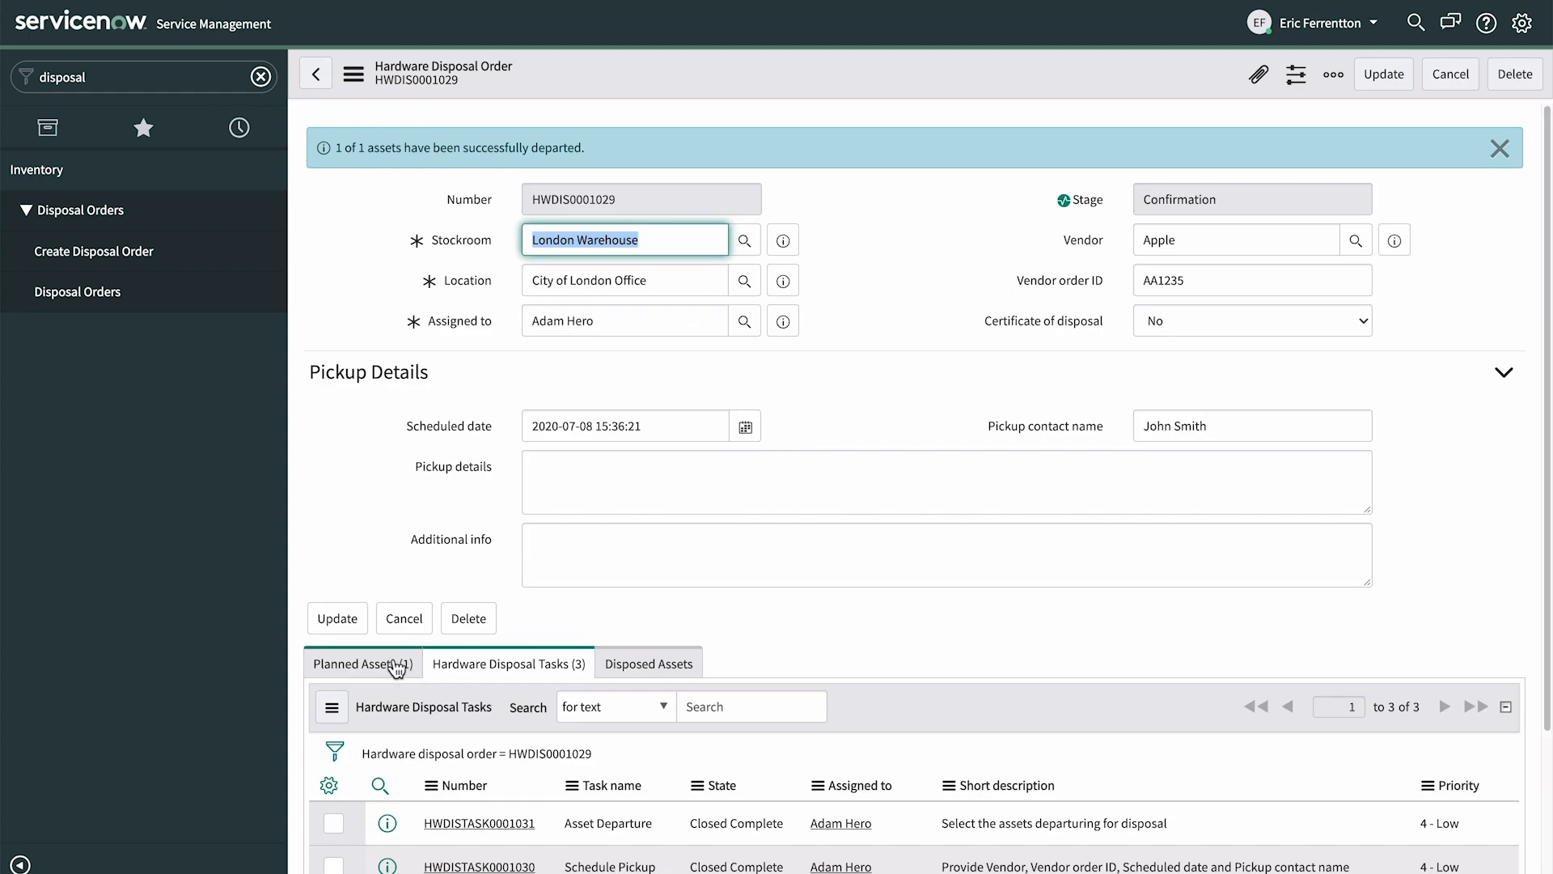
{"action": "left_click", "coordinate": [1382, 74]}
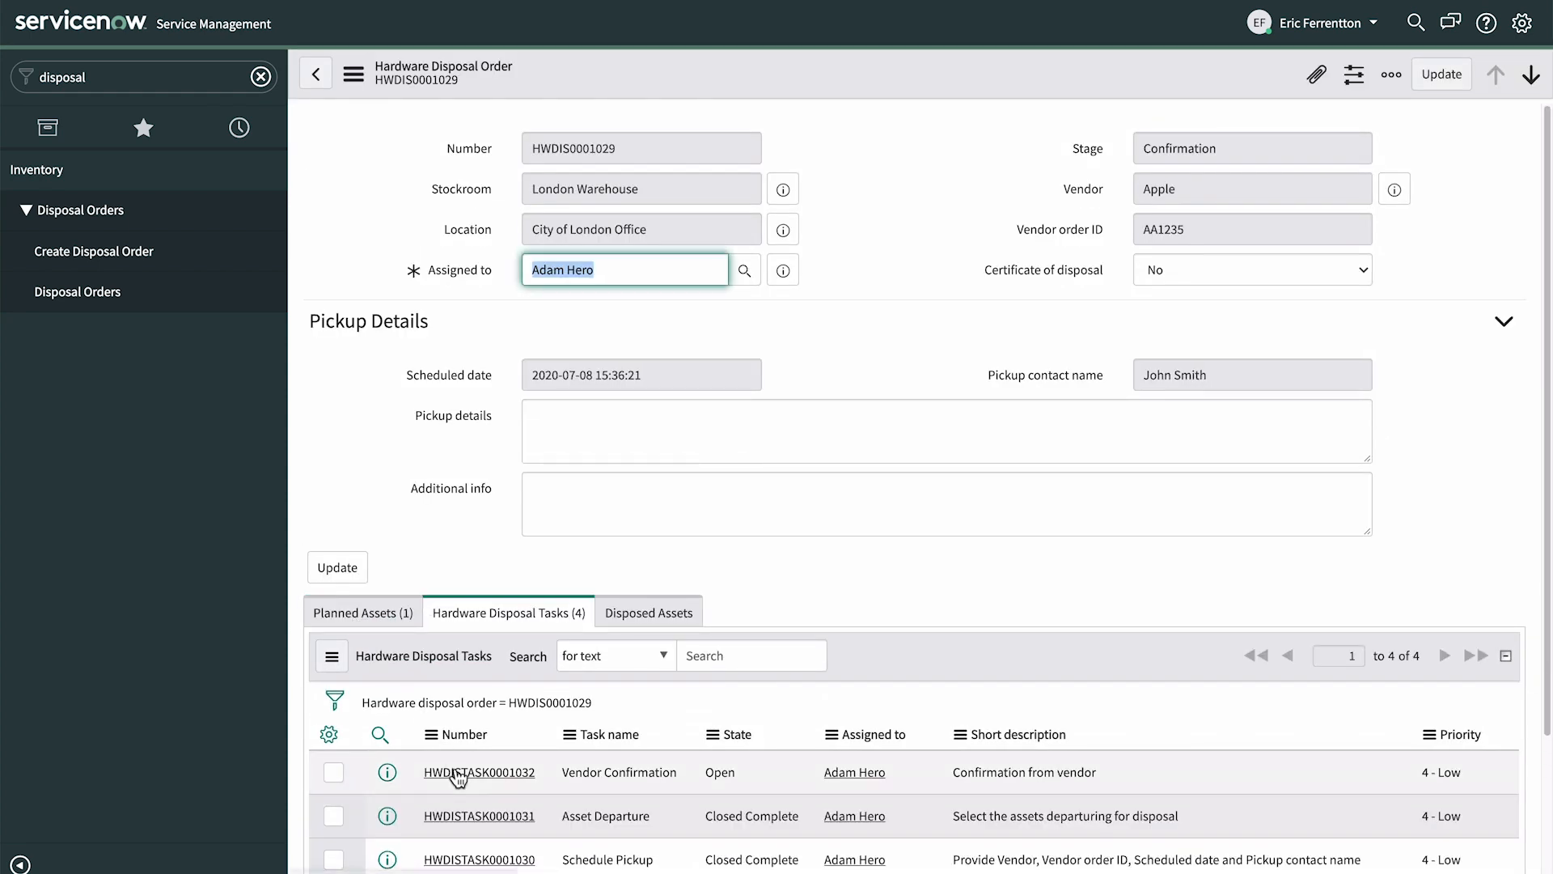
Attach the Certificate of Data Destruction and Disposal Report to task HWDISTASK0001033
{"action": "left_click", "coordinate": [478, 772]}
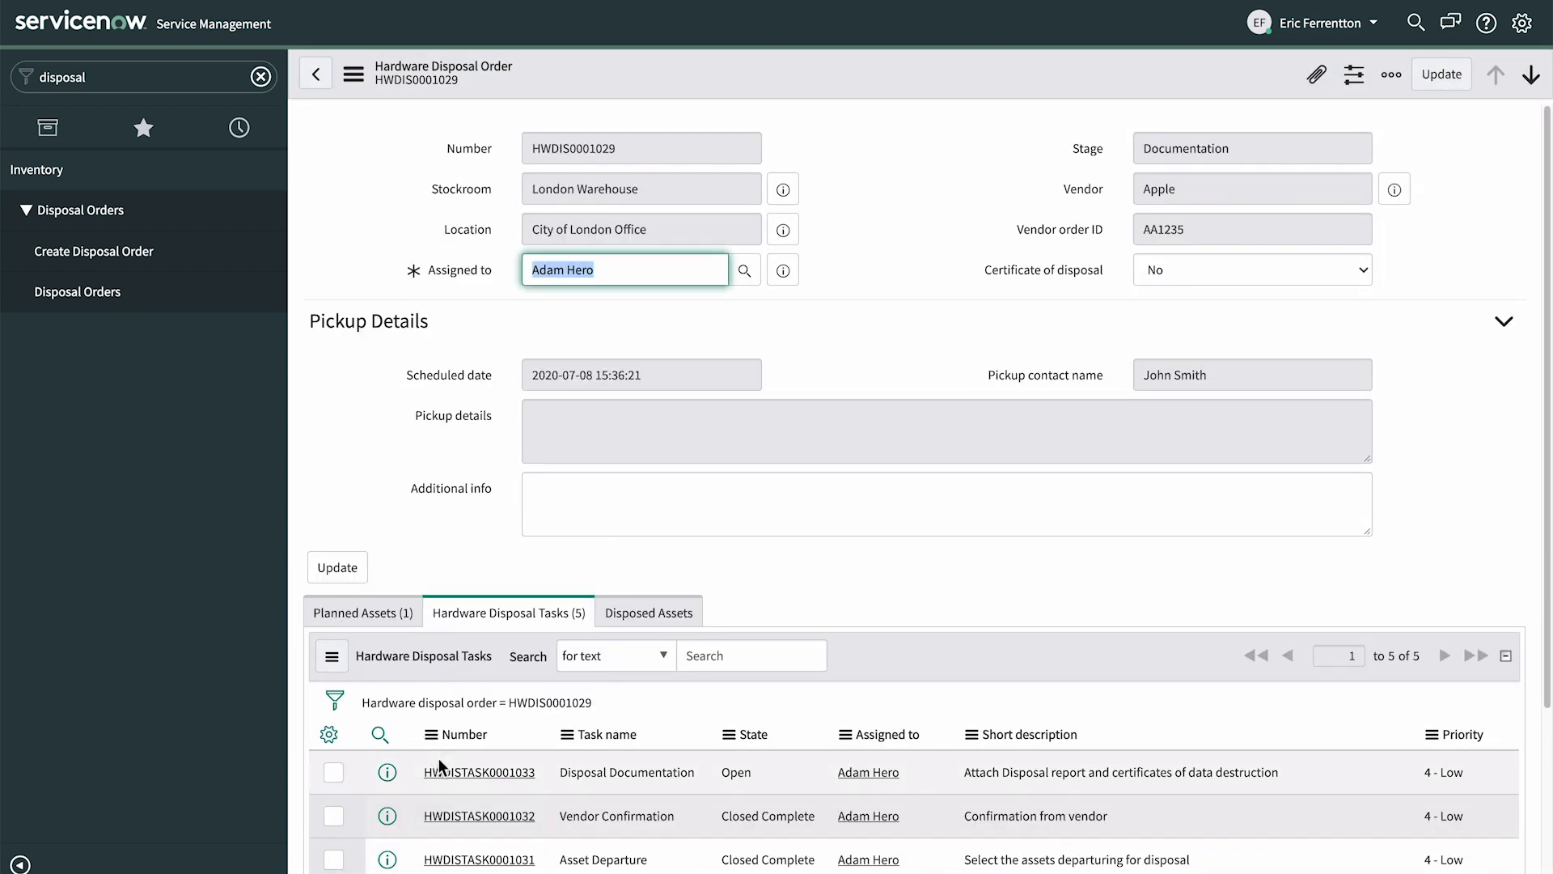
{"action": "left_click", "coordinate": [478, 772]}
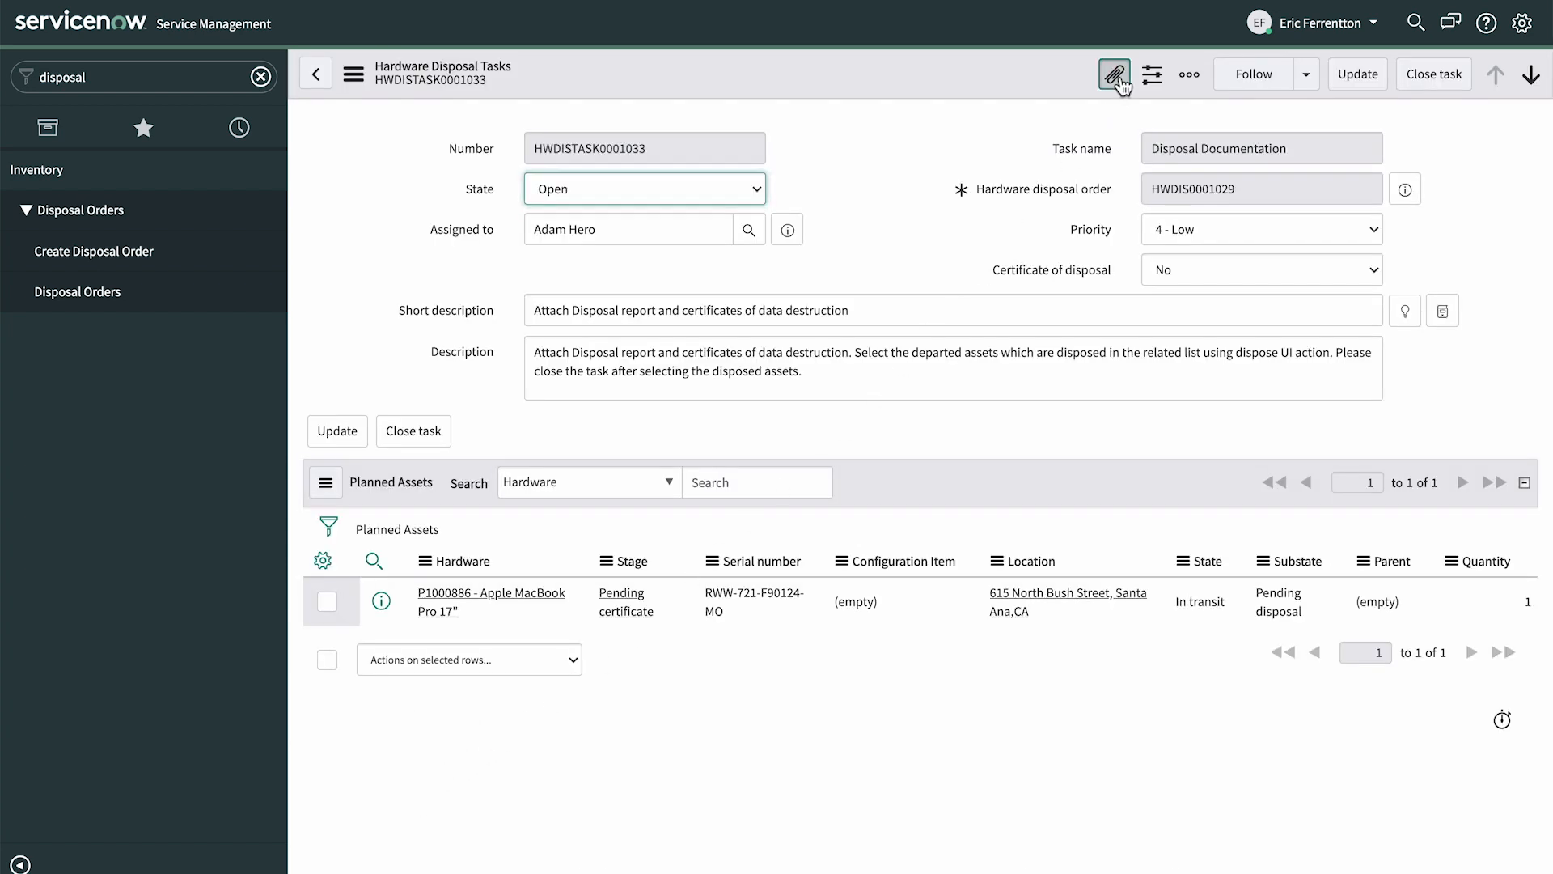
{"action": "left_click", "coordinate": [1113, 74]}
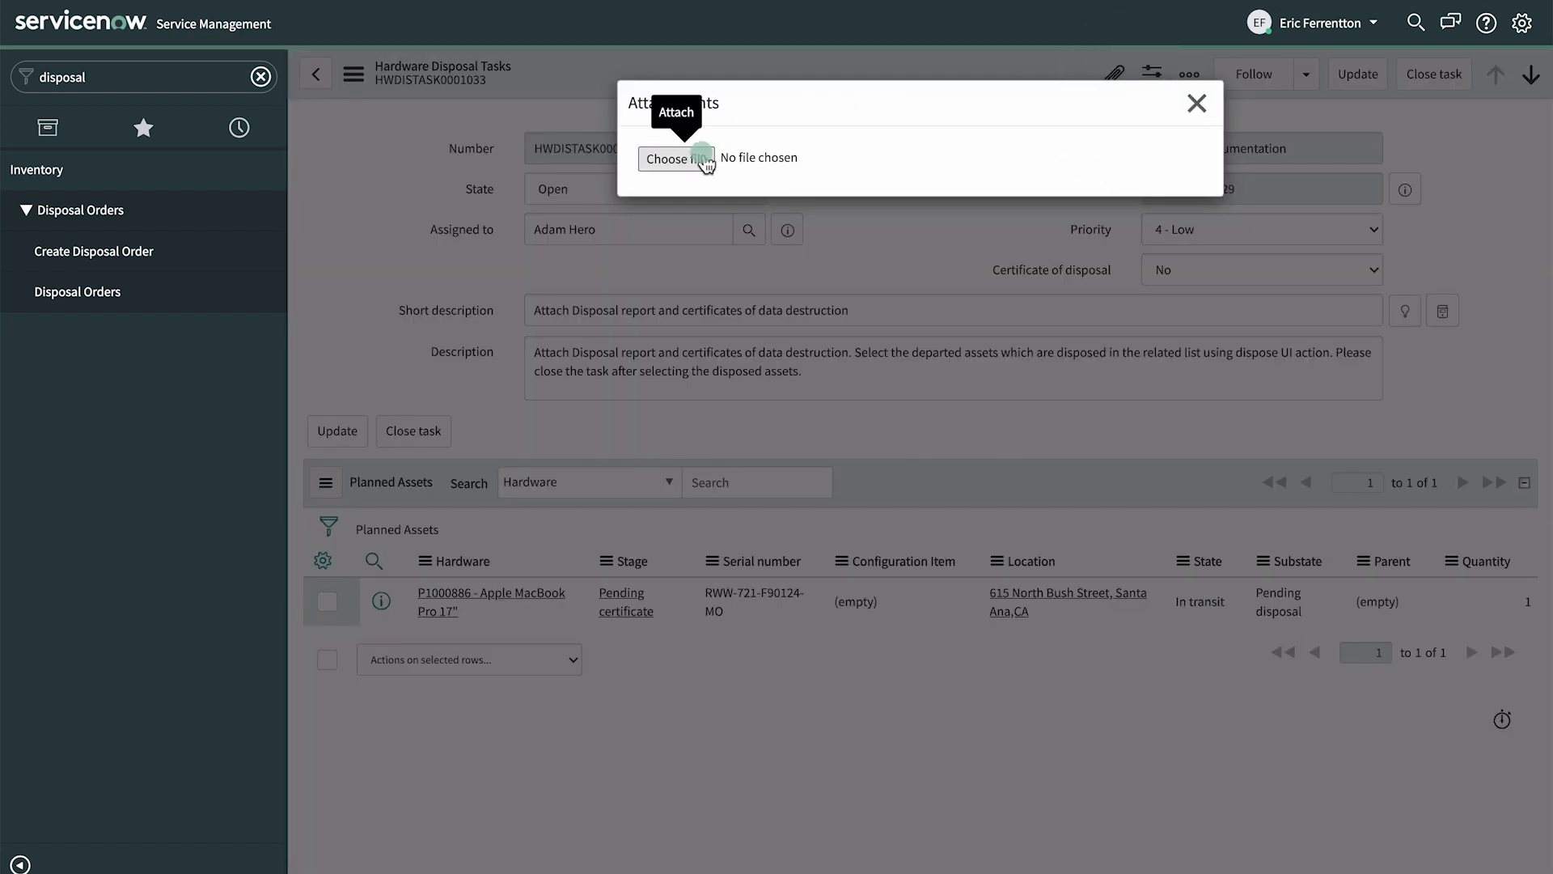
{"action": "left_click", "coordinate": [676, 158]}
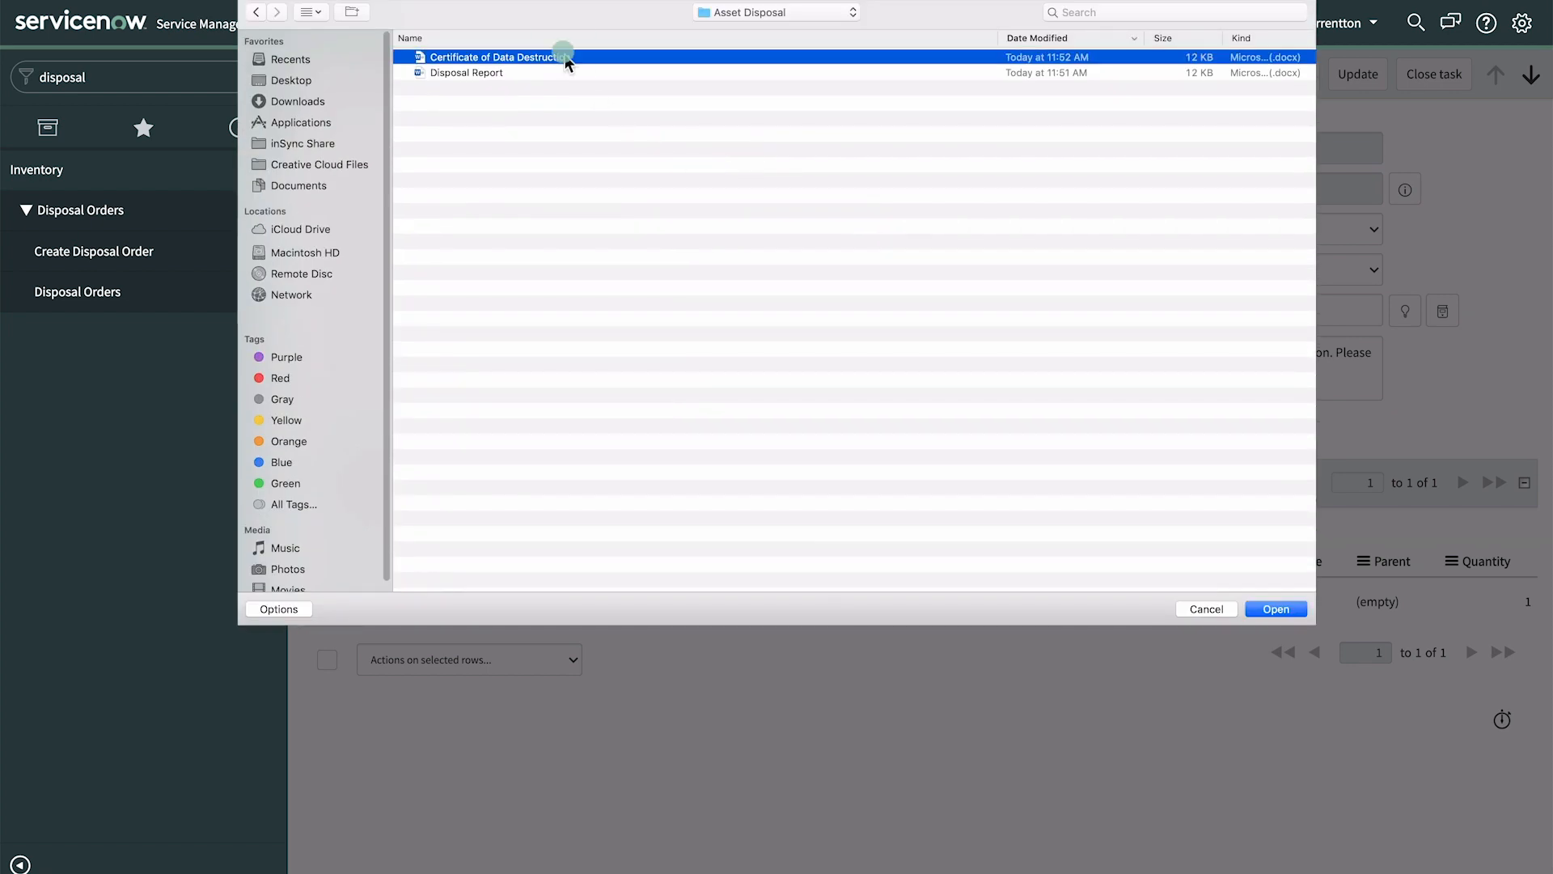
{"action": "left_click", "coordinate": [466, 72]}
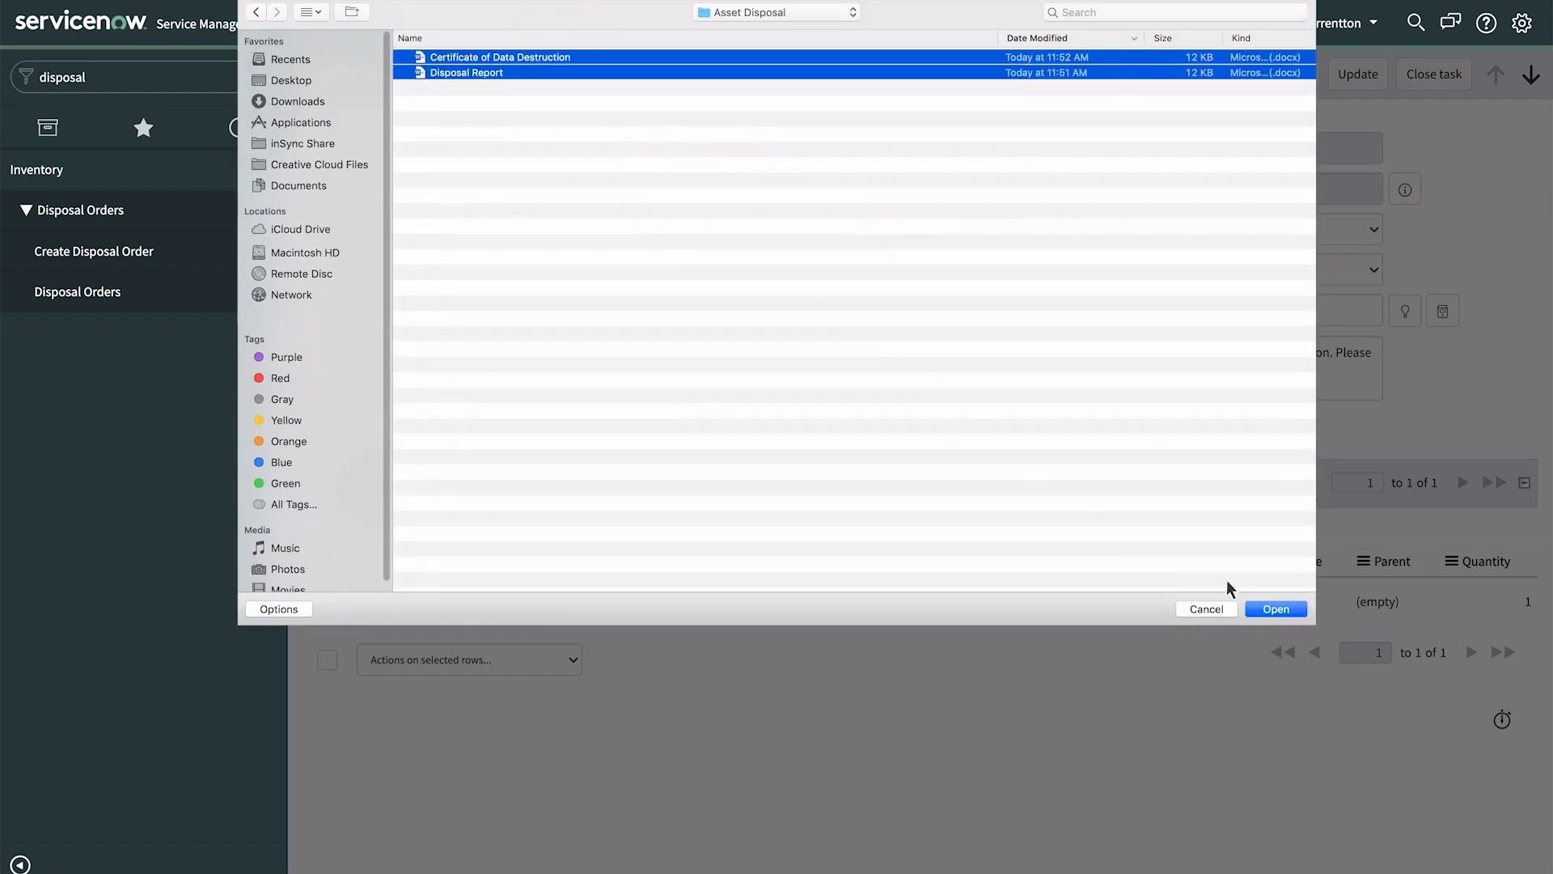
{"action": "left_click", "coordinate": [1274, 609]}
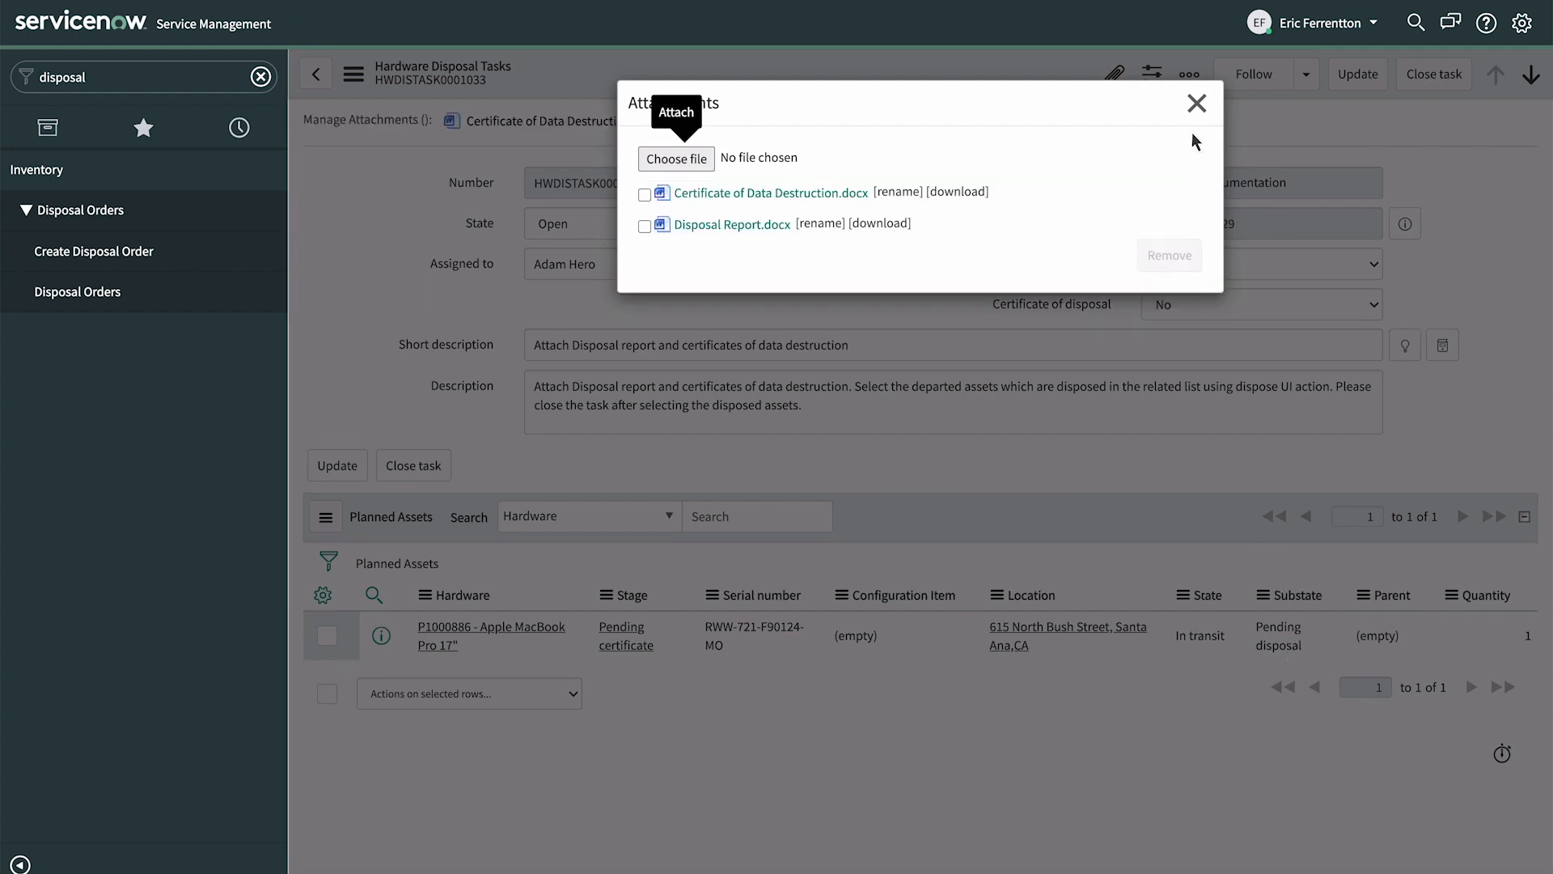
{"action": "left_click", "coordinate": [1195, 103]}
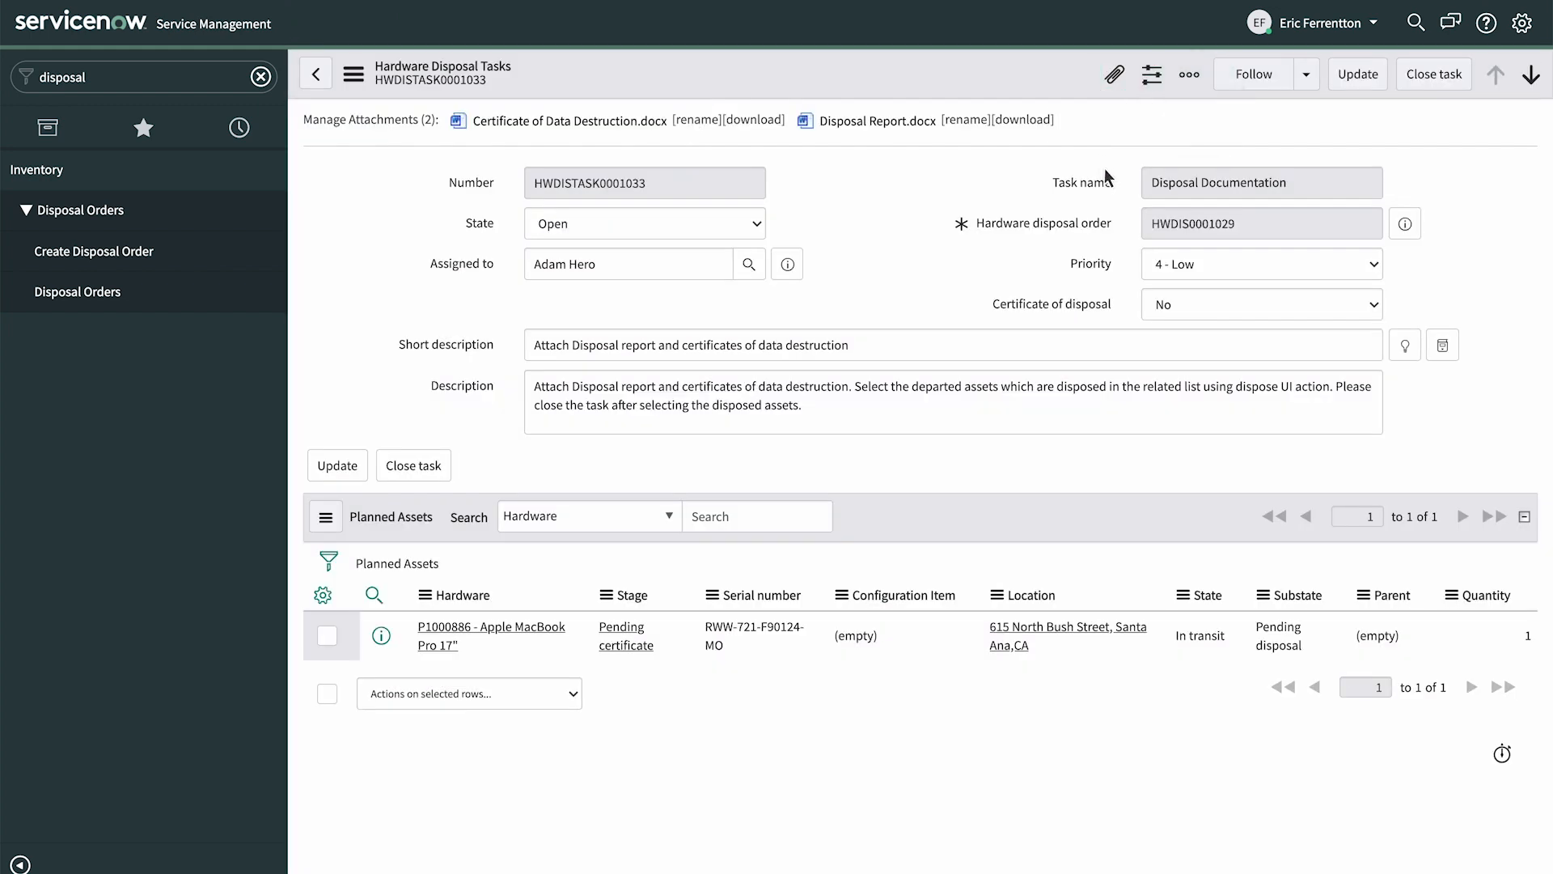
{"action": "left_click", "coordinate": [1260, 304]}
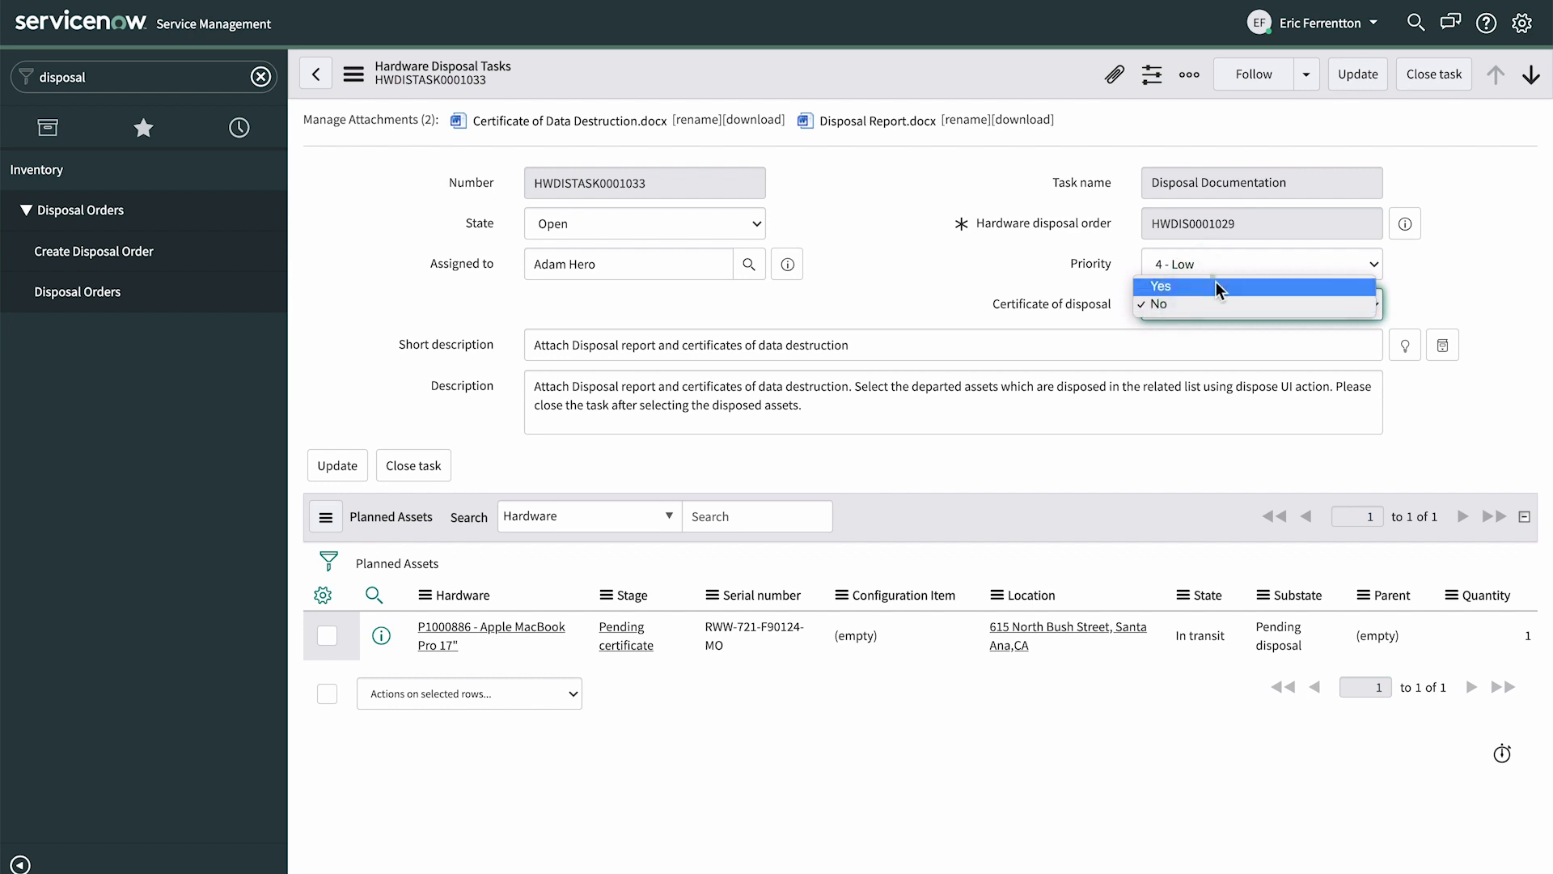
{"action": "left_click", "coordinate": [1159, 287]}
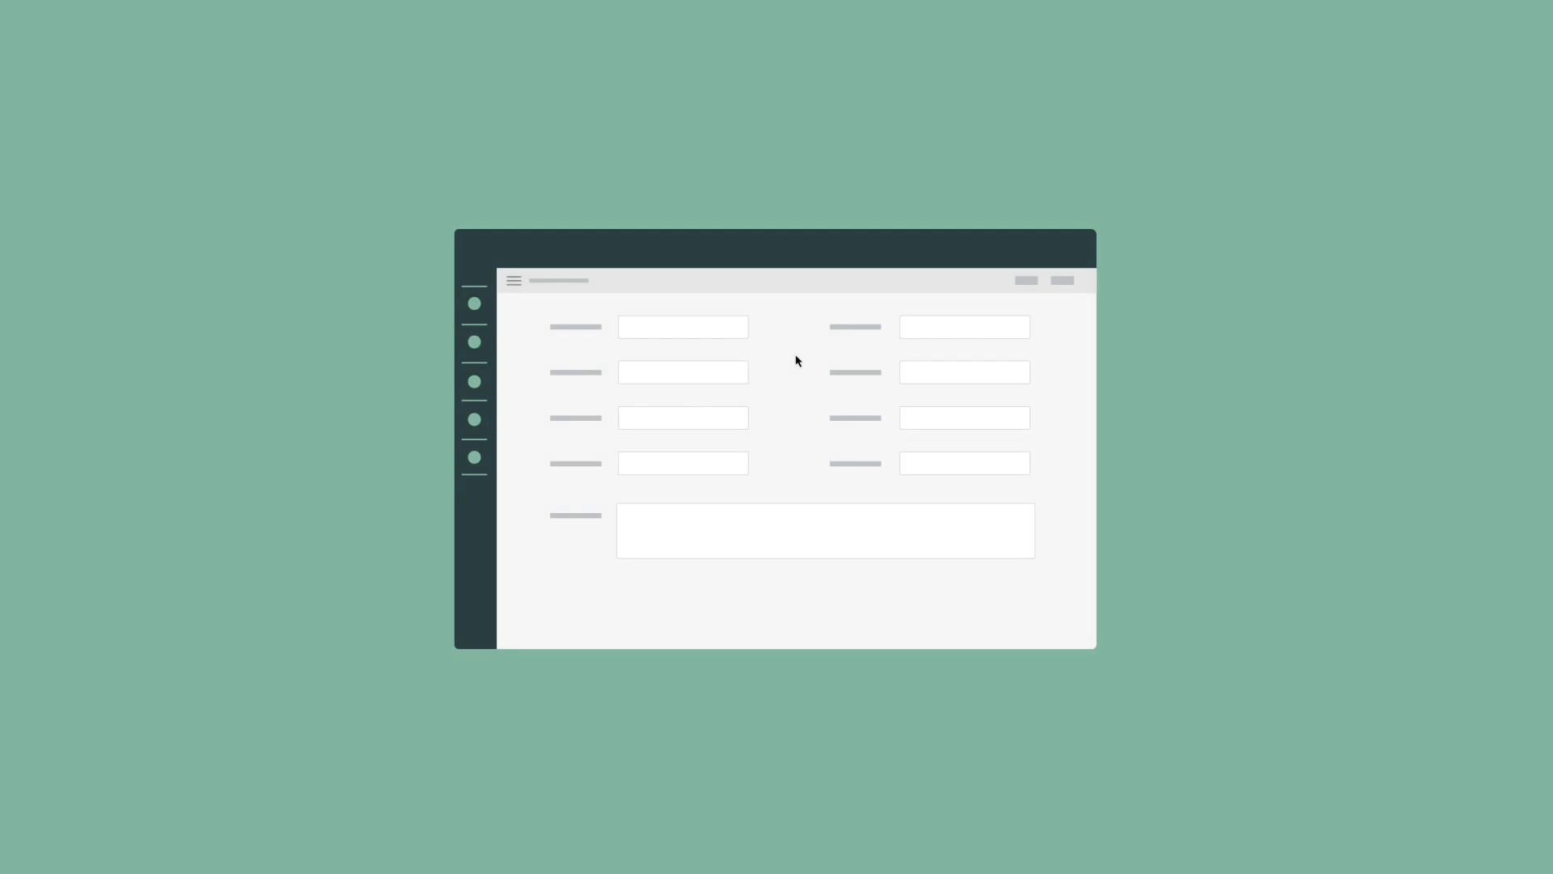
{"action": "mouse_move", "coordinate": [1028, 280]}
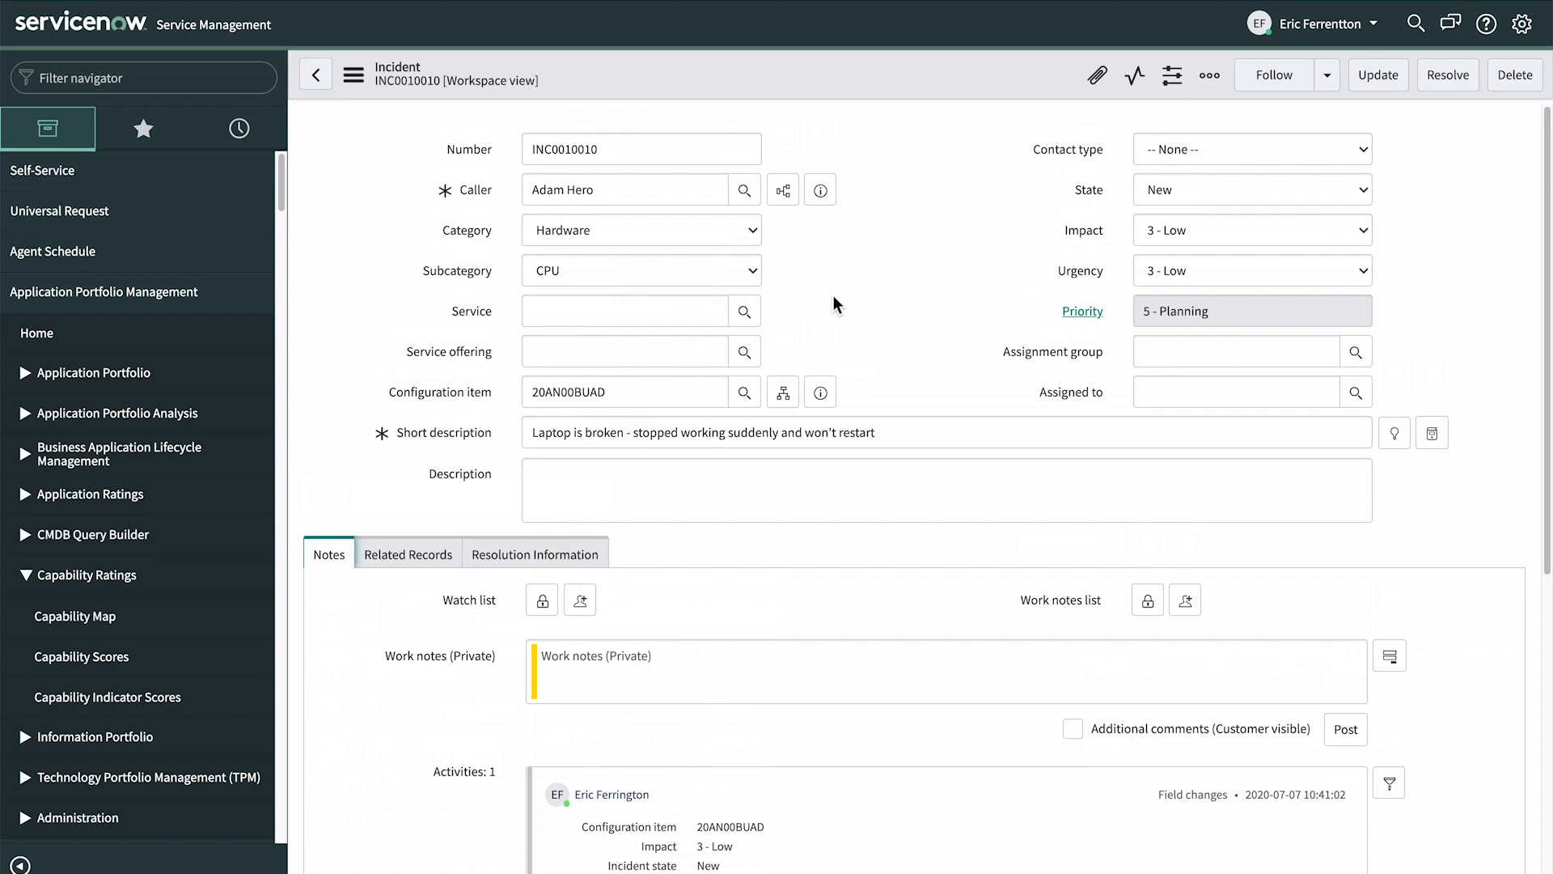
Set the resolution code to Solved (Permanently) and the computer's asset action to Swap
{"action": "left_click", "coordinate": [534, 552]}
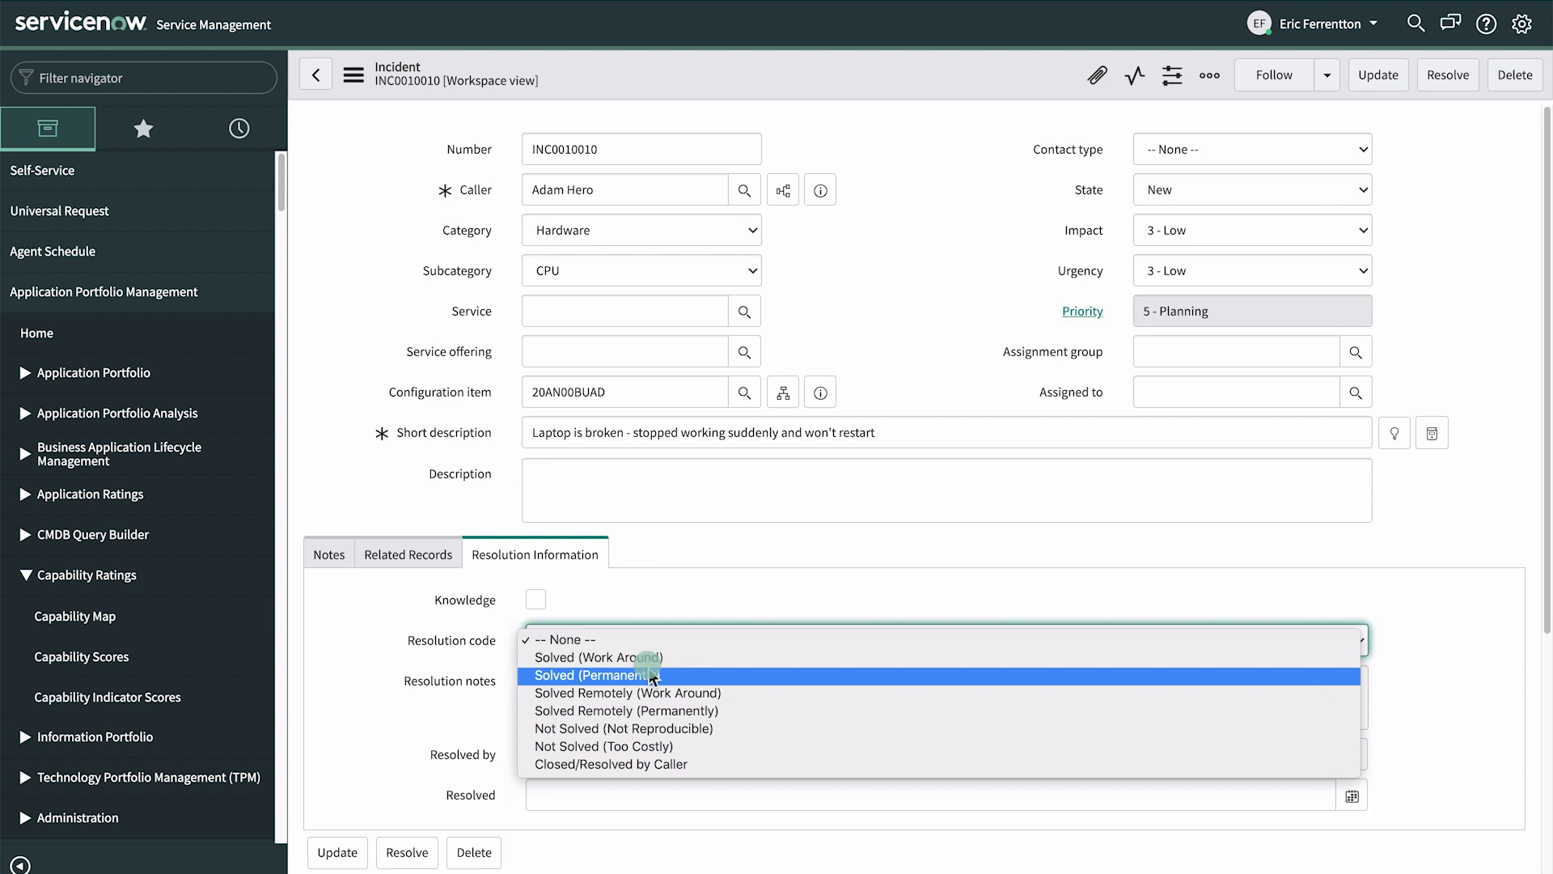
{"action": "left_click", "coordinate": [596, 675]}
{"action": "type", "text": "Swapping out broken computer with new one."}
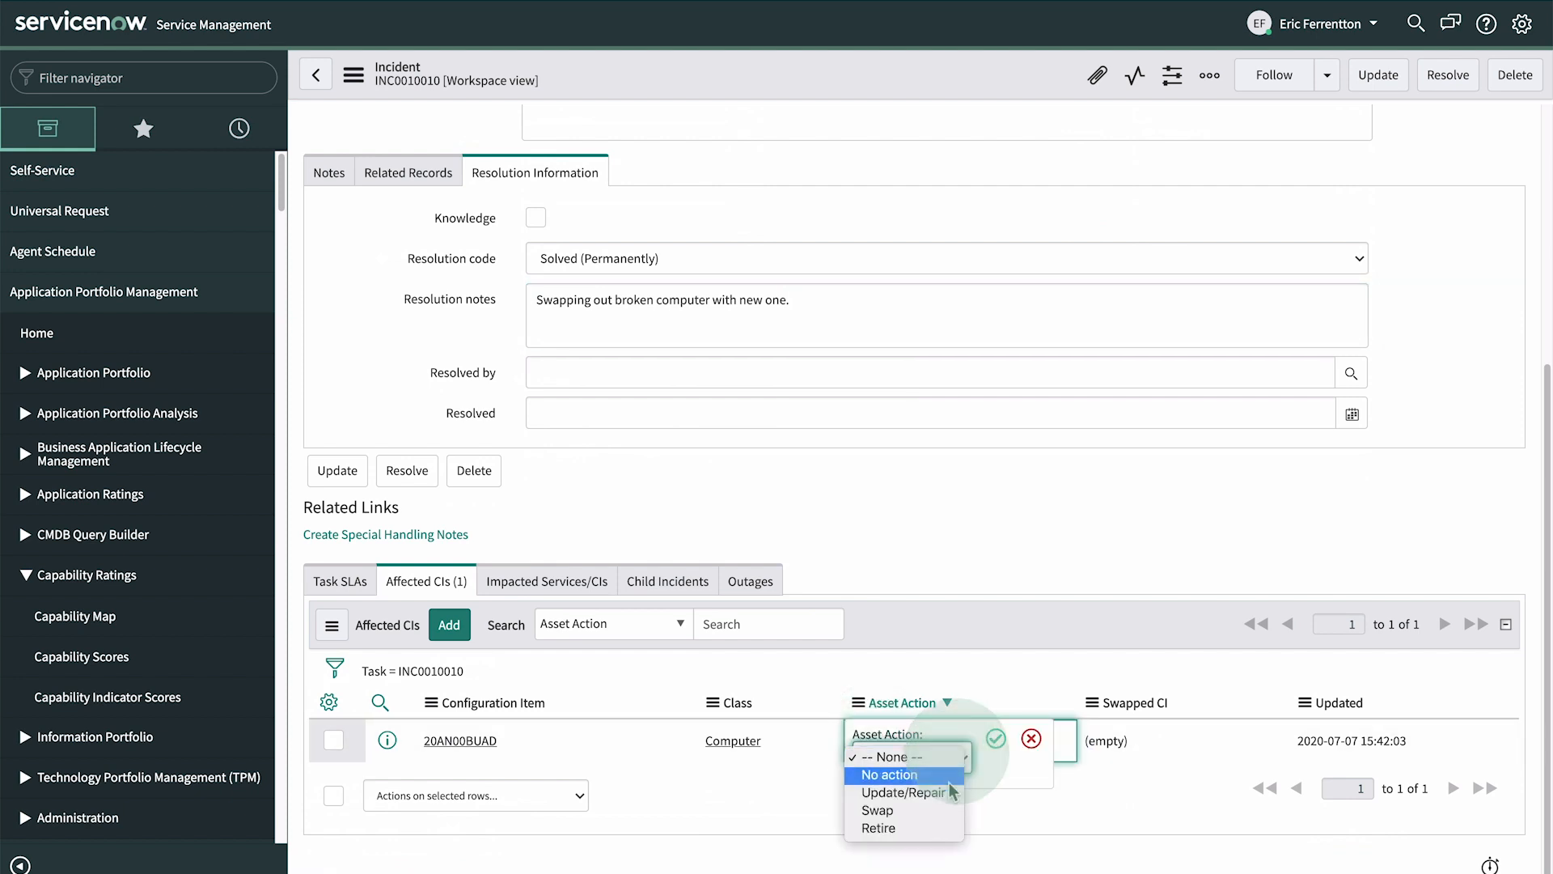
{"action": "left_click", "coordinate": [875, 809]}
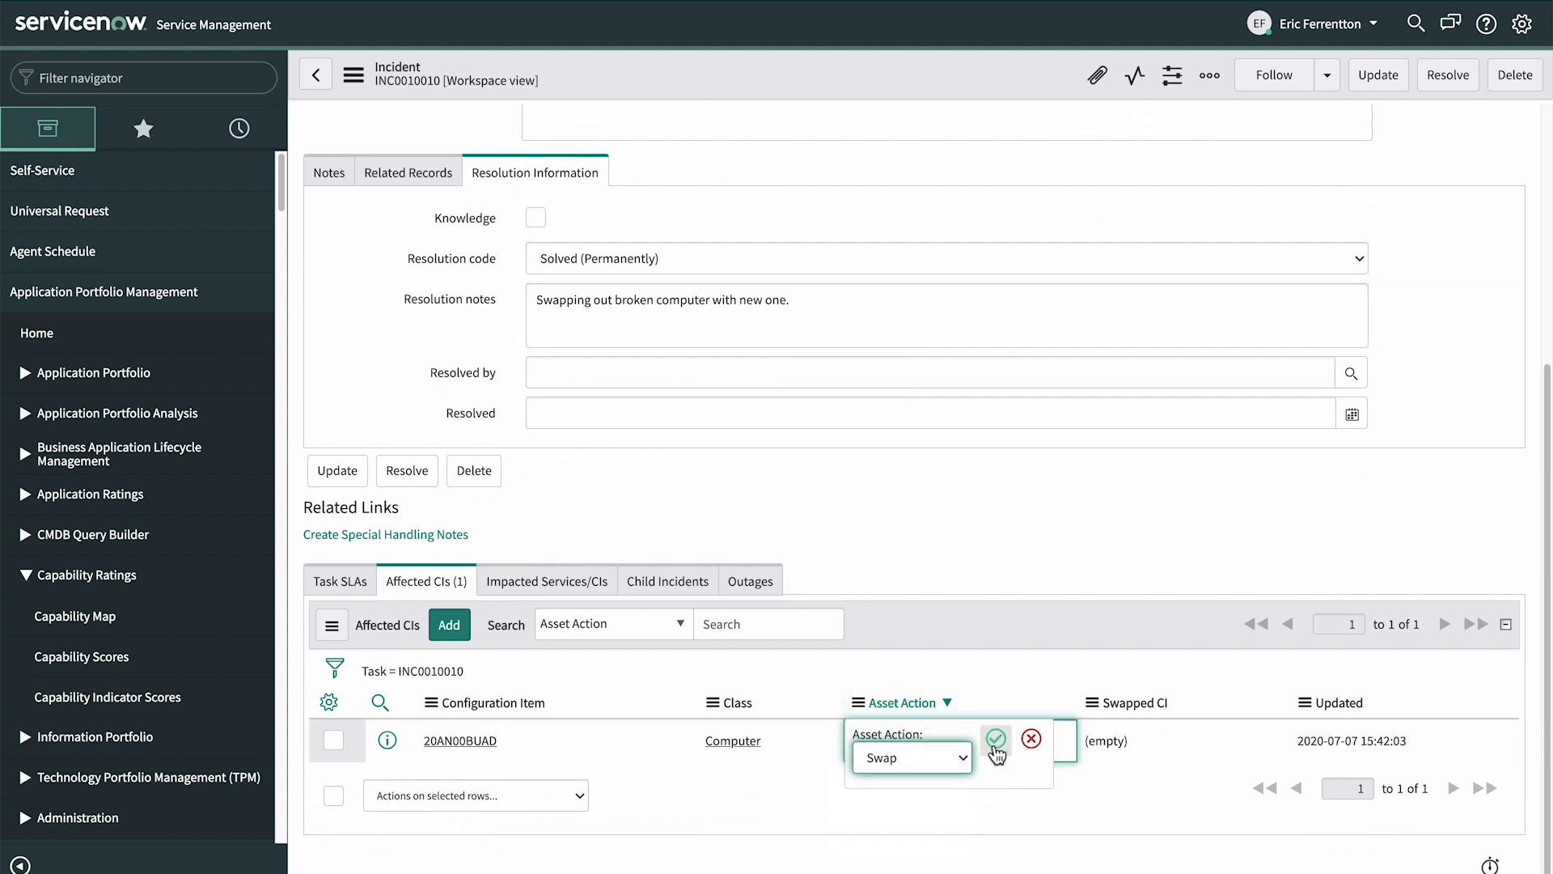
{"action": "left_click", "coordinate": [995, 738]}
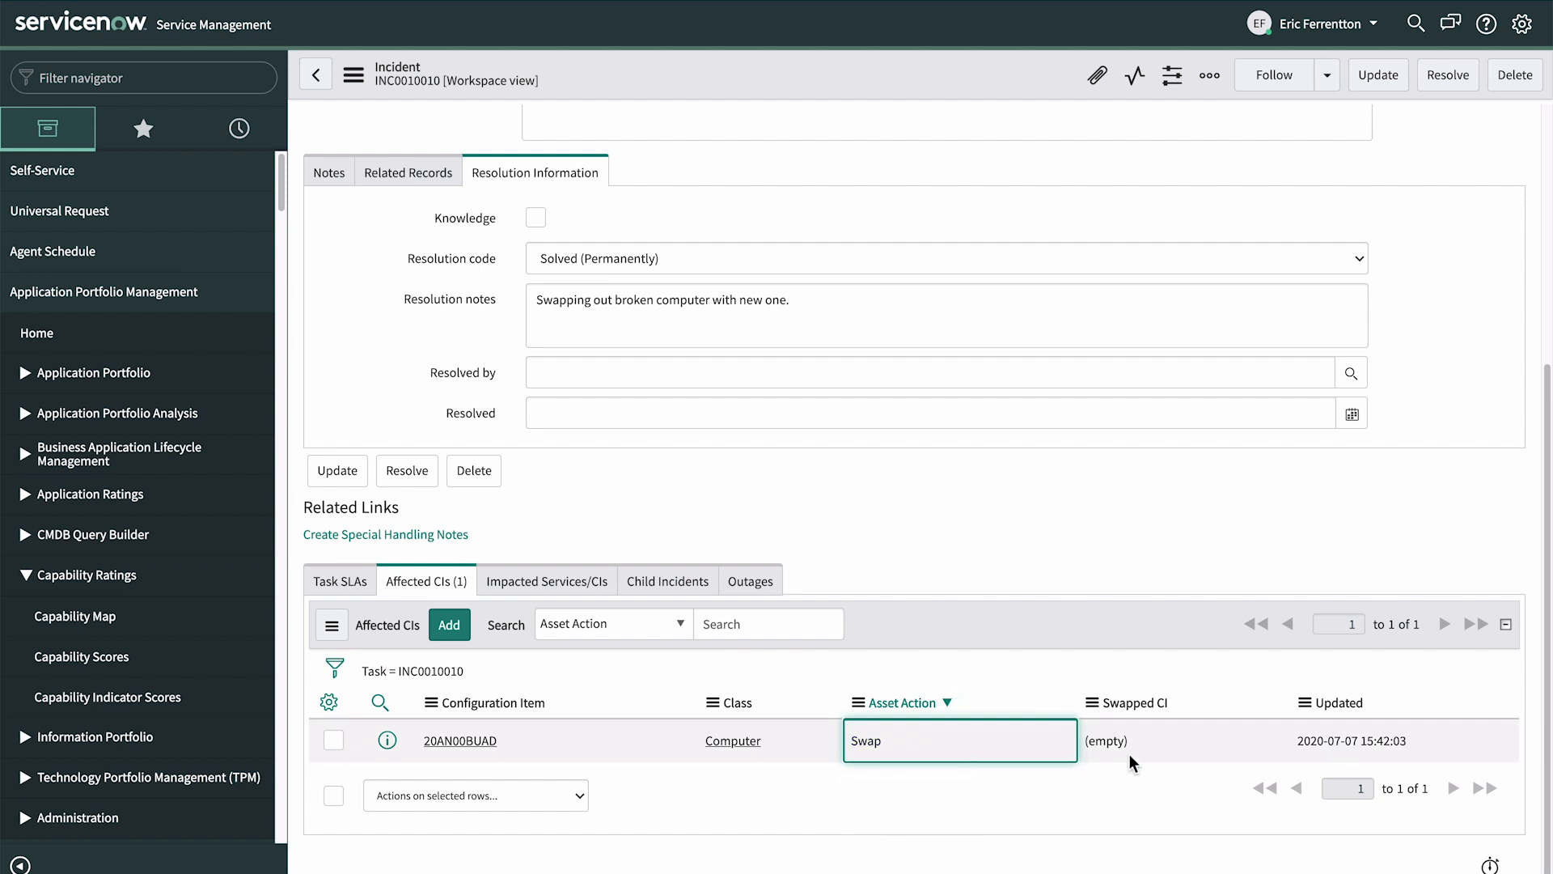
Choose the replacement for computer 20AN00BUAD and resolve incident INC0010010
{"action": "left_click", "coordinate": [1139, 740]}
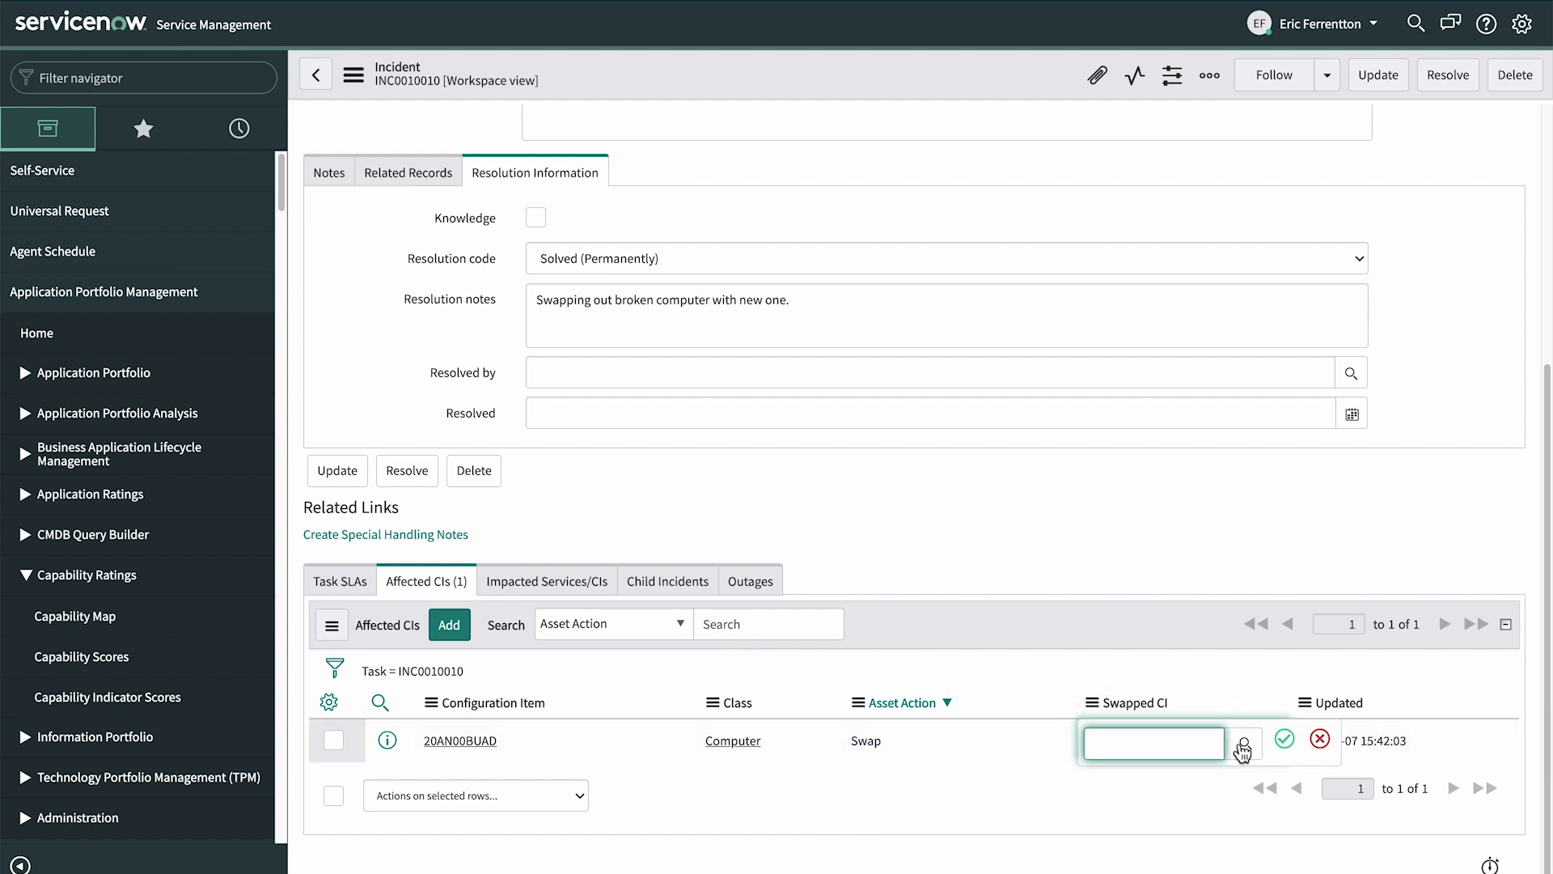
{"action": "left_click", "coordinate": [1244, 740]}
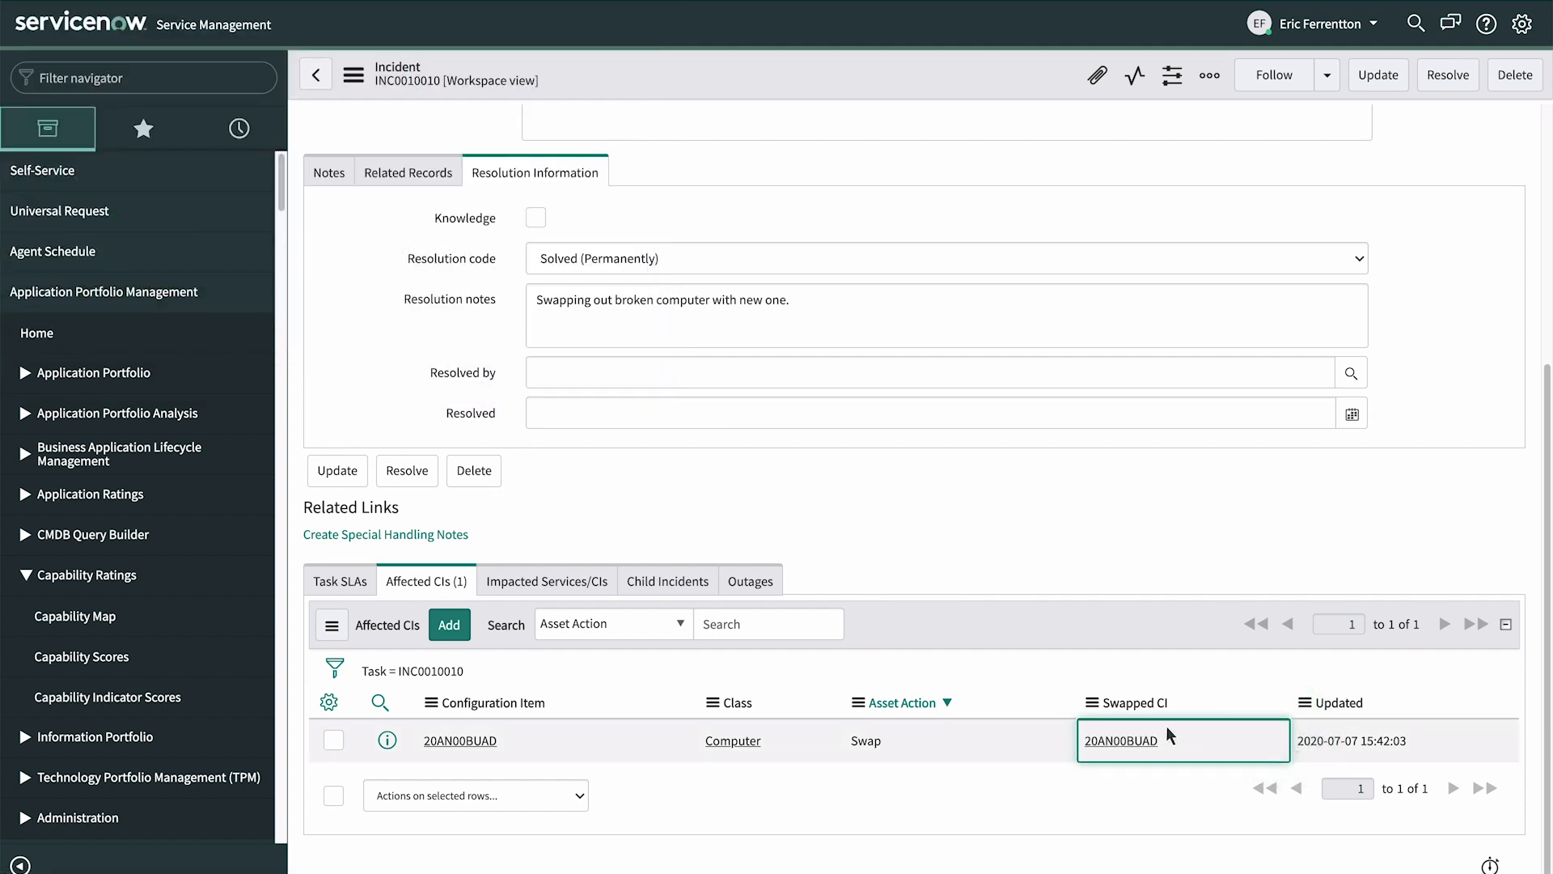
{"action": "left_click", "coordinate": [406, 469]}
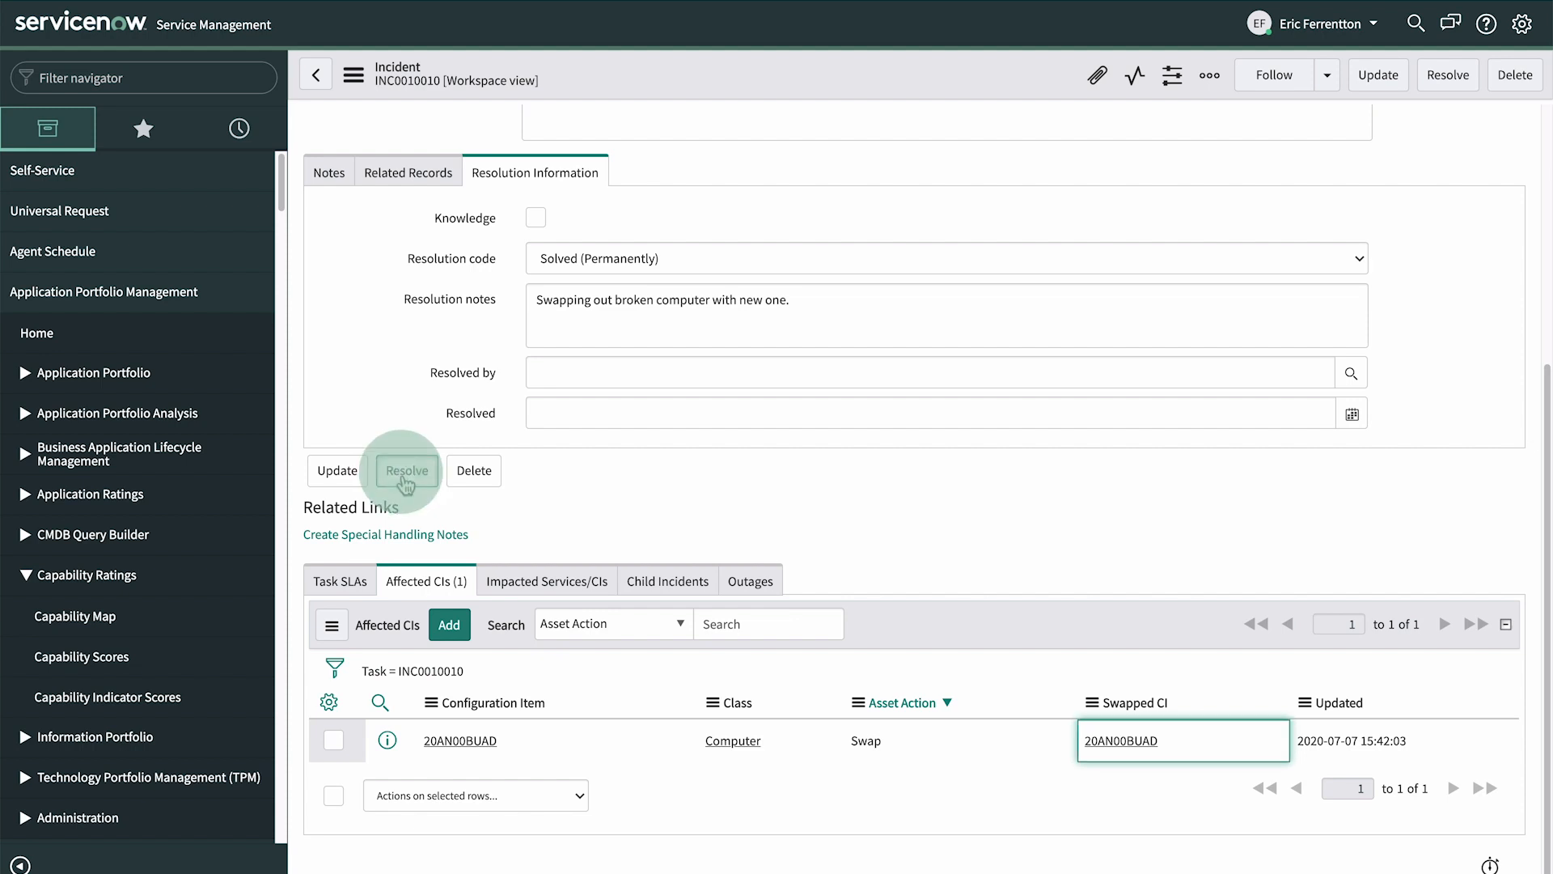
{"action": "left_click", "coordinate": [405, 469]}
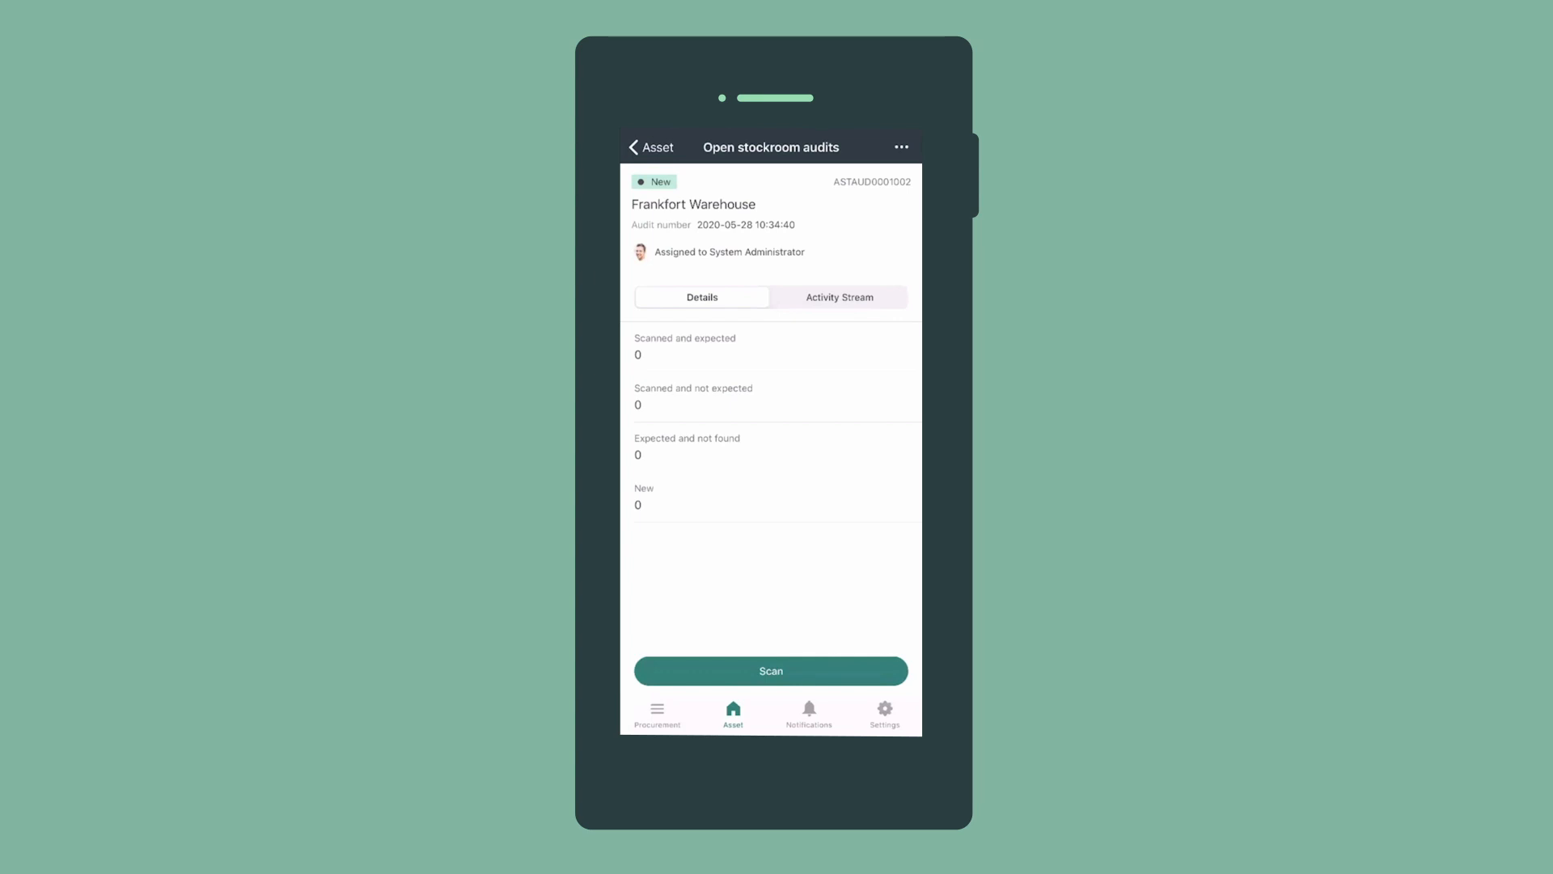
Return to the Asset home screen and open the Frankfort Warehouse audit ASTAUD0001002
{"action": "left_click", "coordinate": [771, 670]}
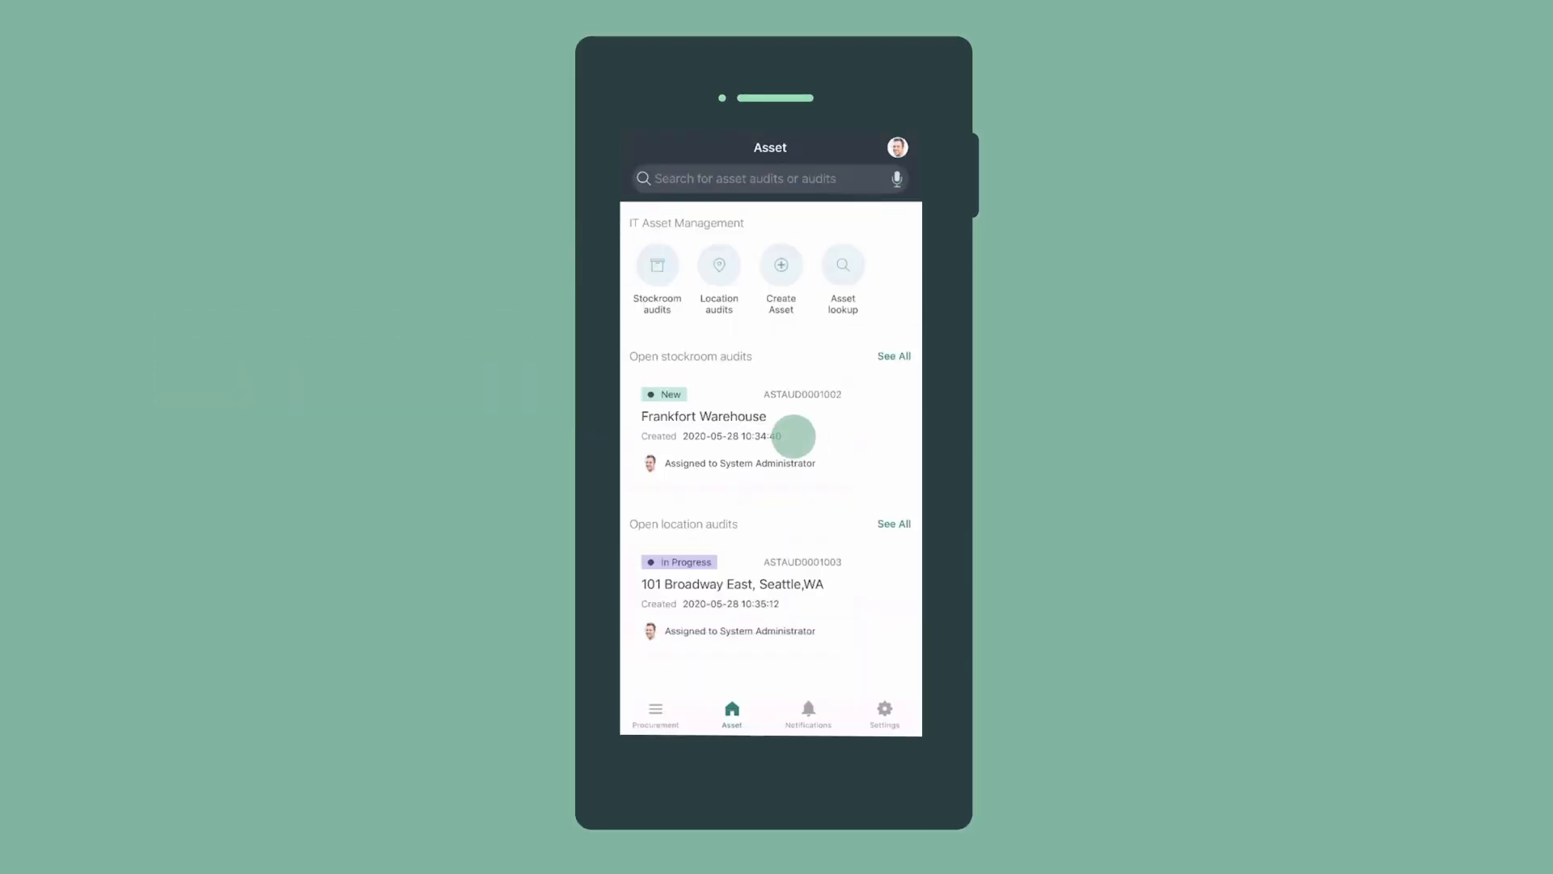
{"action": "left_click", "coordinate": [726, 426]}
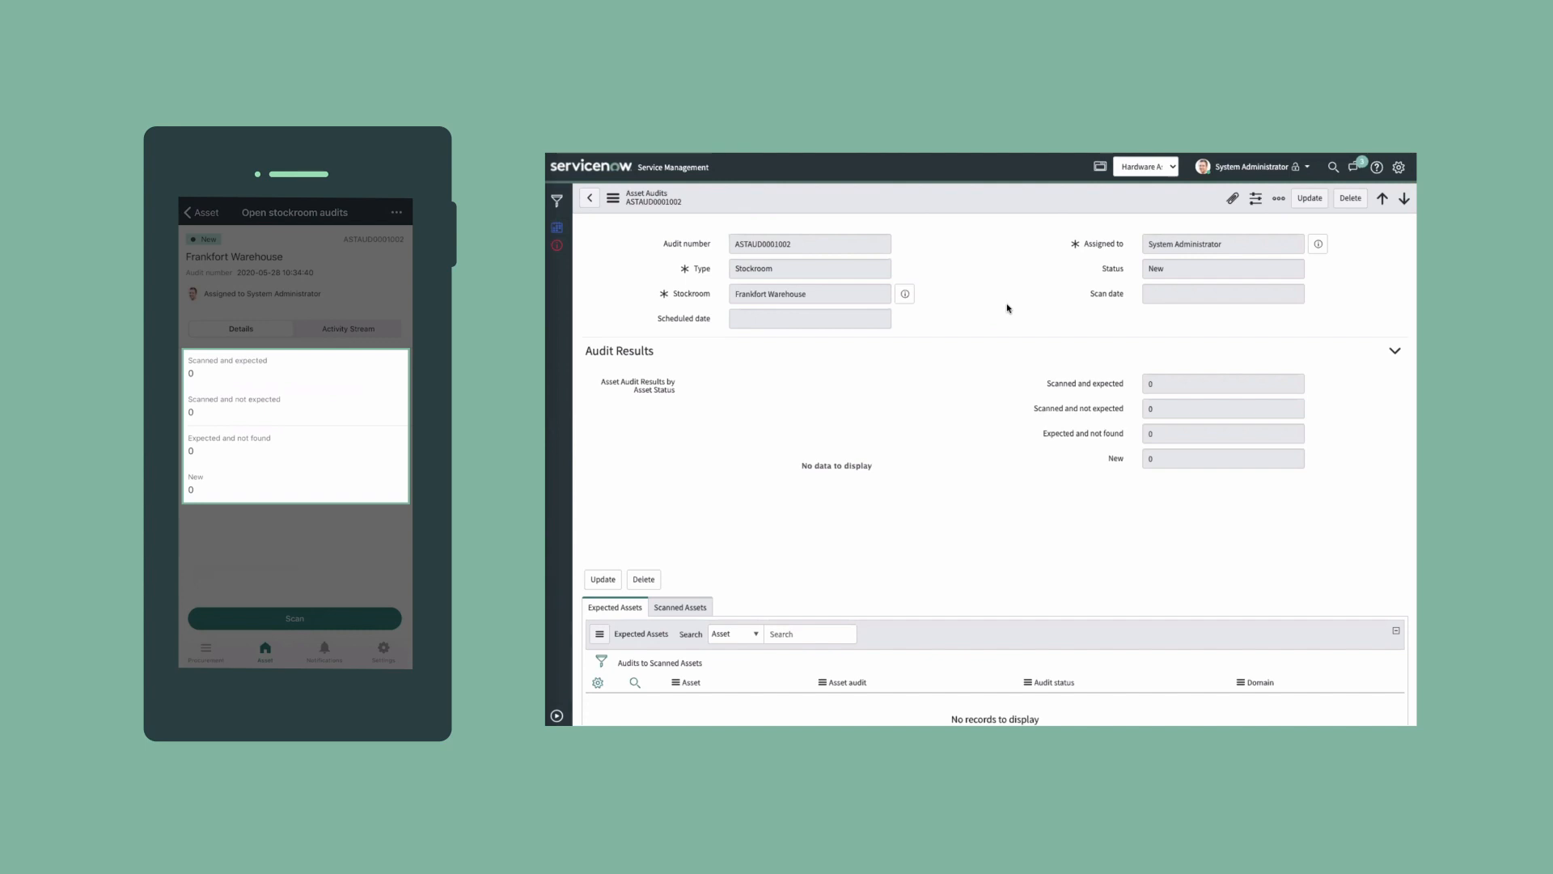
Scan twelve asset tags, review and submit them, then refresh the audit results
{"action": "left_click", "coordinate": [295, 618]}
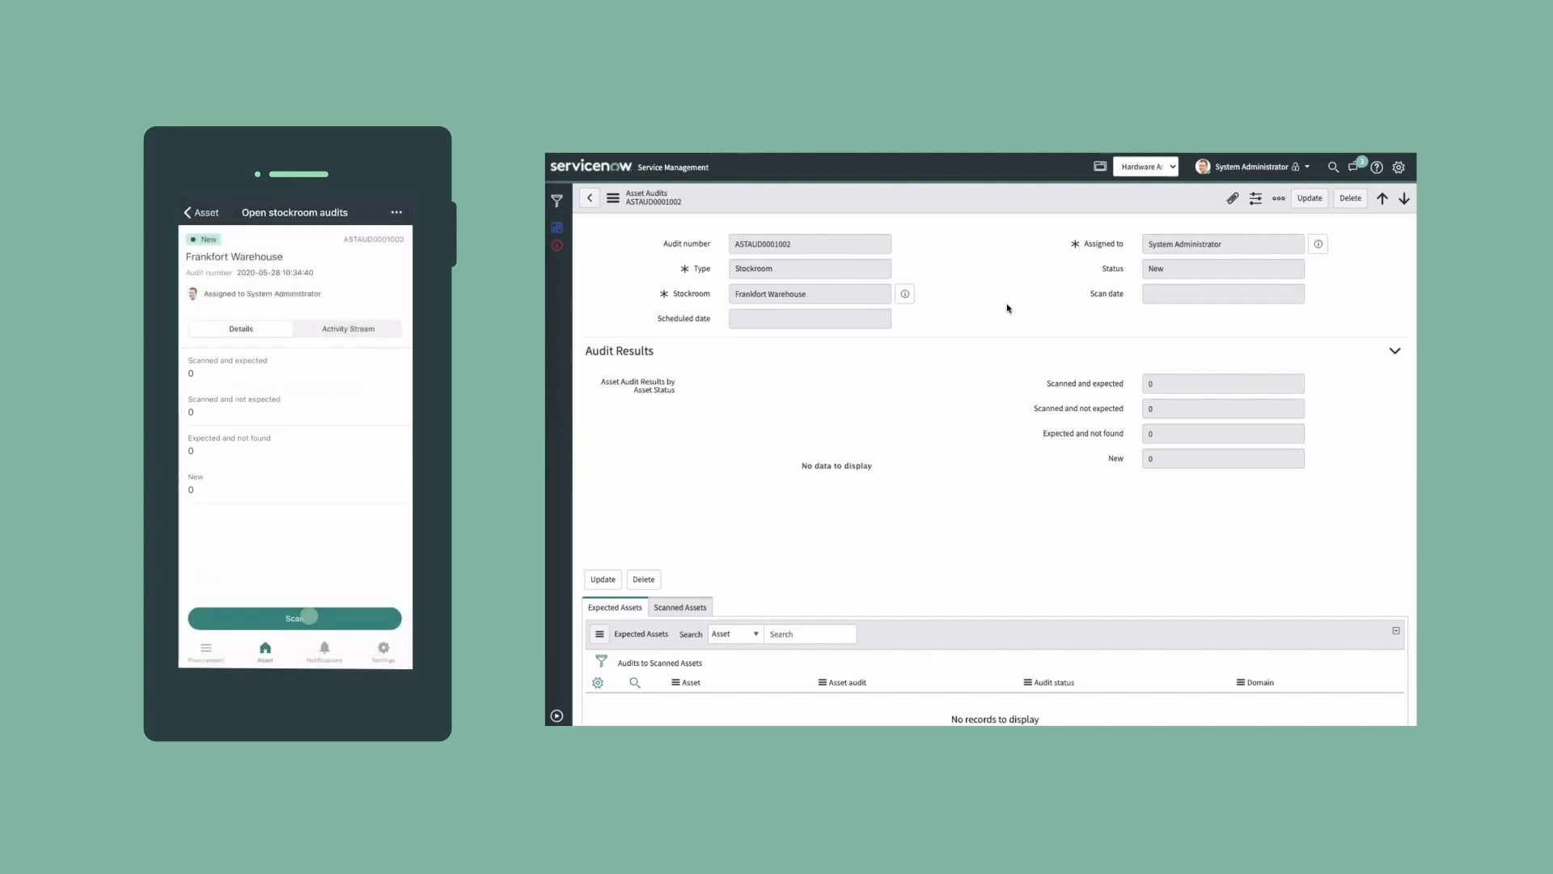
{"action": "left_click", "coordinate": [295, 617]}
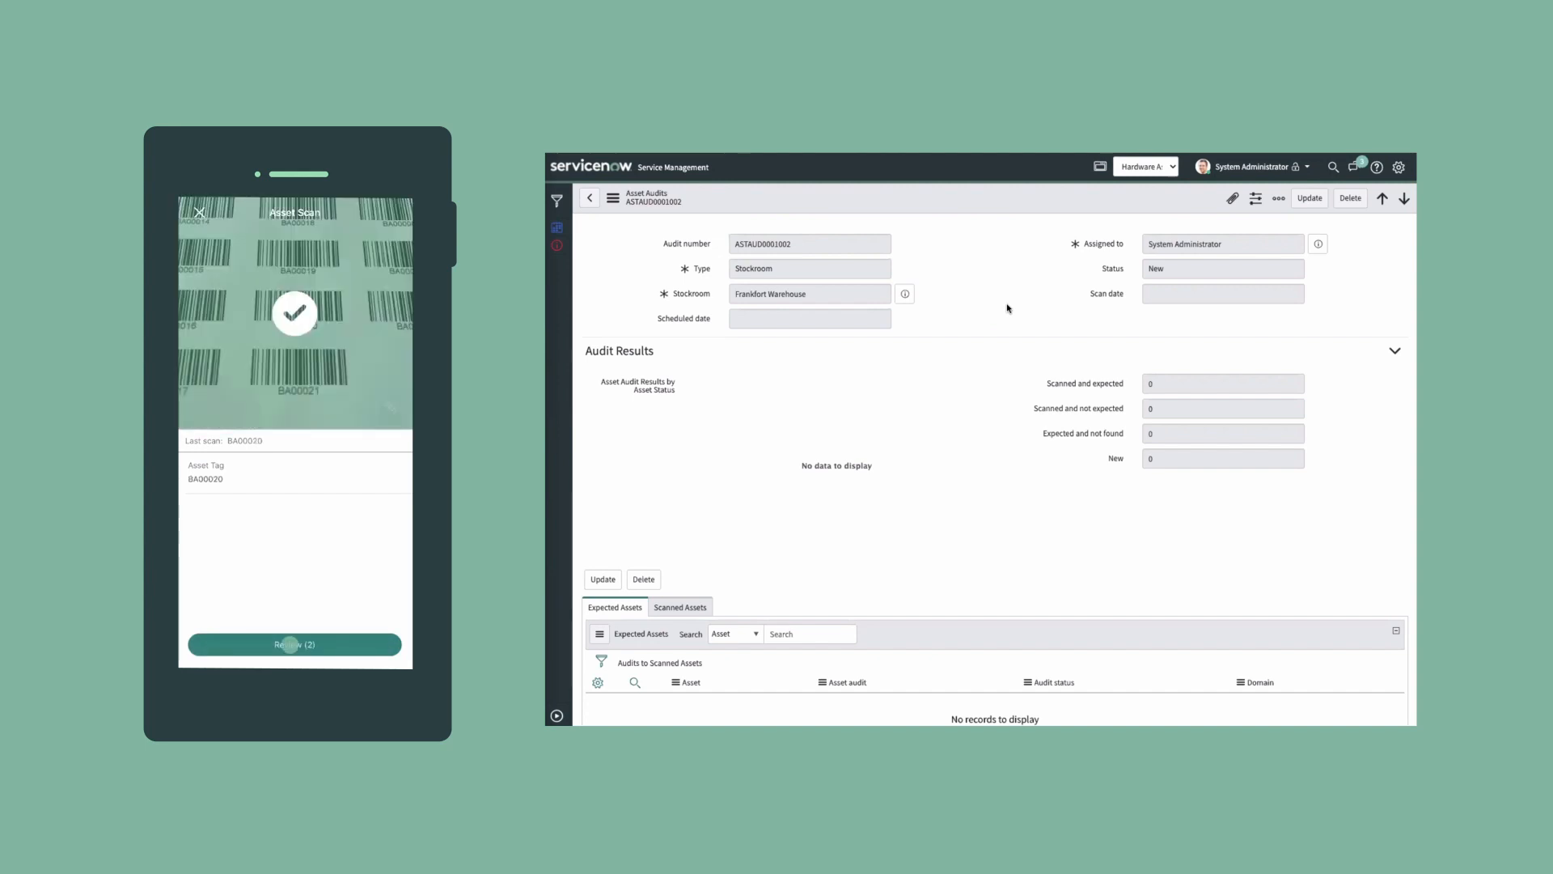
{"action": "left_click", "coordinate": [293, 644]}
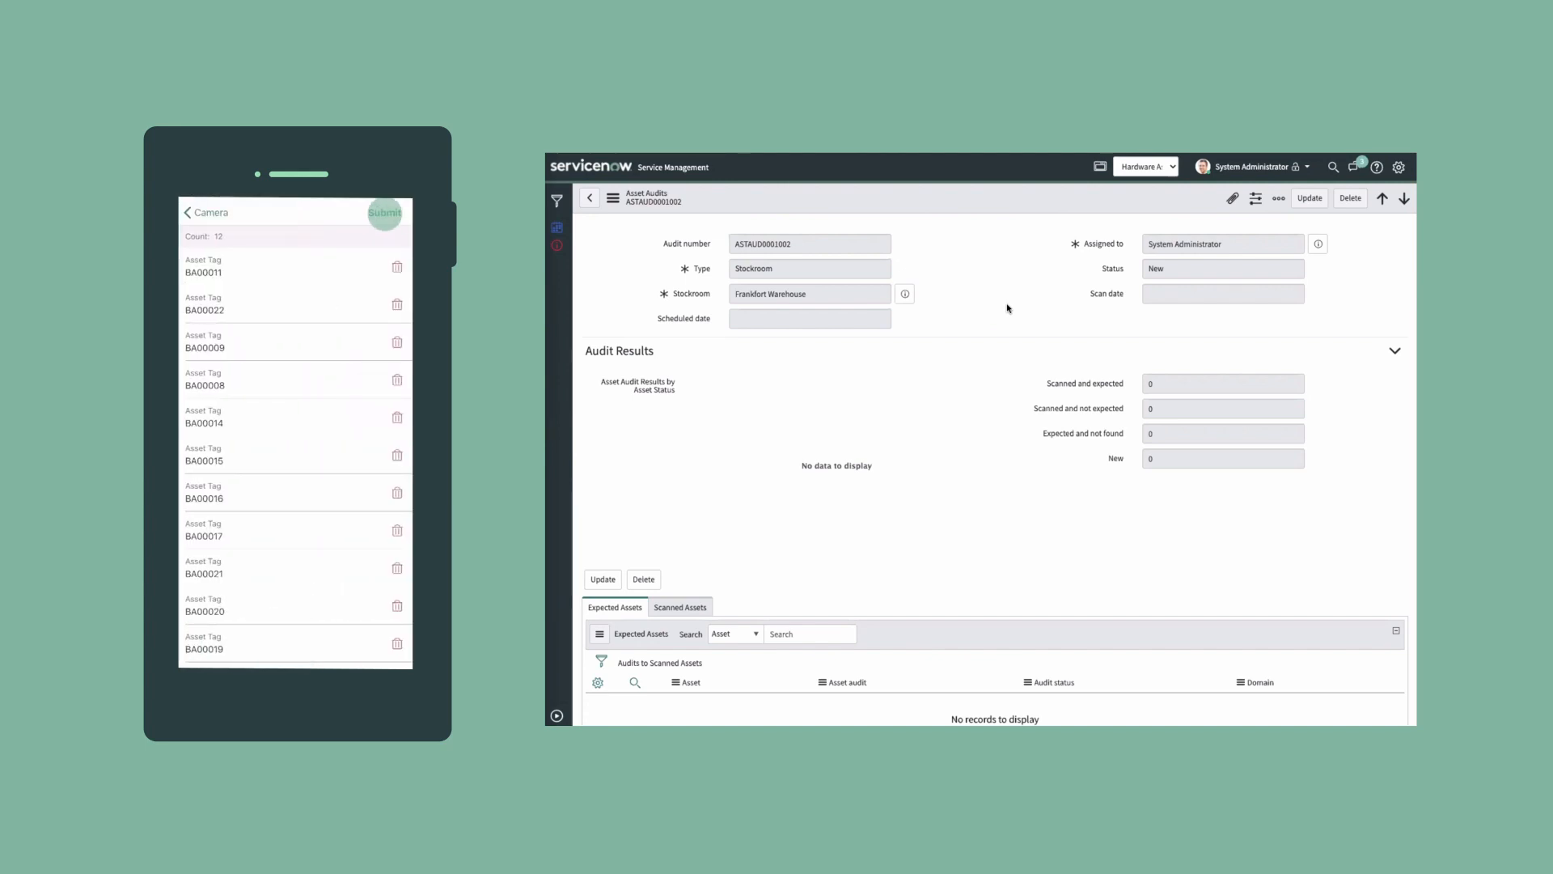
{"action": "left_click", "coordinate": [384, 211]}
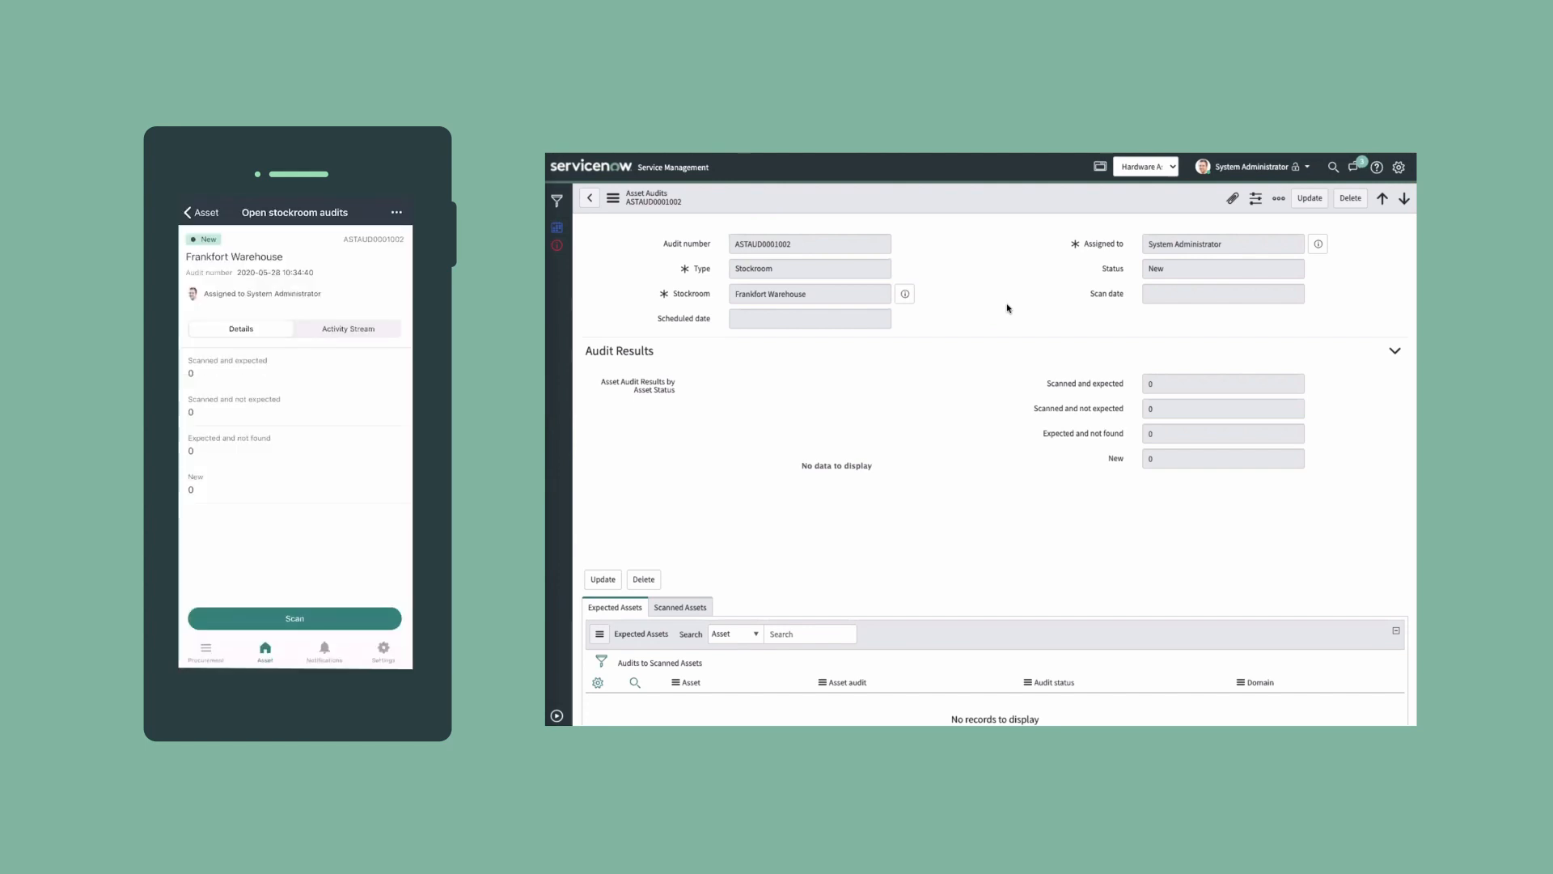
{"action": "left_click", "coordinate": [295, 618]}
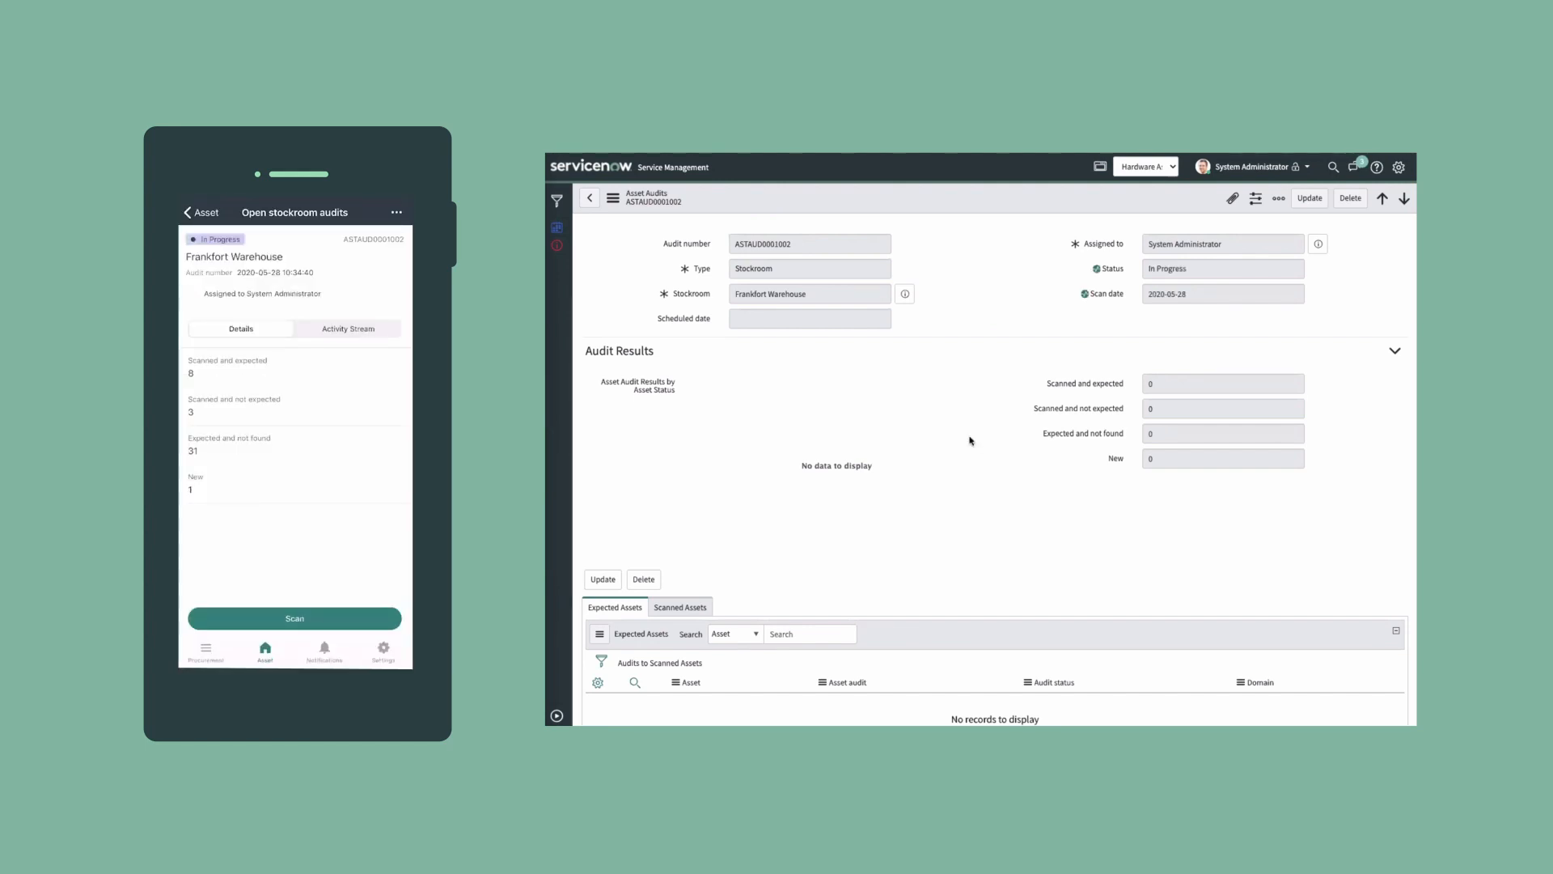
{"action": "left_click", "coordinate": [602, 579]}
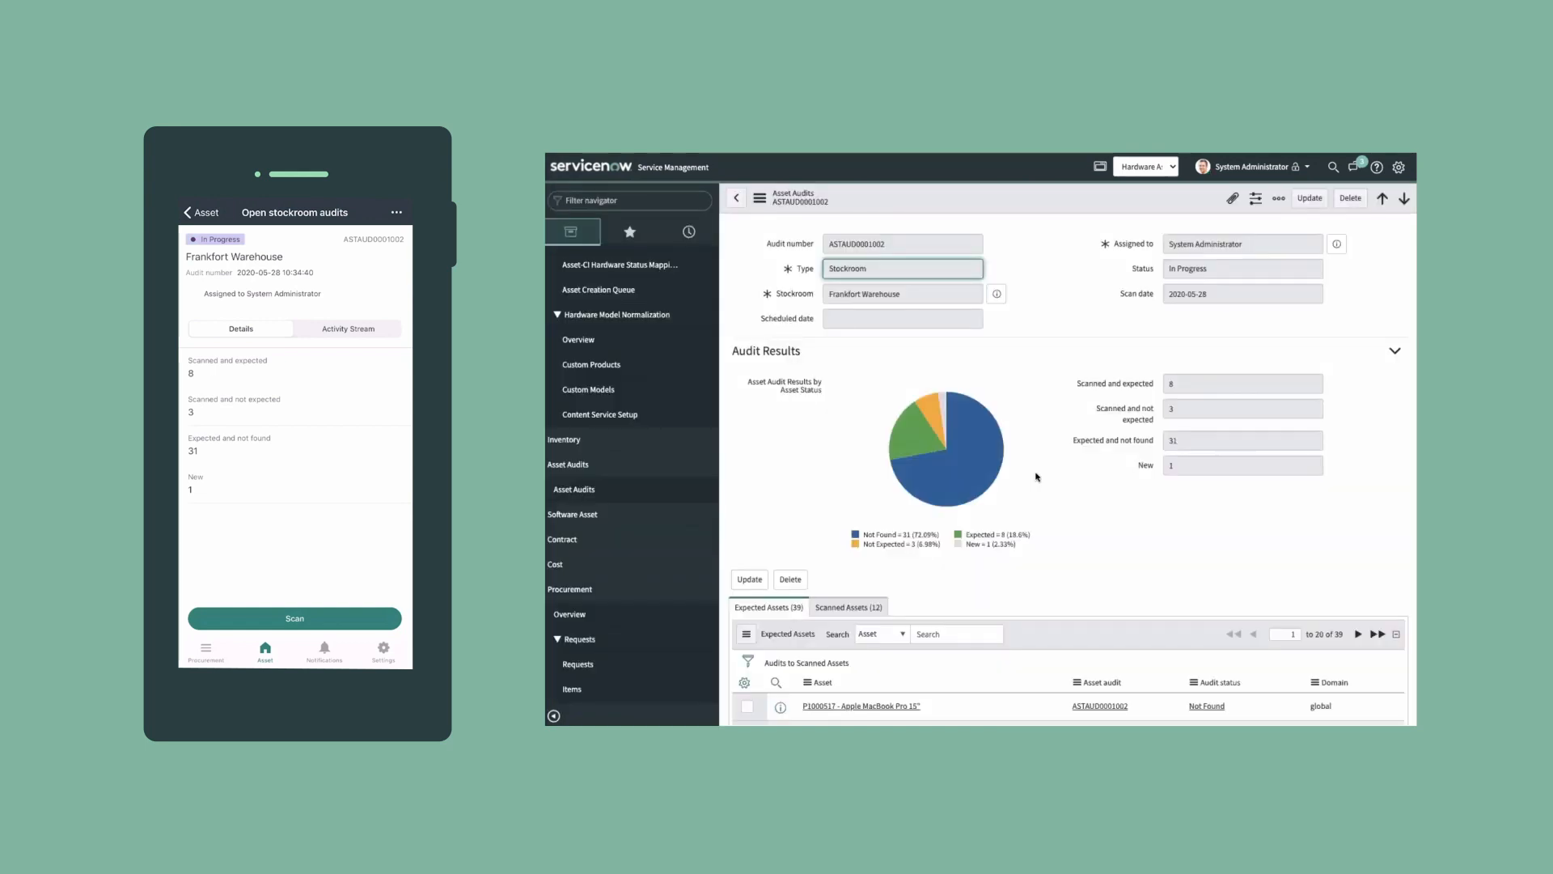
Check the 12 scanned assets, including BA00015, then bring up audit completion
{"action": "scroll", "scroll_direction": "down", "scroll_amount": 3}
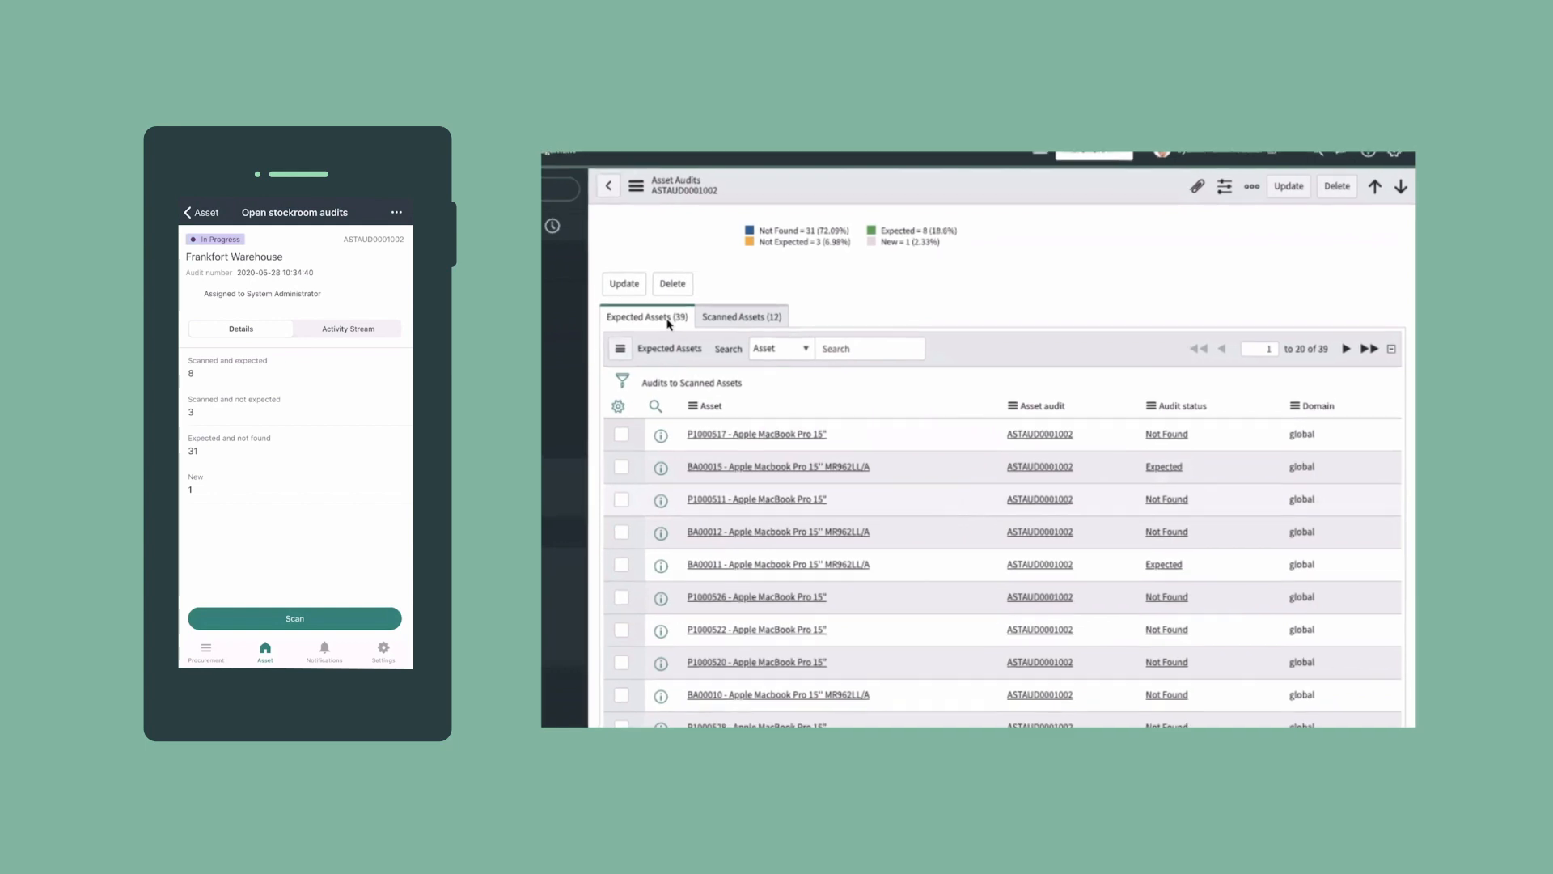
{"action": "left_click", "coordinate": [730, 317]}
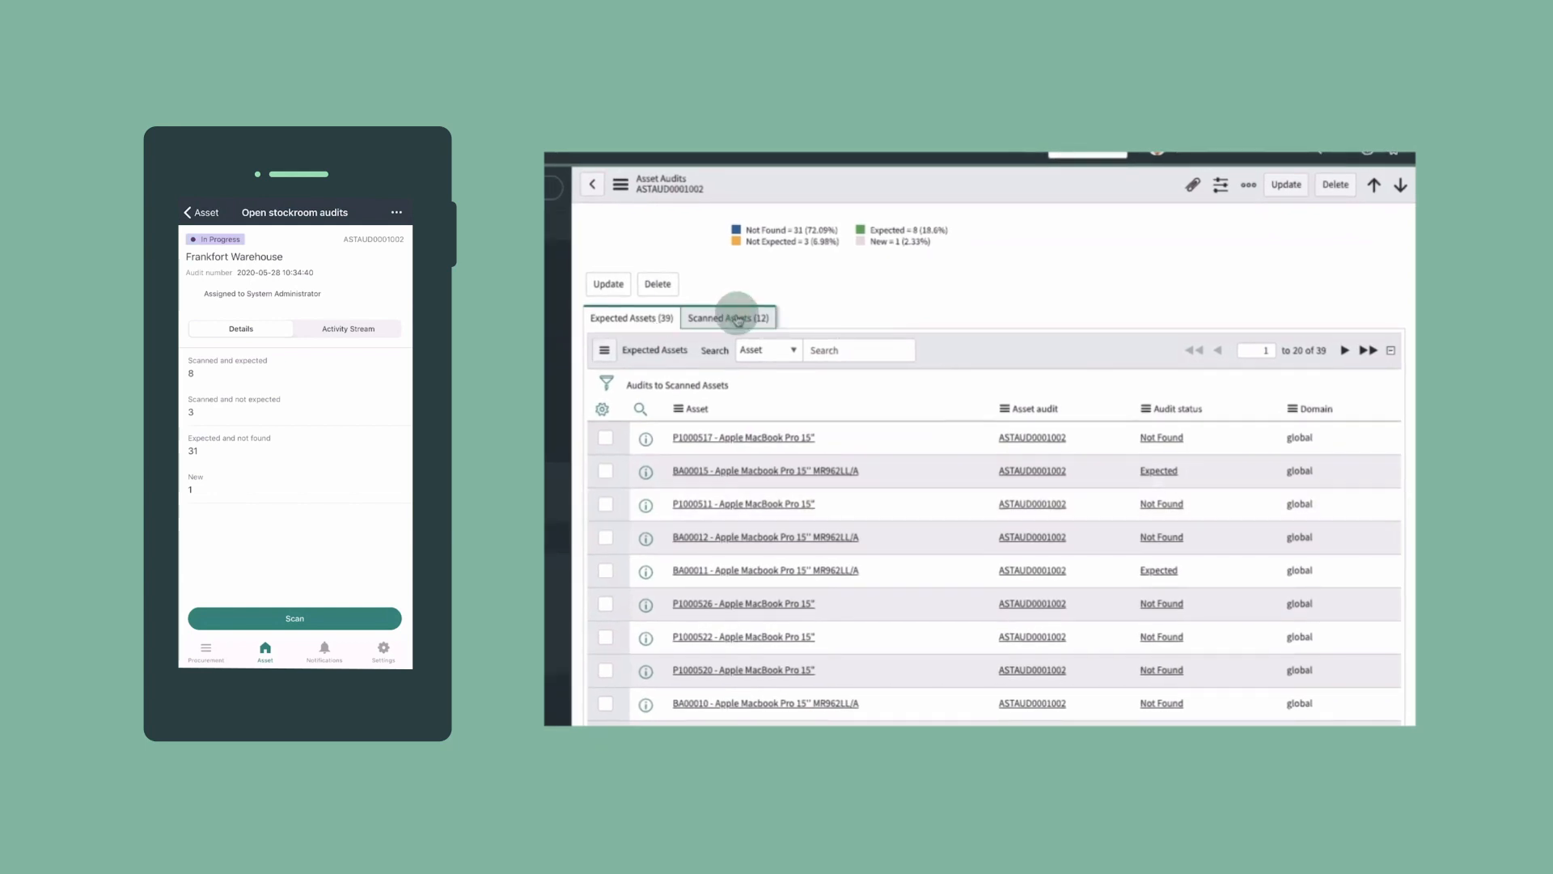
{"action": "left_click", "coordinate": [728, 317]}
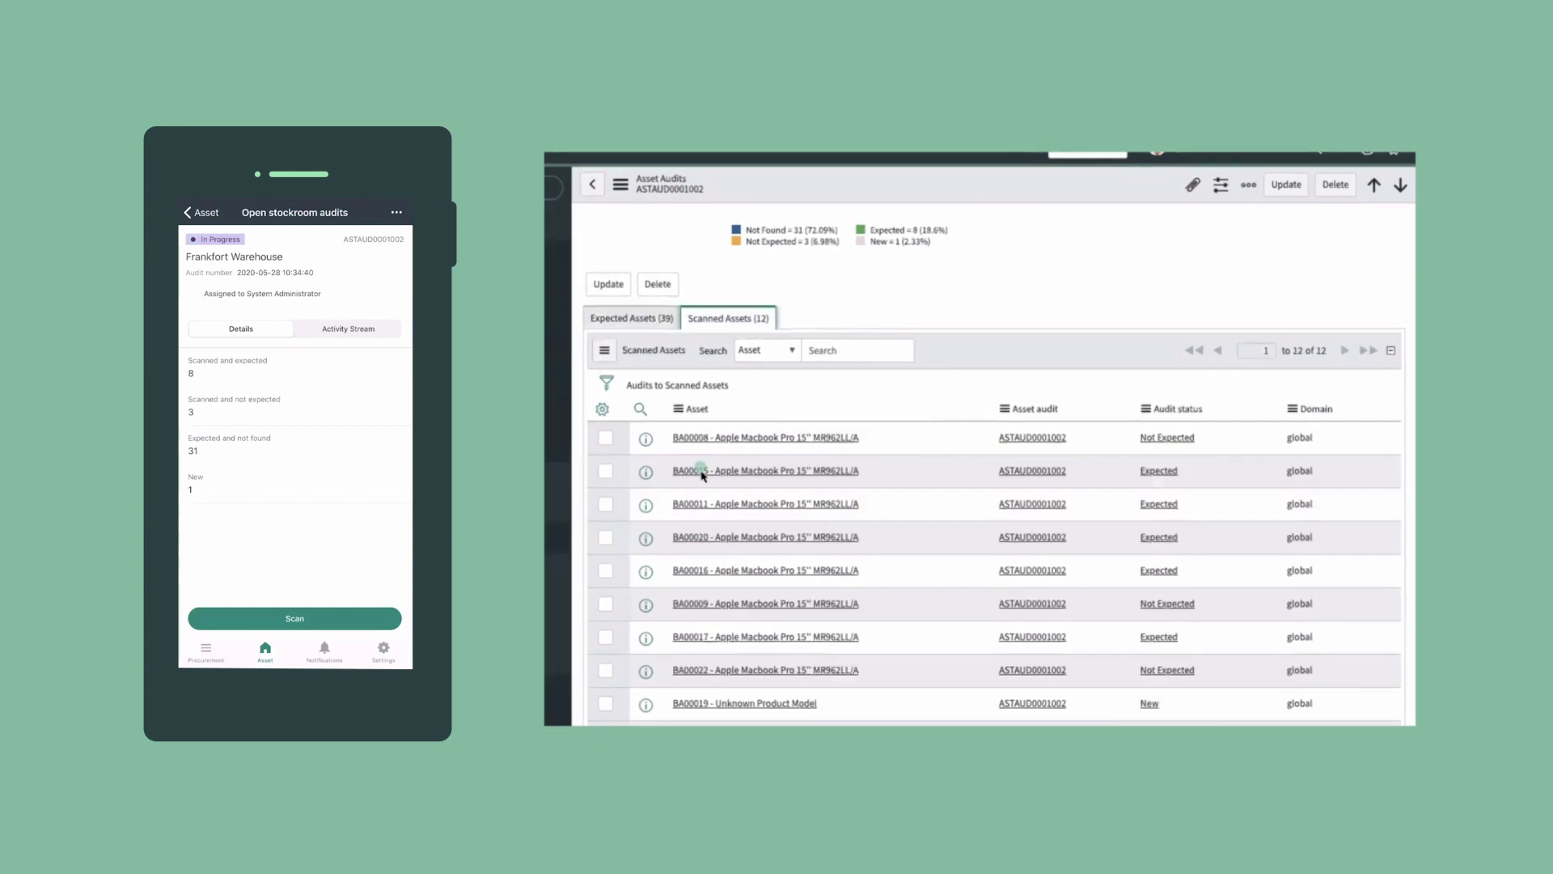
{"action": "left_click", "coordinate": [766, 471]}
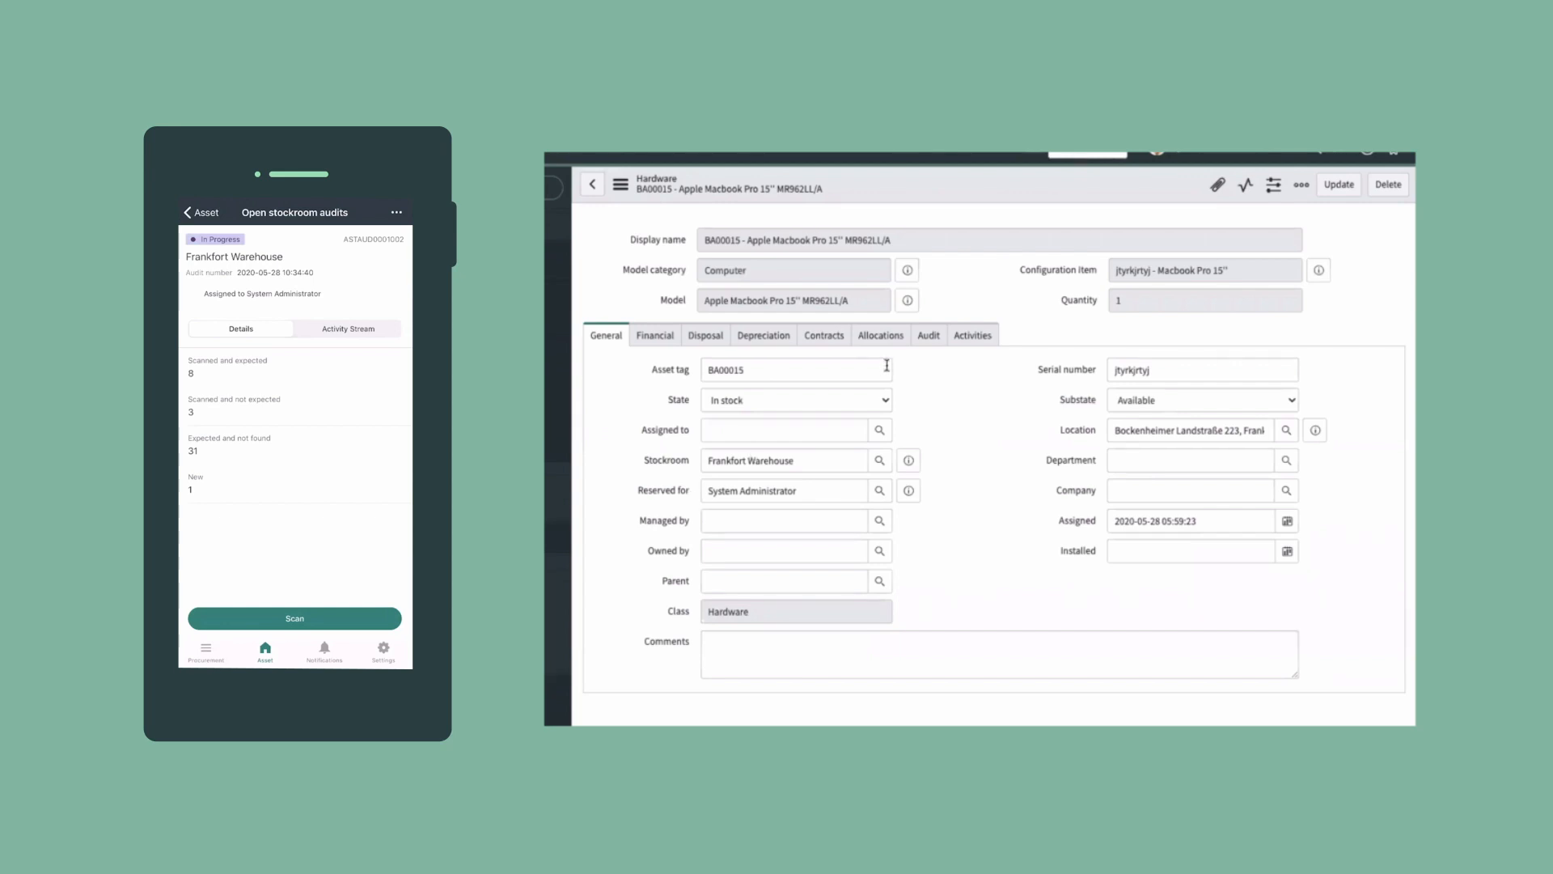
{"action": "left_click", "coordinate": [927, 335]}
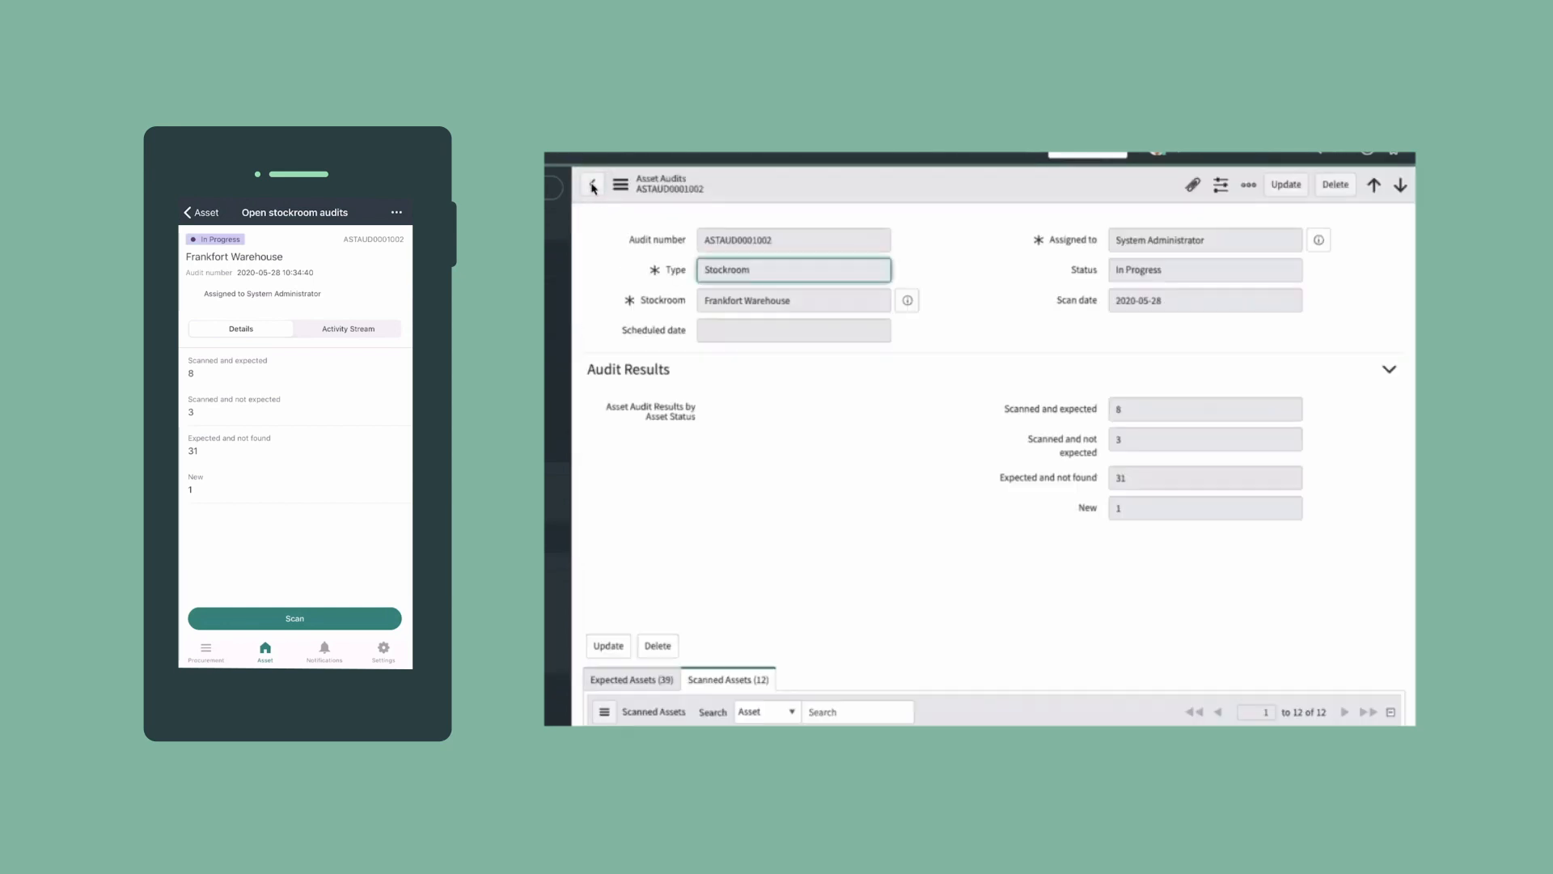
{"action": "left_click", "coordinate": [294, 618]}
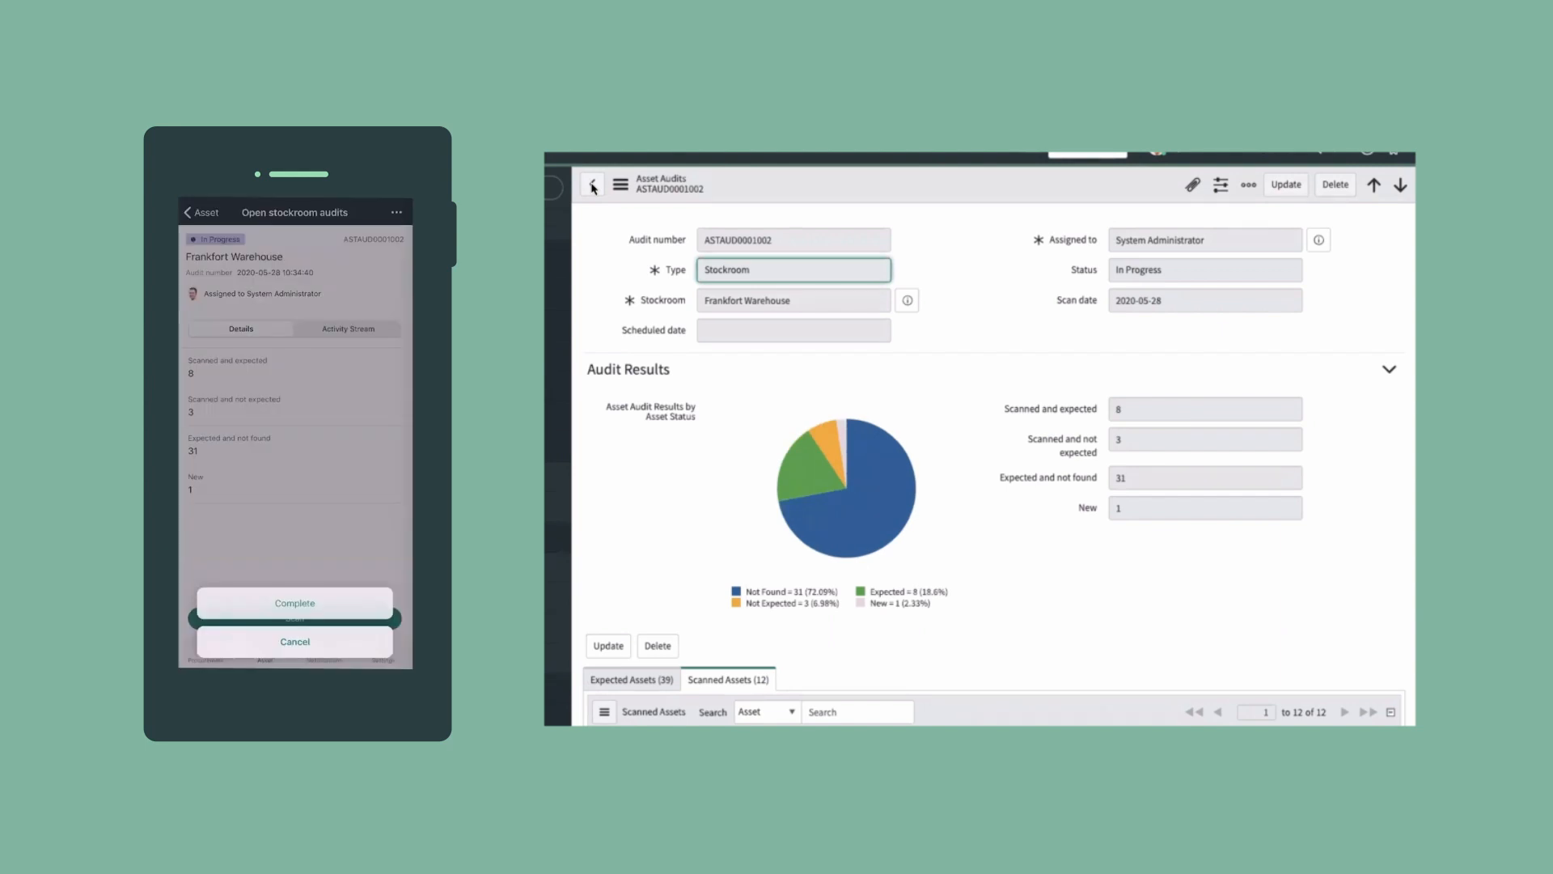
{"action": "left_click", "coordinate": [294, 602]}
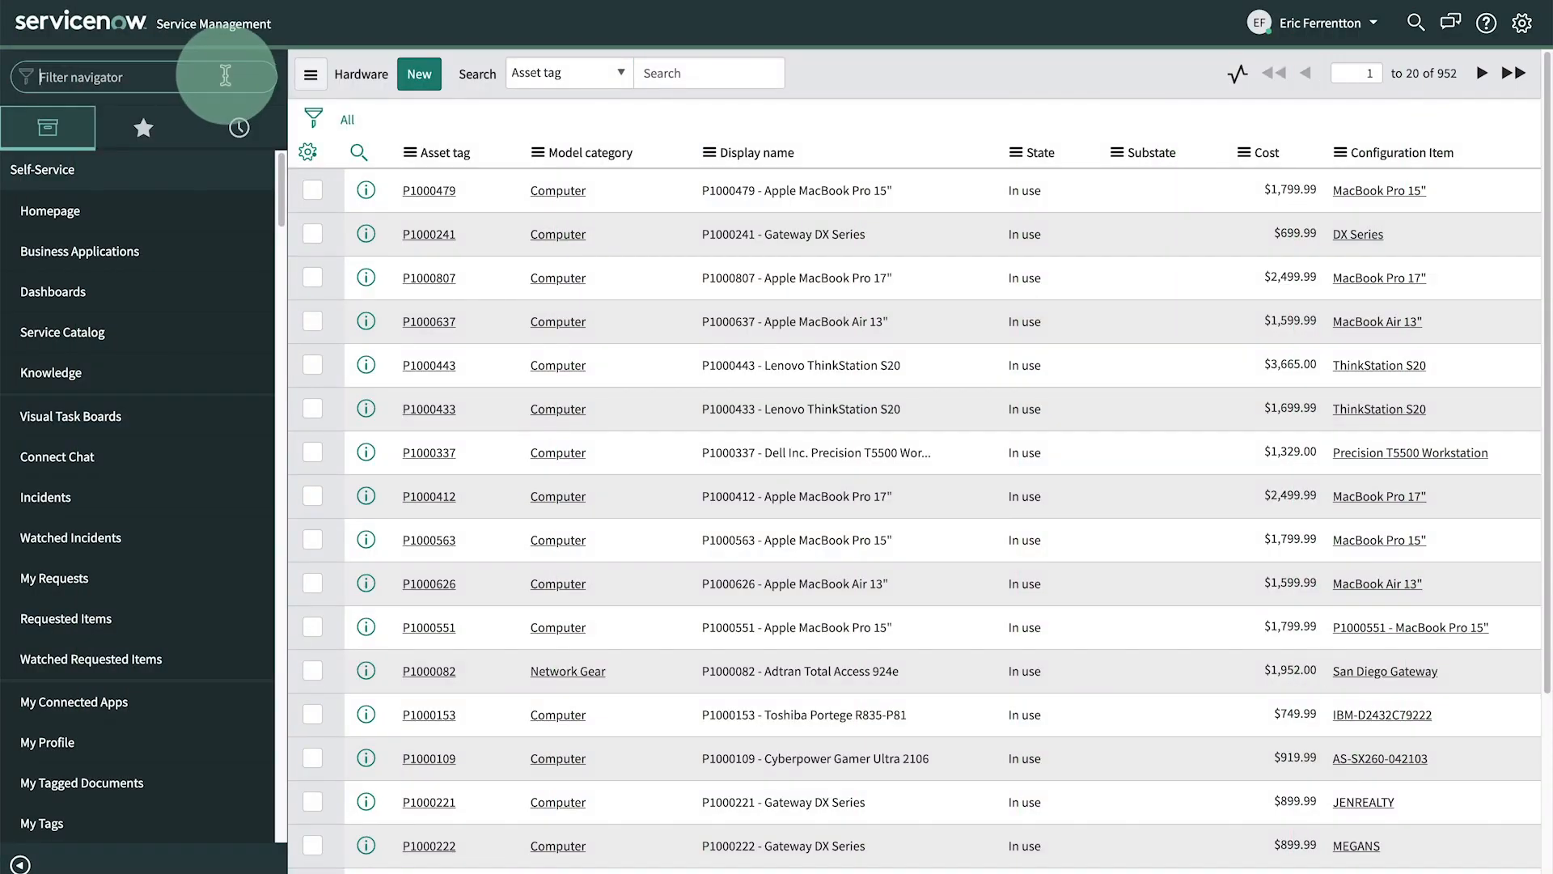
Open the Hardware Asset Dashboard via 'hardware asset' and review its Model Management widgets
{"action": "type", "text": "hardware asset"}
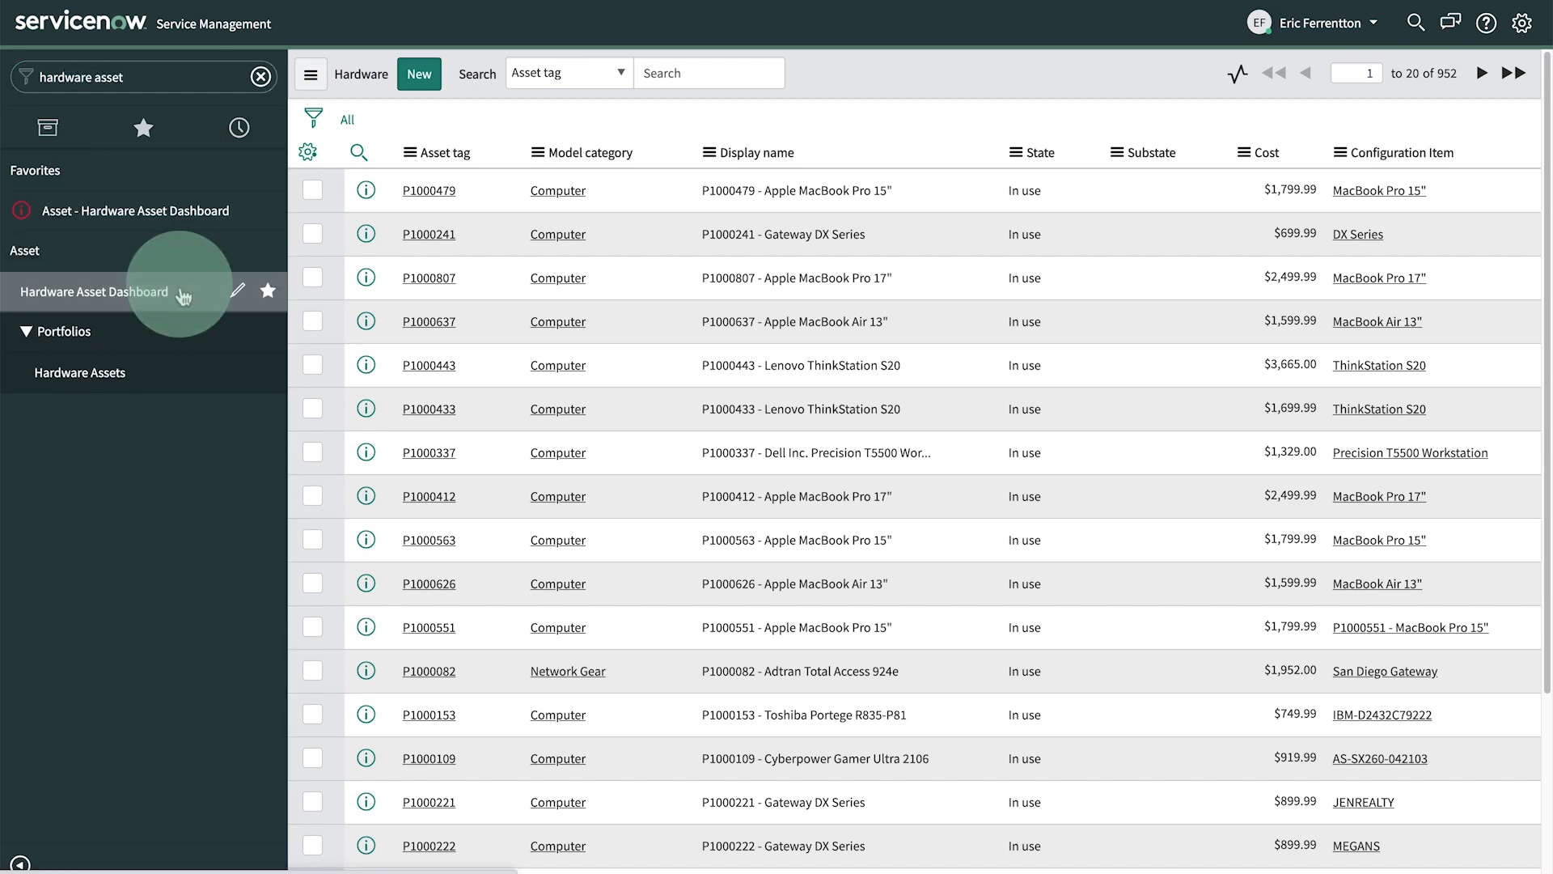
{"action": "left_click", "coordinate": [94, 292]}
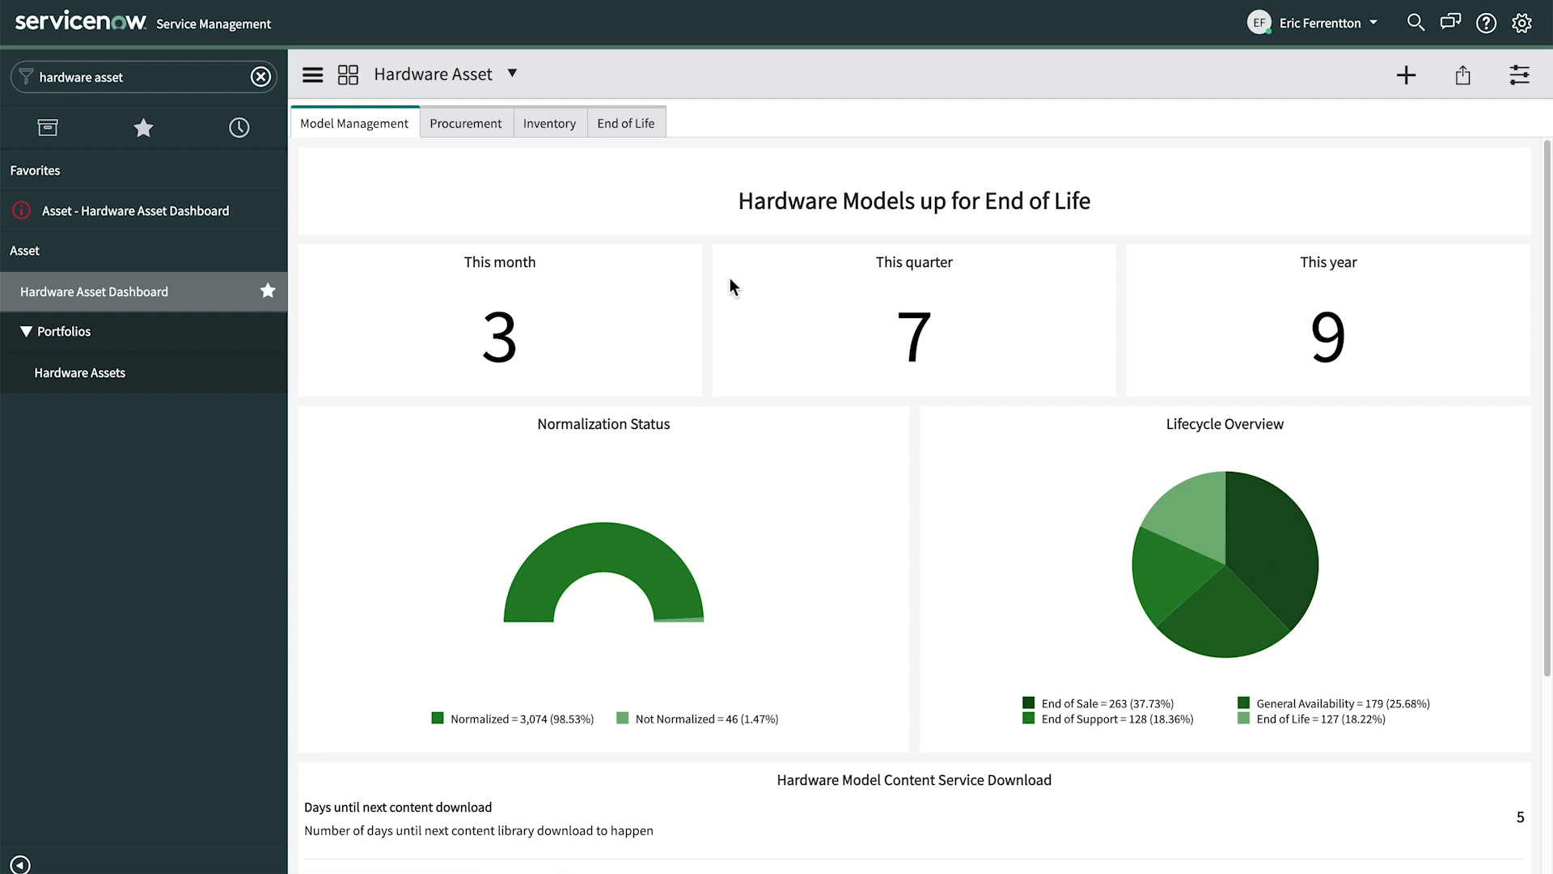
{"action": "scroll", "scroll_direction": "down", "scroll_amount": 3}
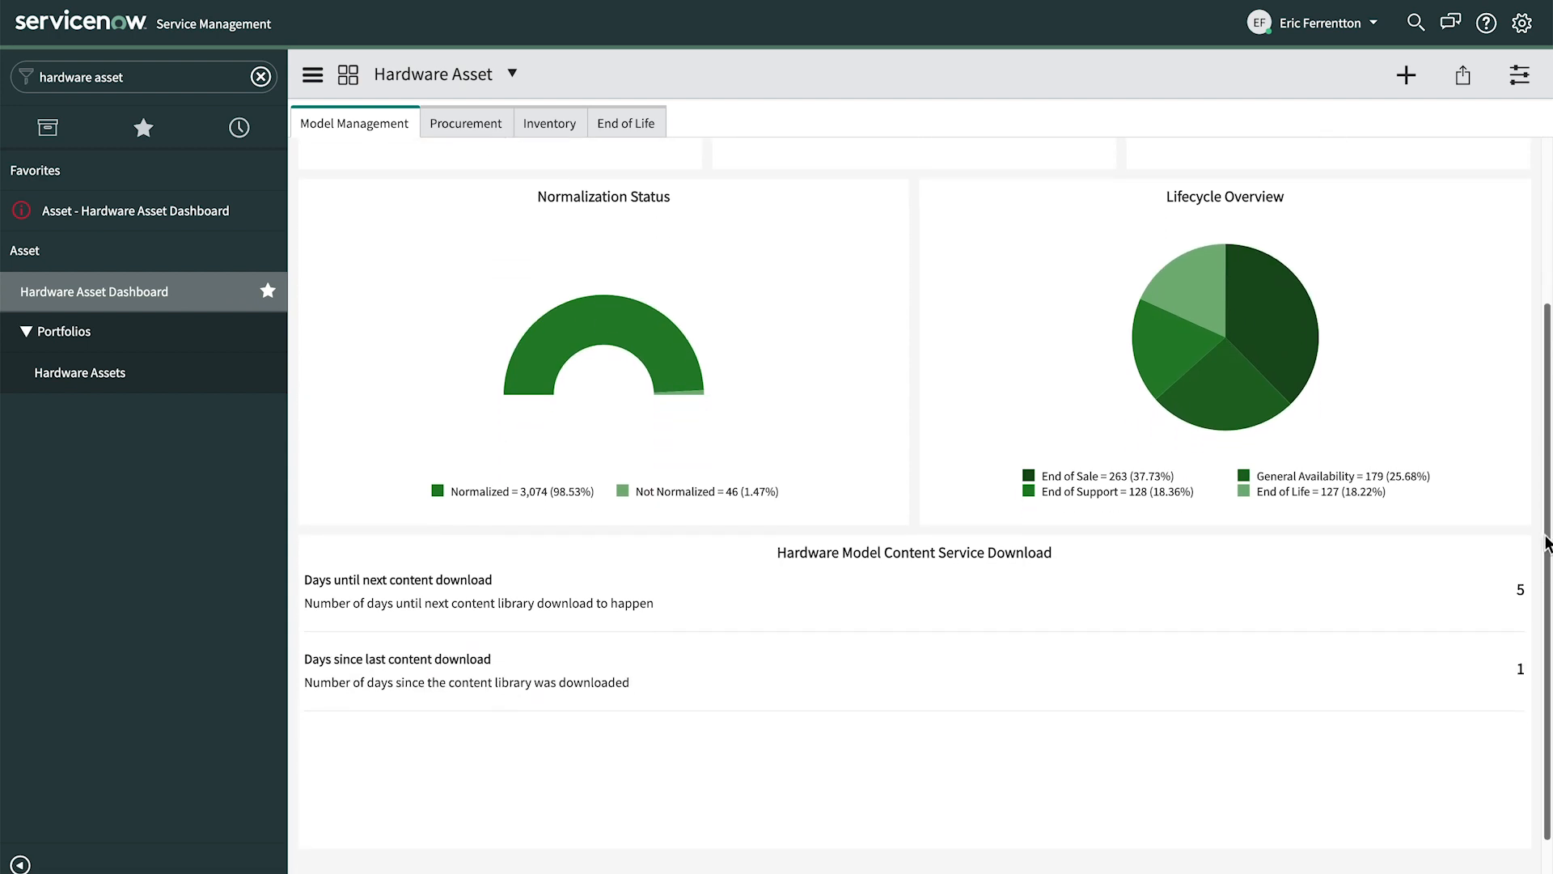
{"action": "scroll", "scroll_direction": "up", "scroll_amount": 3}
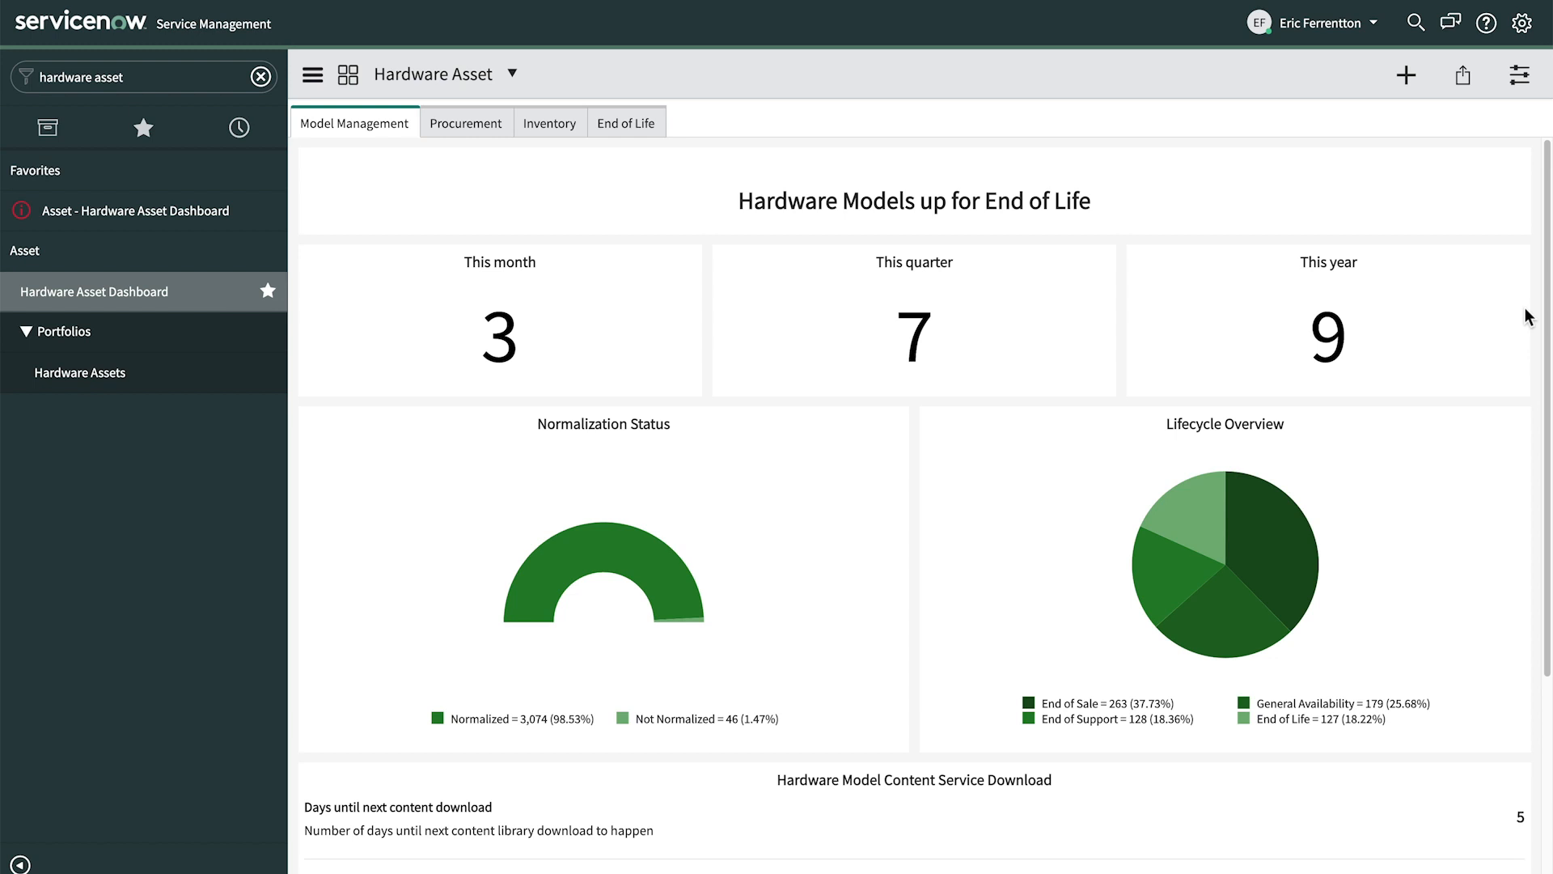
{"action": "left_click", "coordinate": [499, 321]}
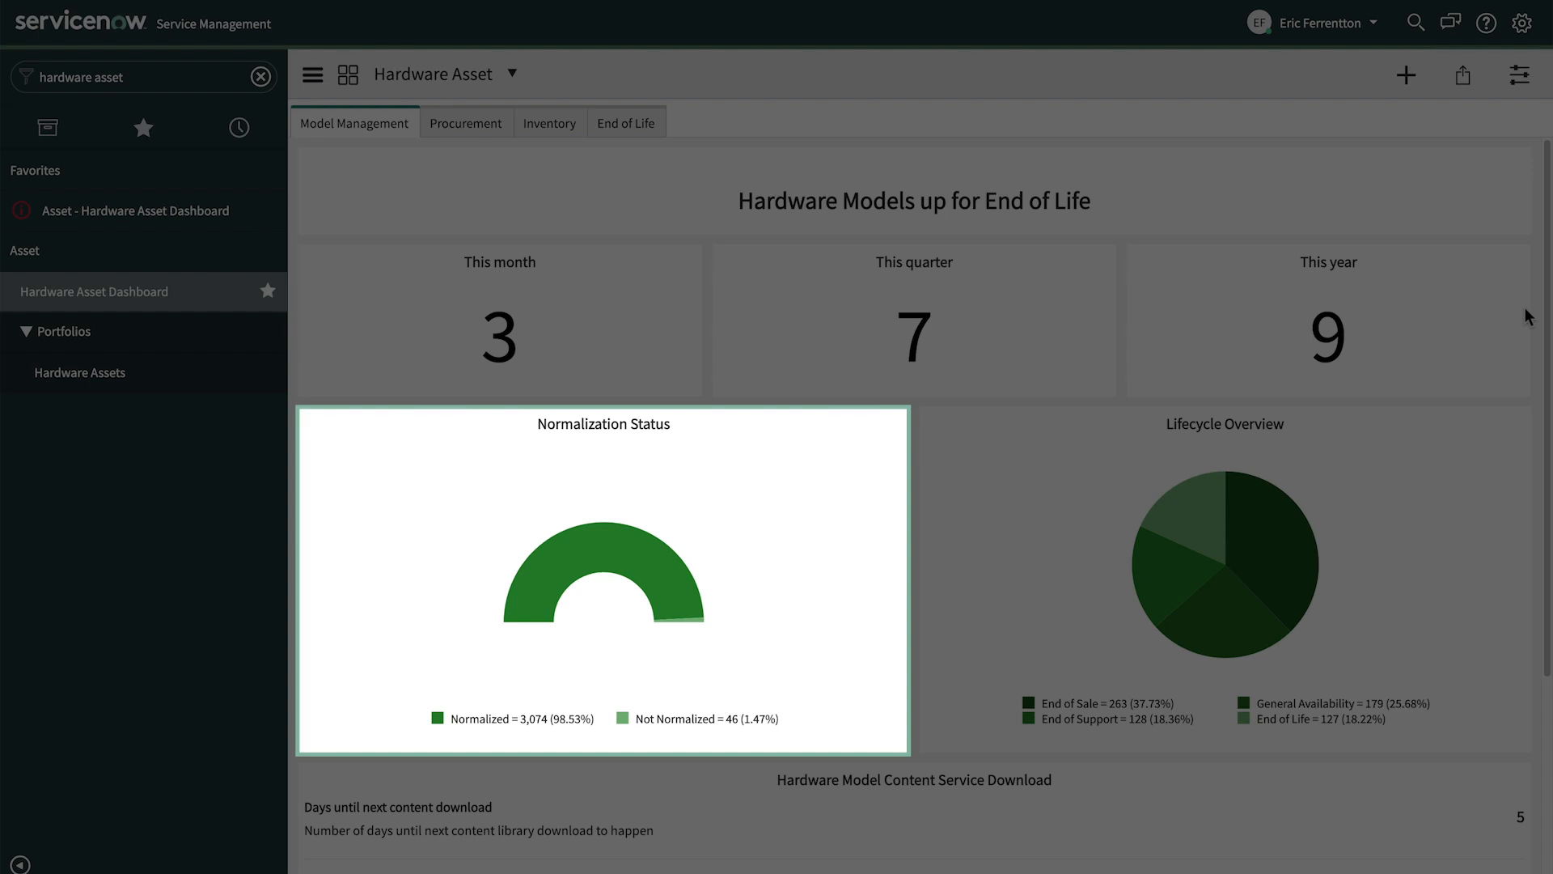
{"action": "left_click", "coordinate": [1224, 561]}
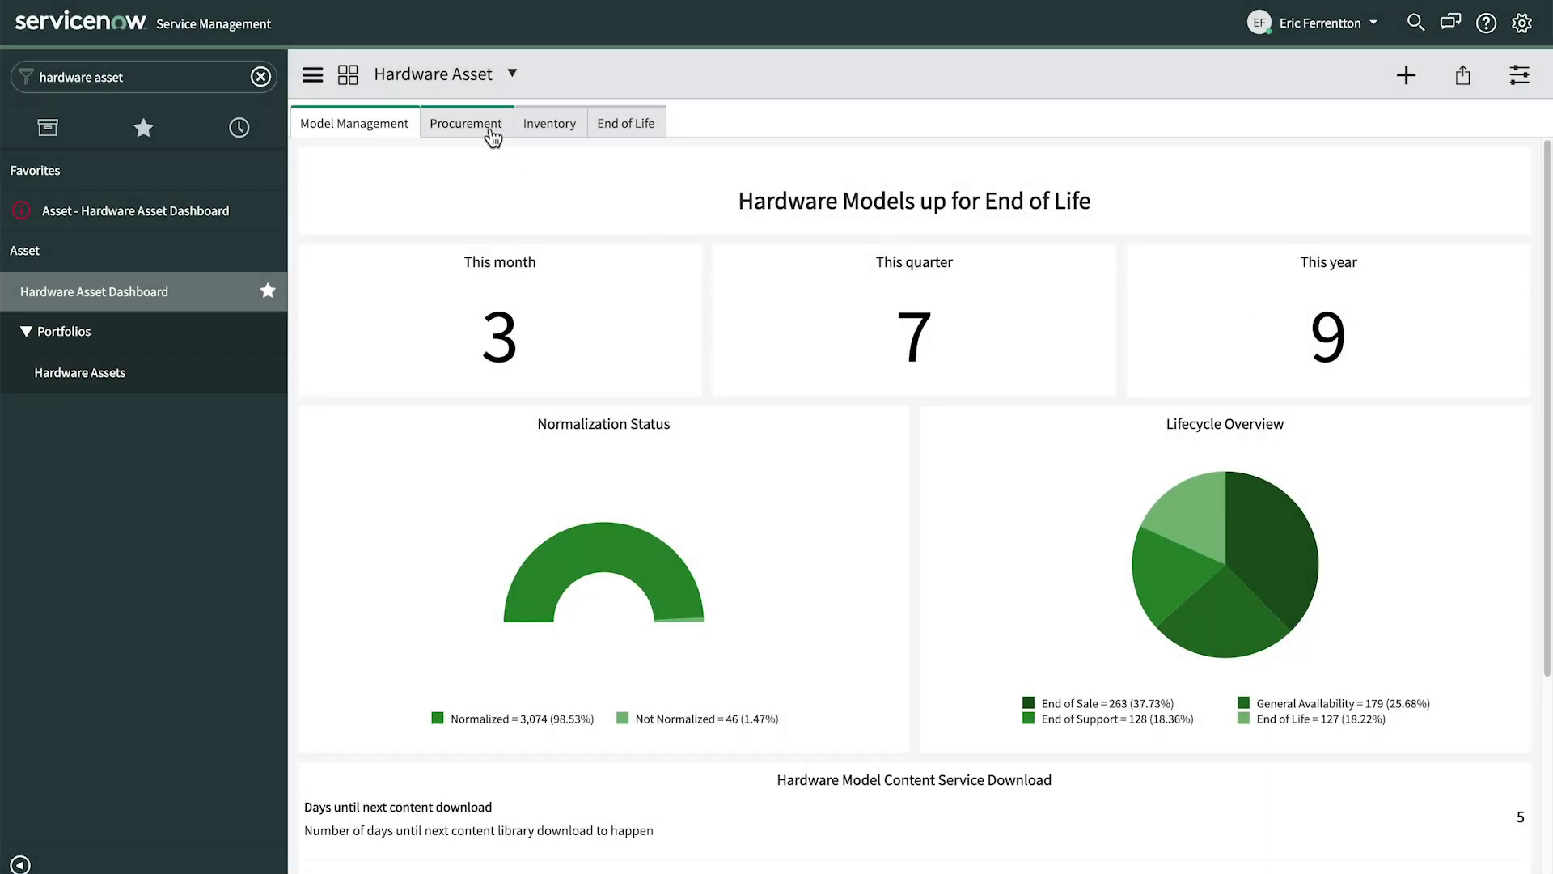
Review the Procurement tab's widgets, then move on to the Inventory tab
{"action": "left_click", "coordinate": [465, 123]}
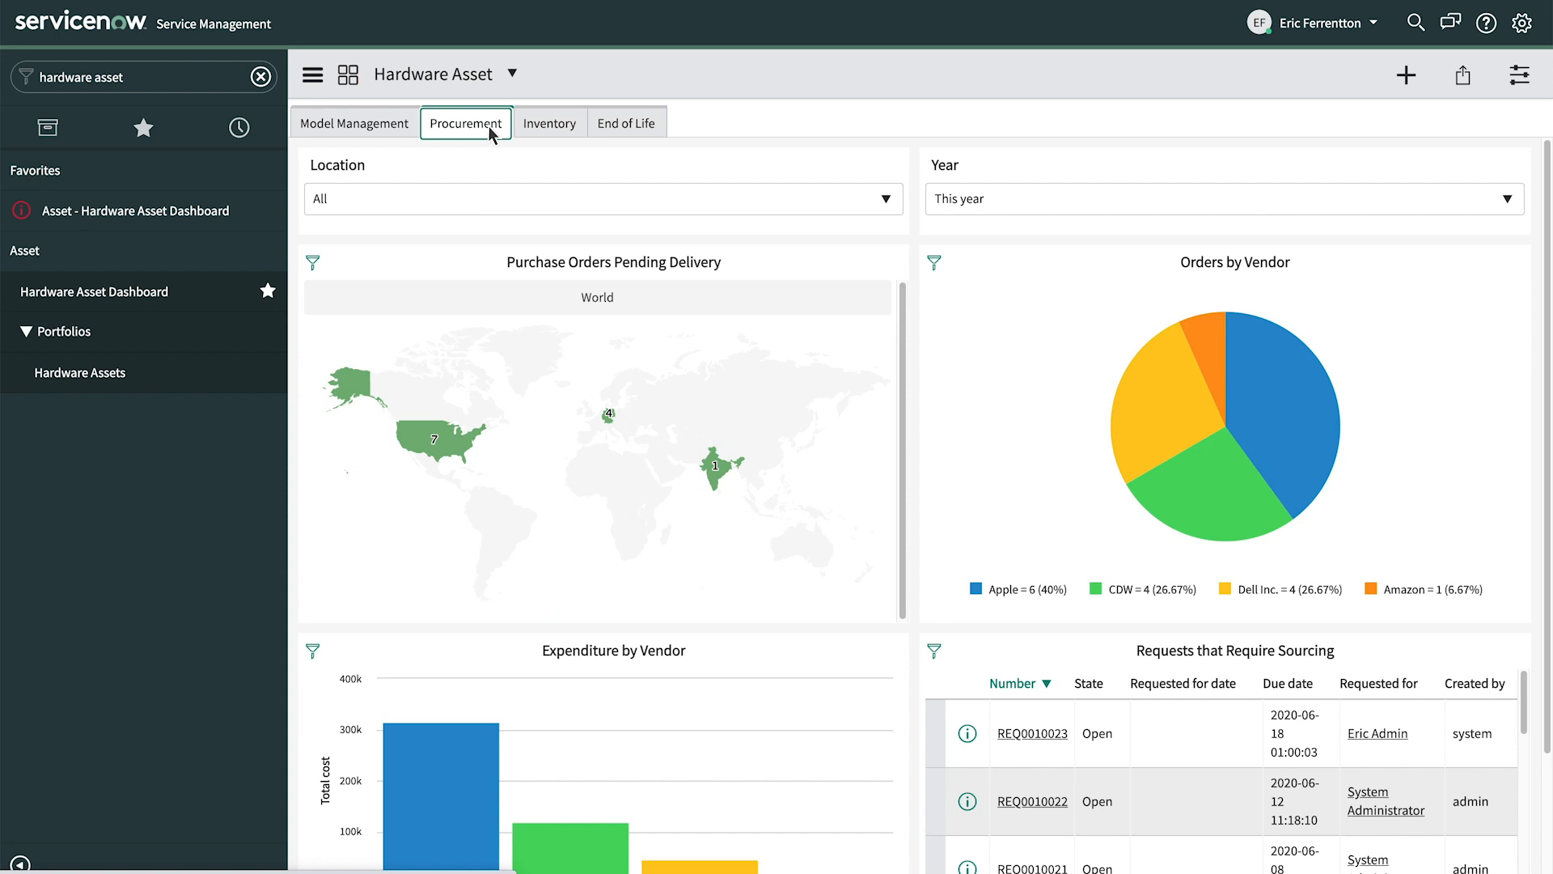
{"action": "left_click", "coordinate": [602, 198]}
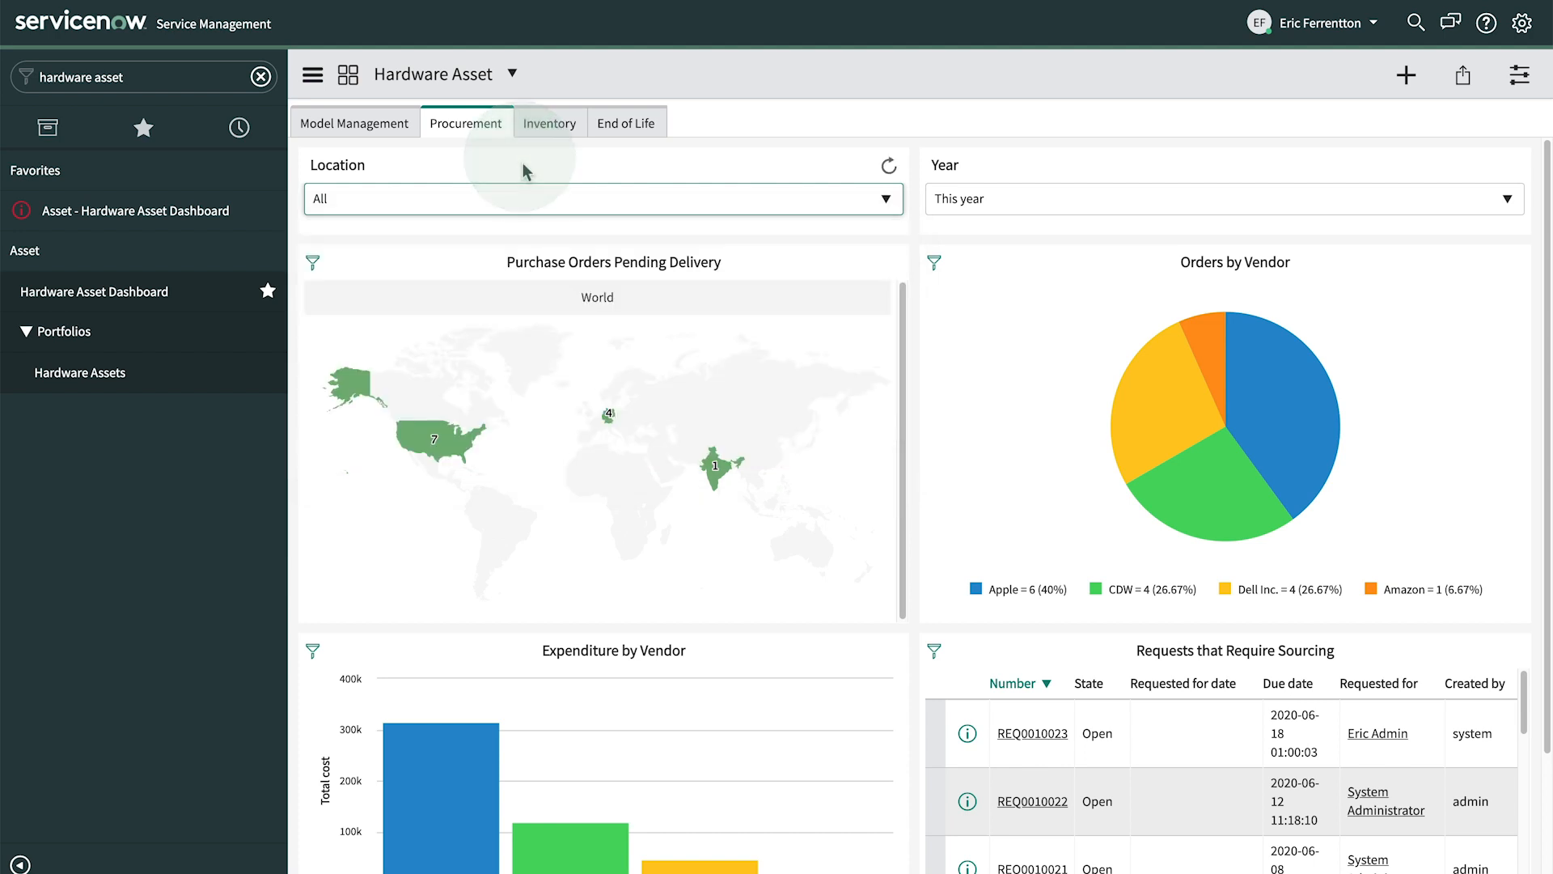
{"action": "mouse_move", "coordinate": [1545, 451]}
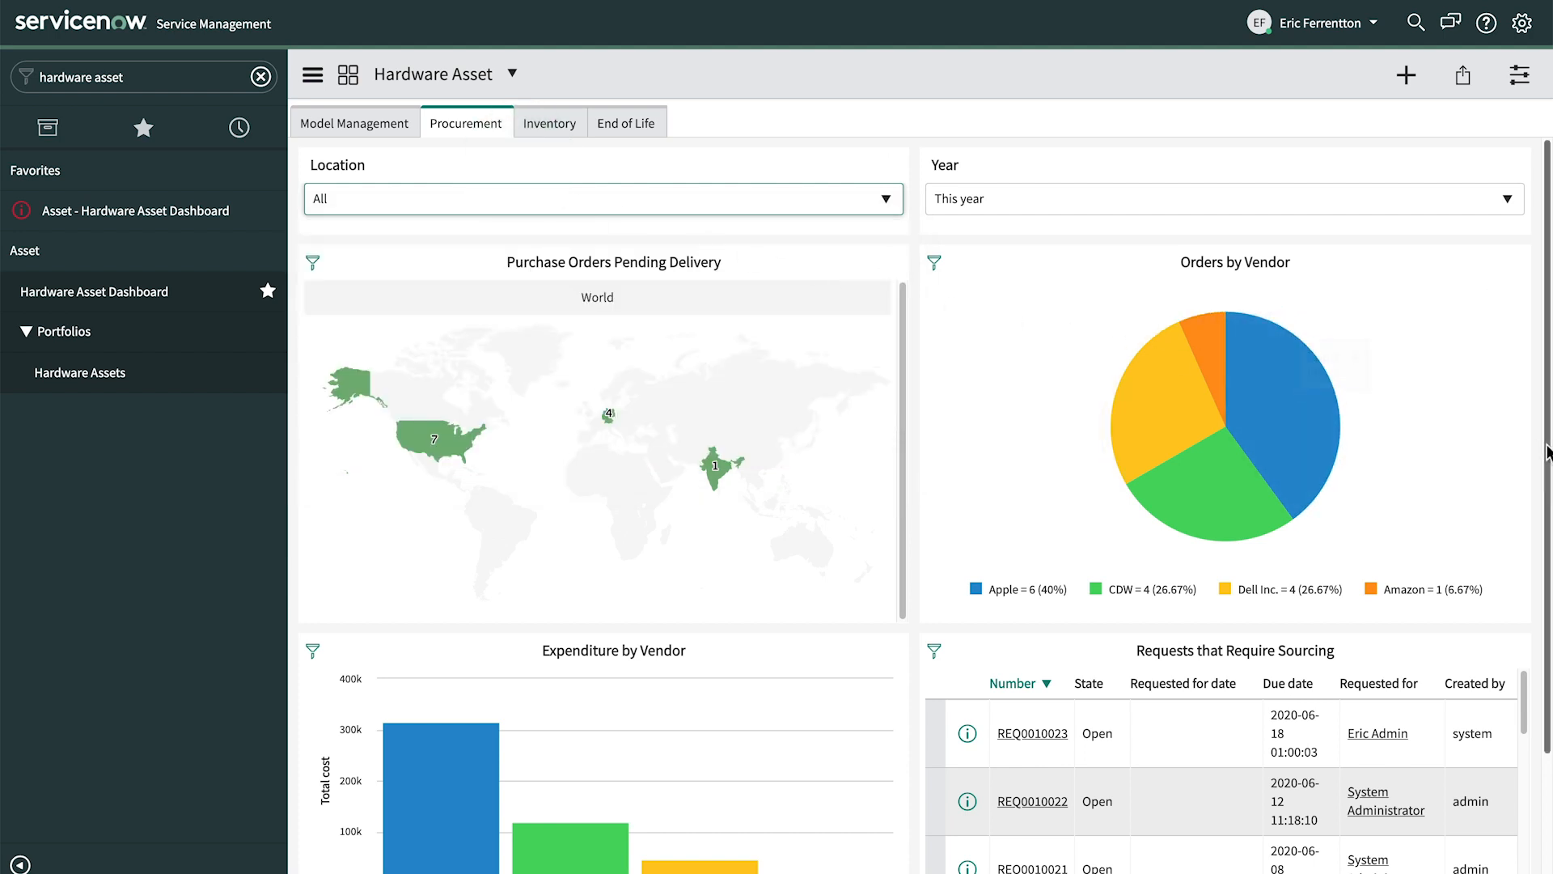
{"action": "scroll", "scroll_direction": "down", "scroll_amount": 3}
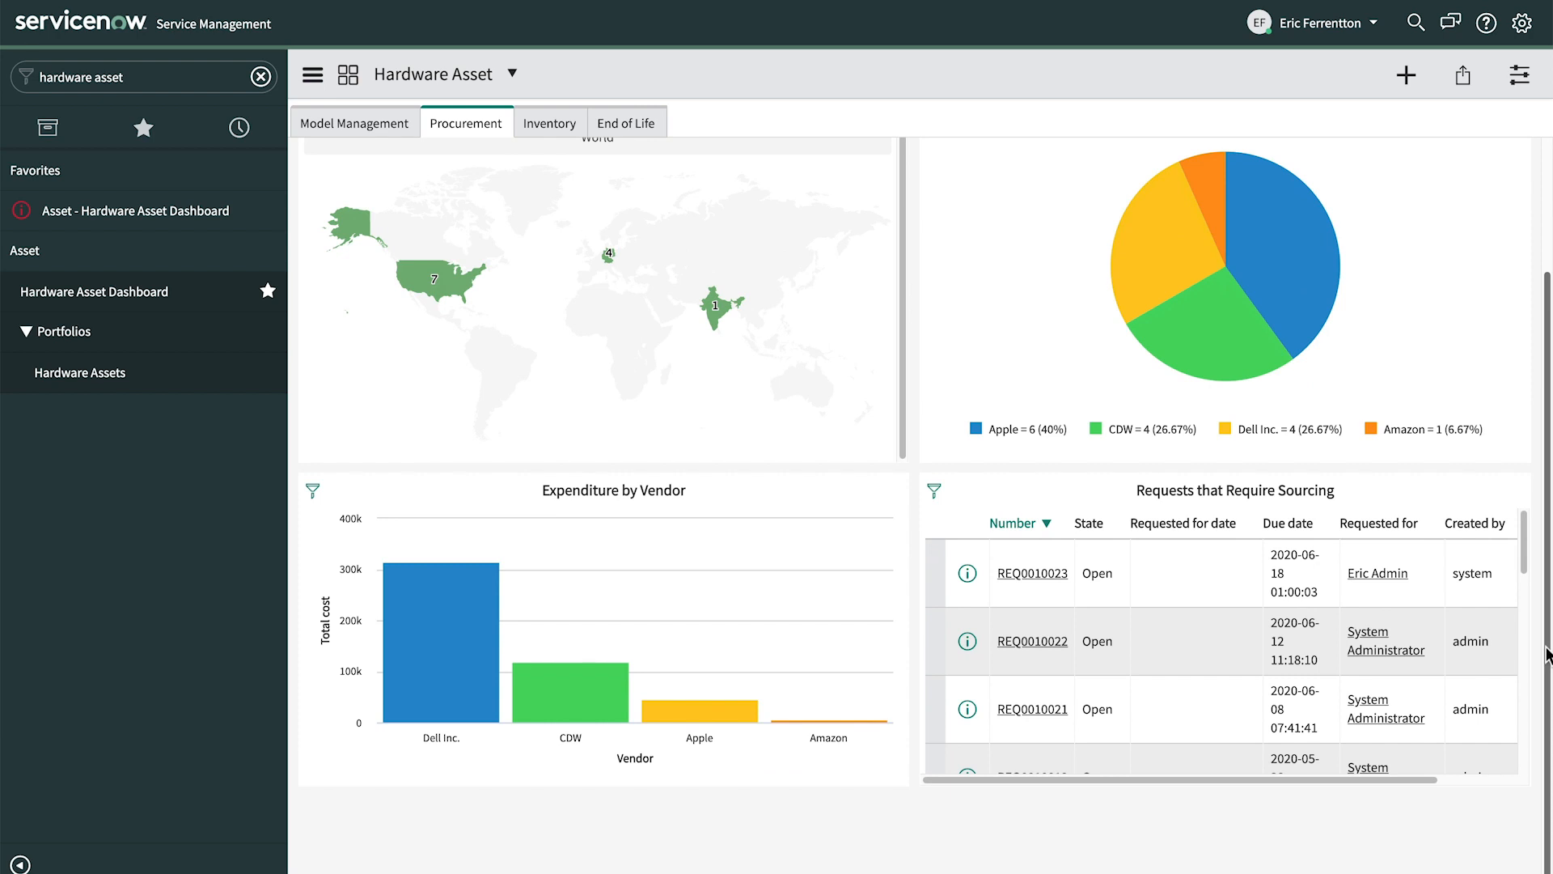
{"action": "scroll", "scroll_direction": "up", "scroll_amount": 3}
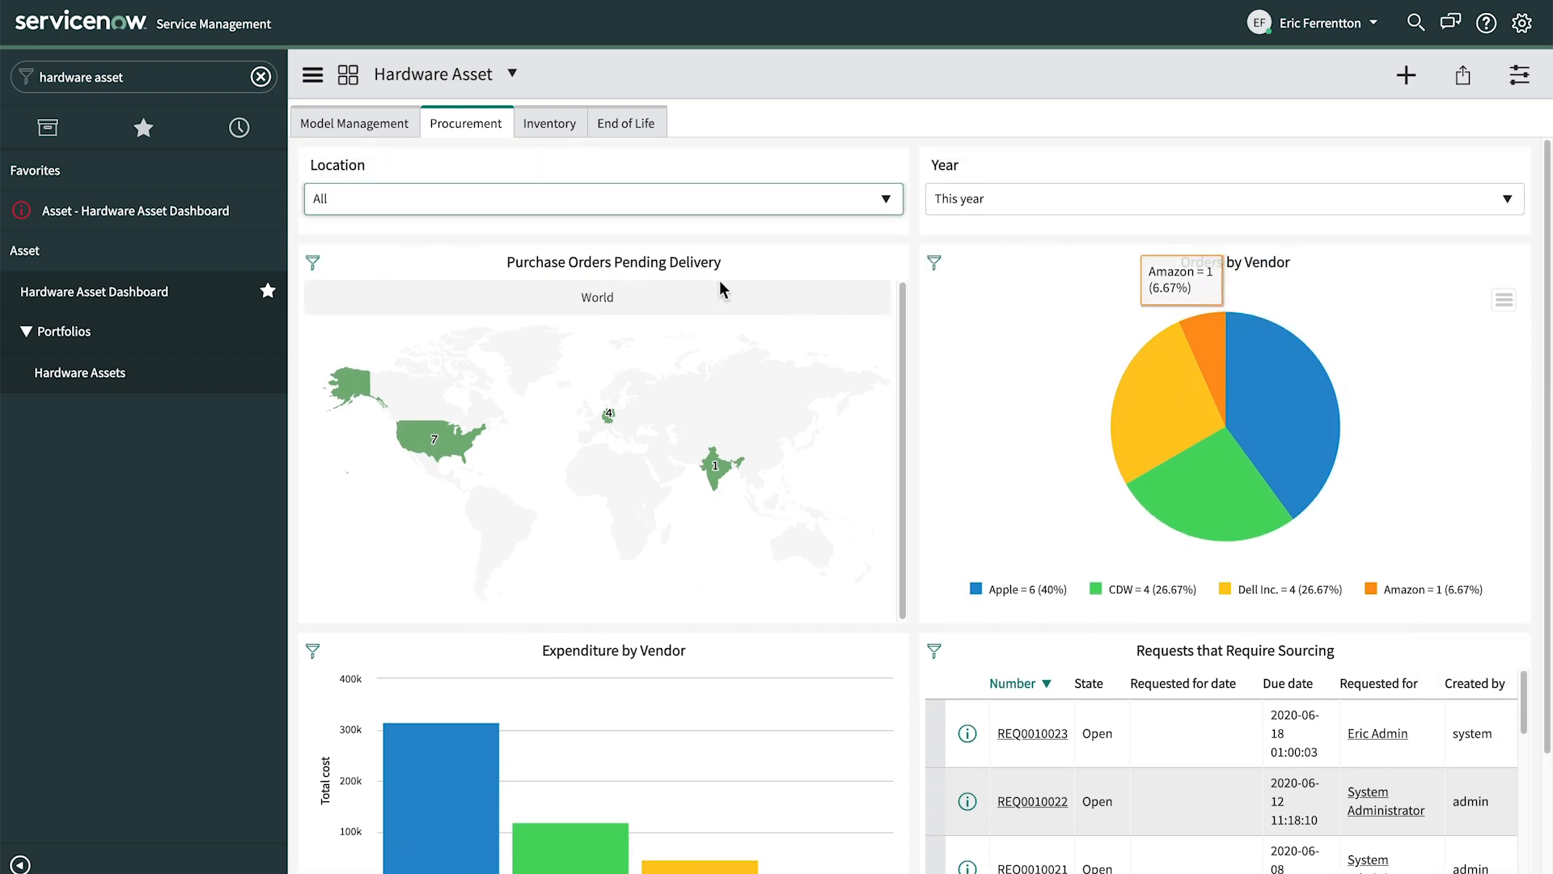
{"action": "left_click", "coordinate": [549, 123]}
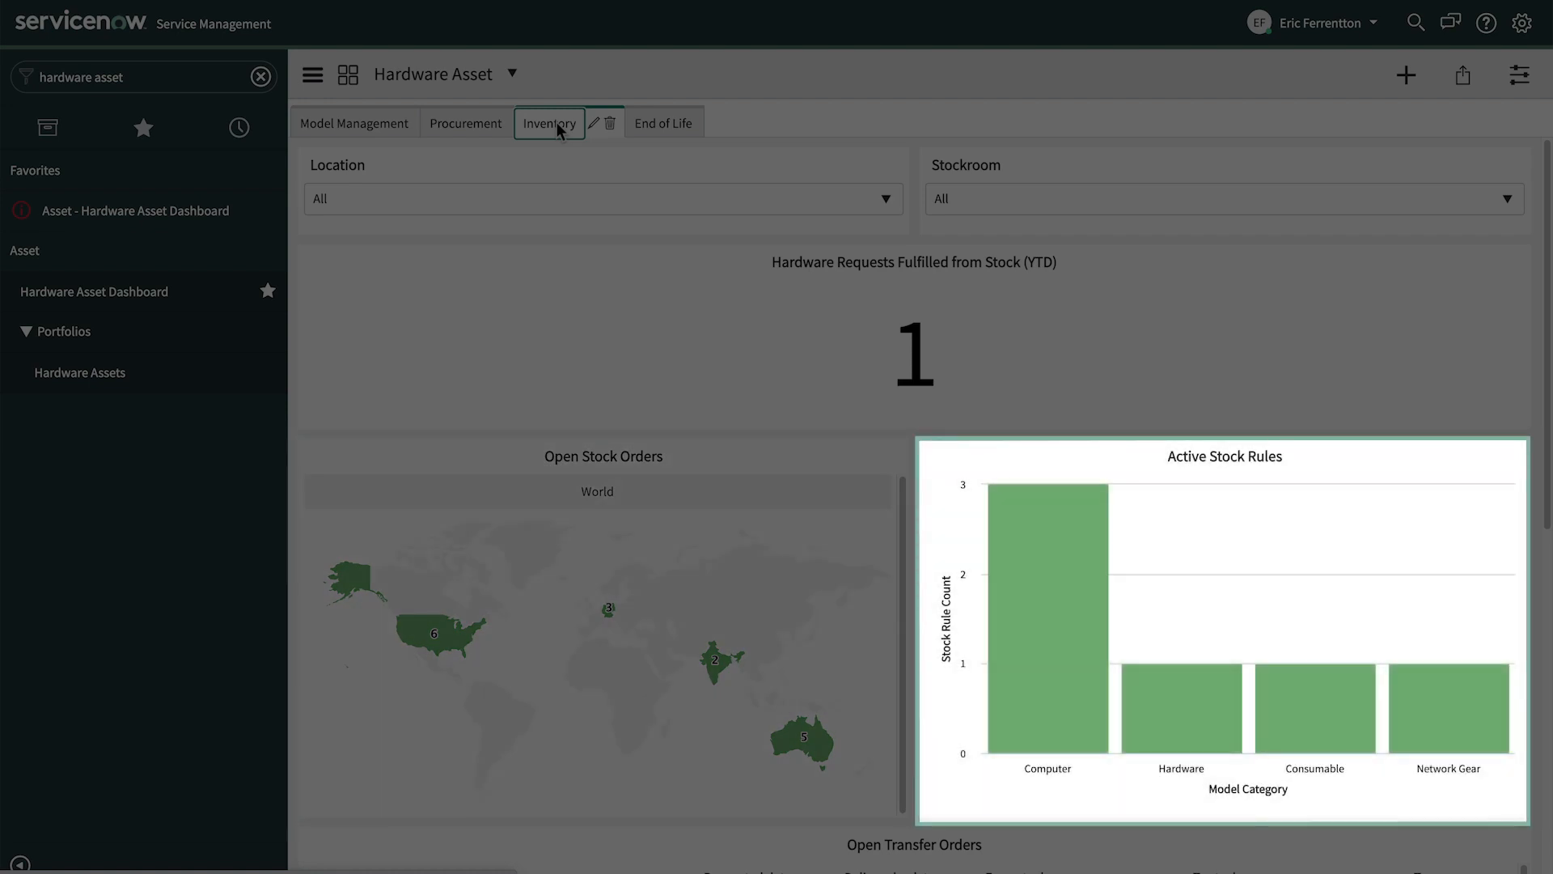
Scroll Inventory past Open Transfer Orders and Open Asset Audits, then view End of Life
{"action": "scroll", "scroll_direction": "down", "scroll_amount": 3}
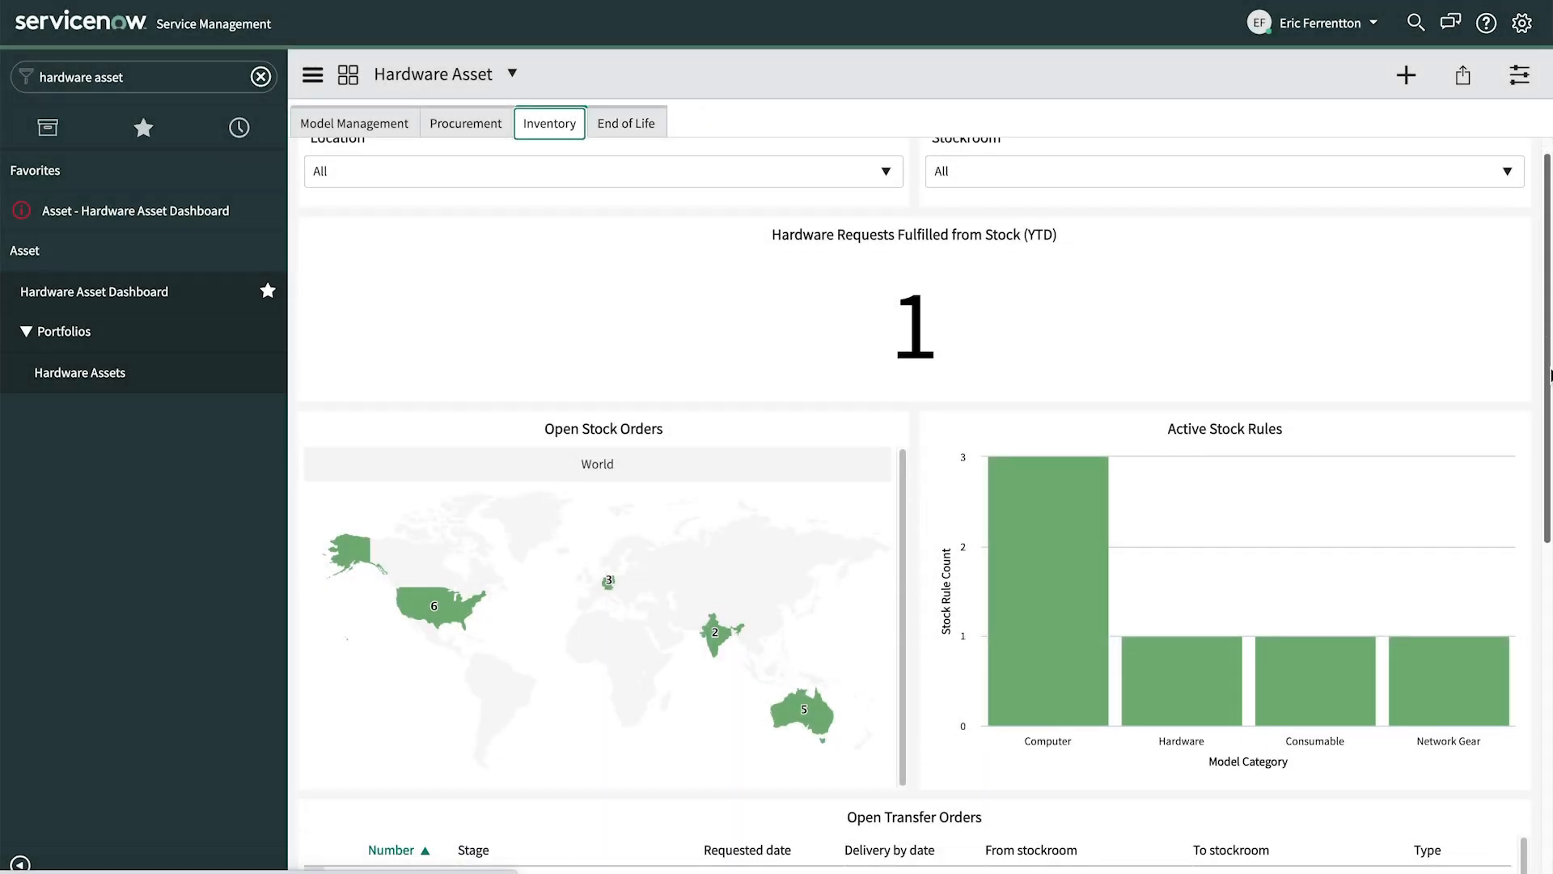
{"action": "scroll", "scroll_direction": "down", "scroll_amount": 3}
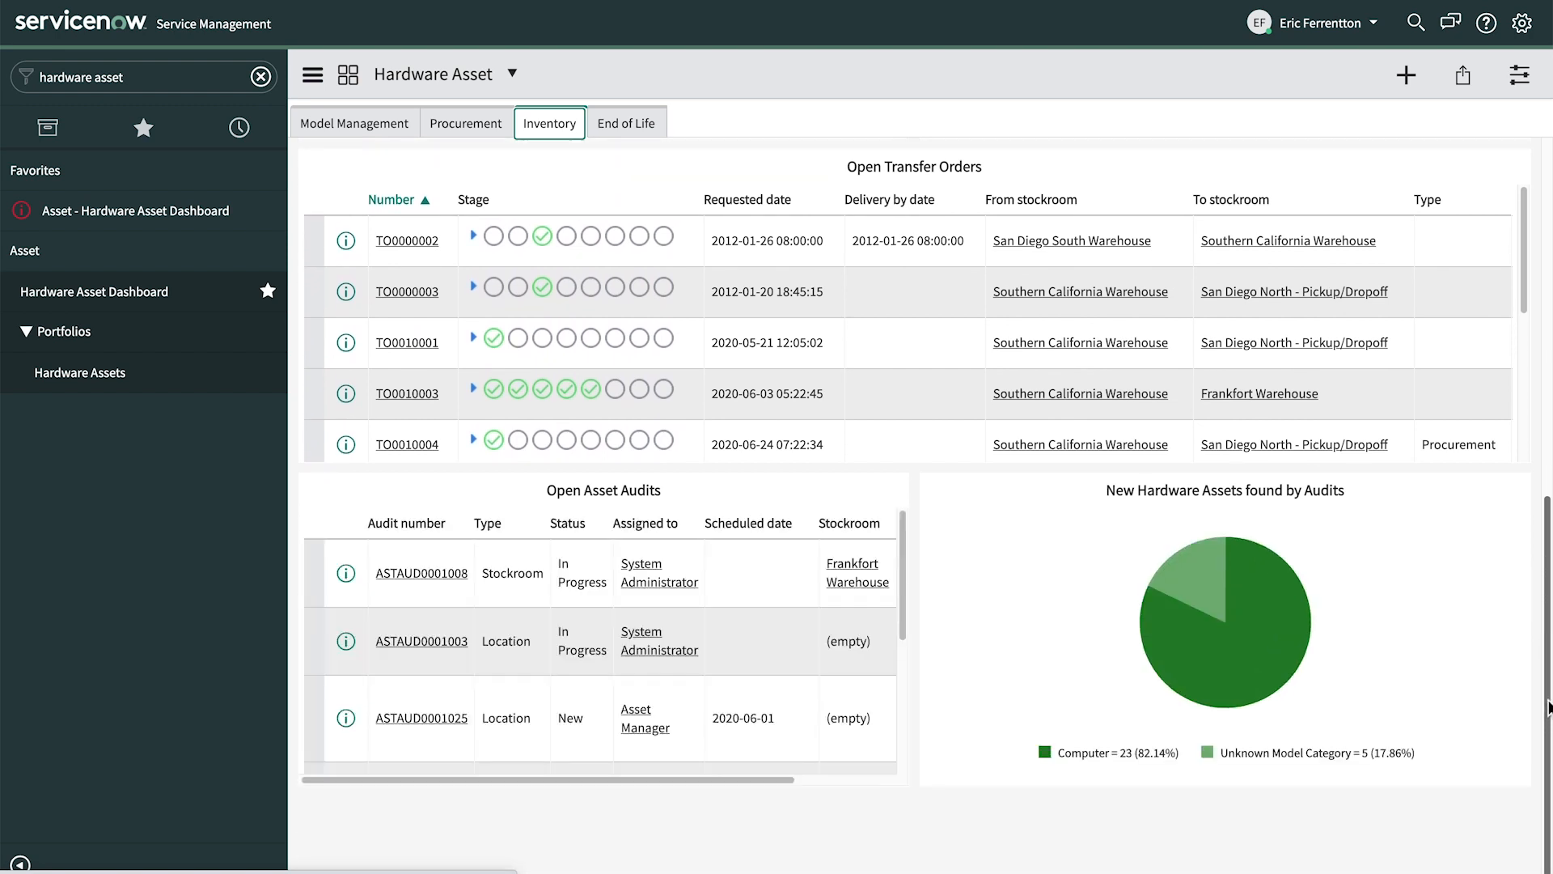
{"action": "scroll", "scroll_direction": "down", "scroll_amount": 3}
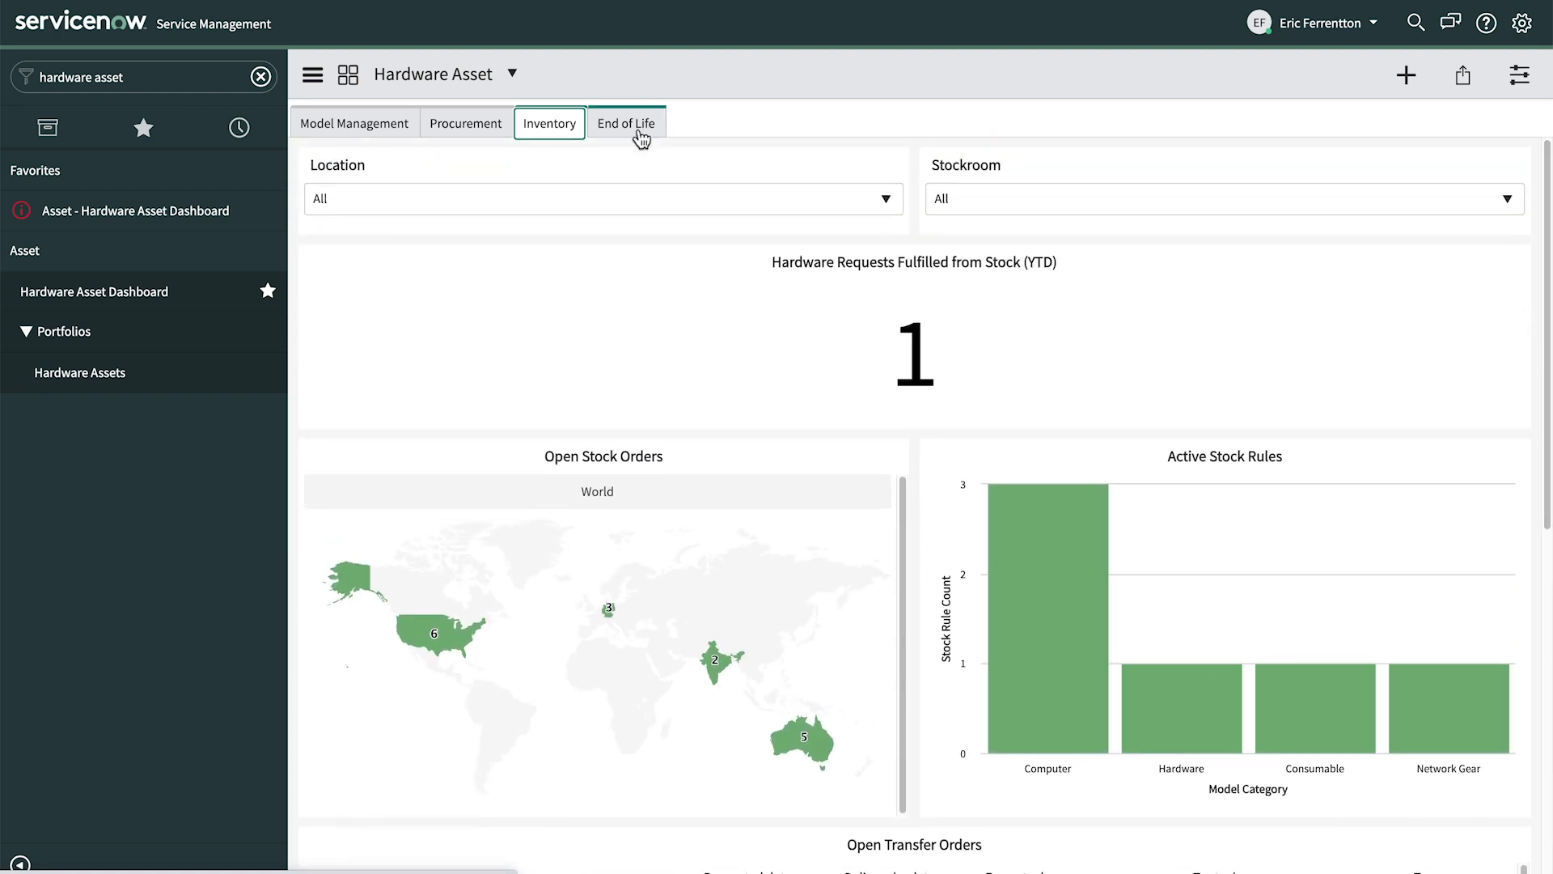
{"action": "left_click", "coordinate": [626, 123]}
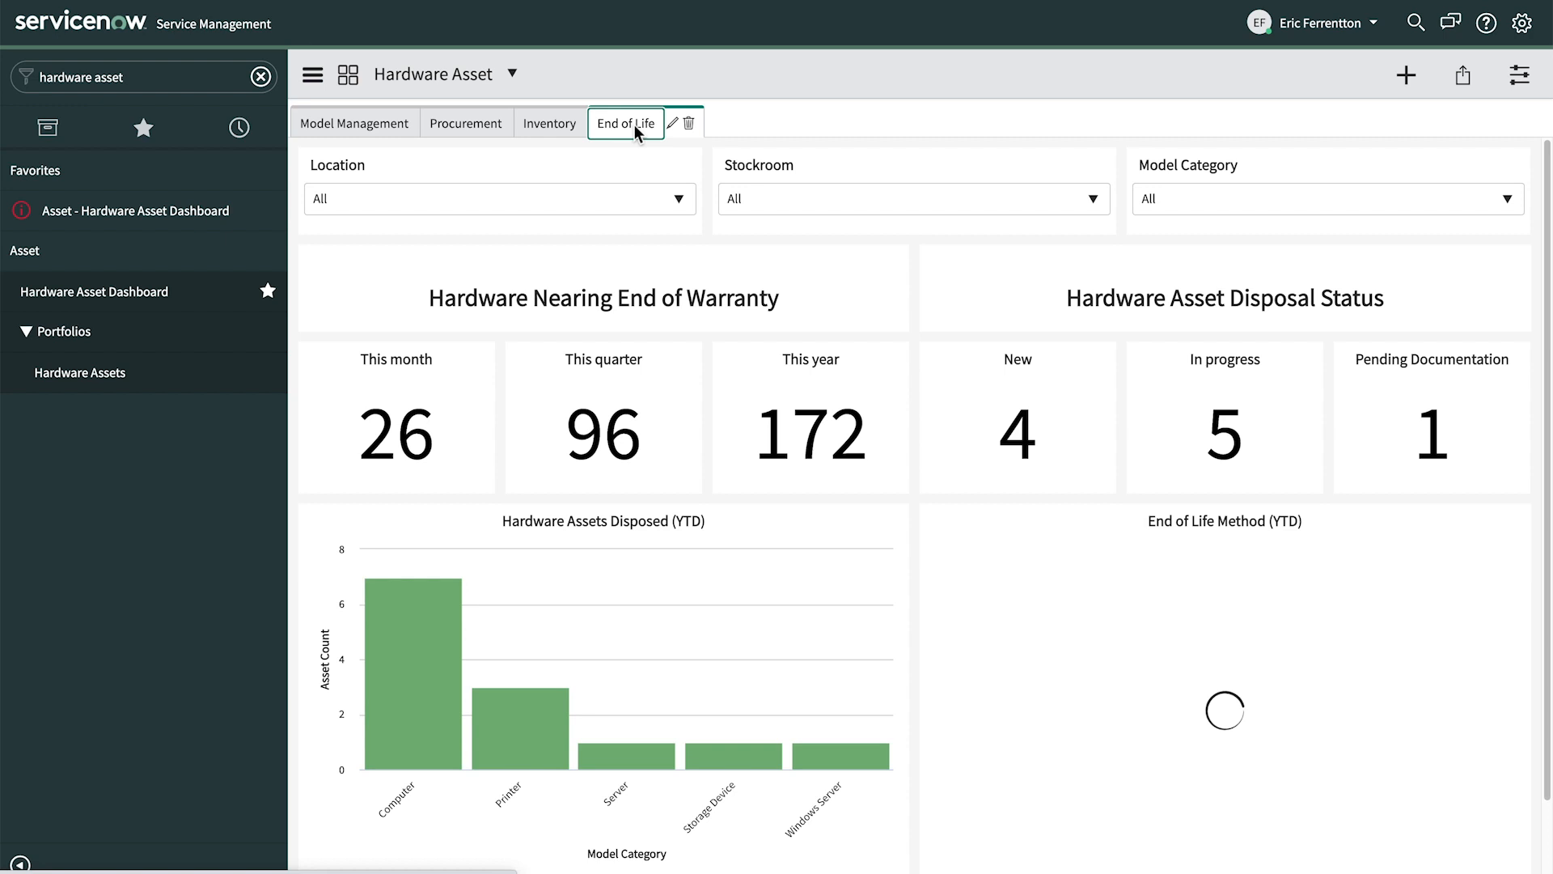